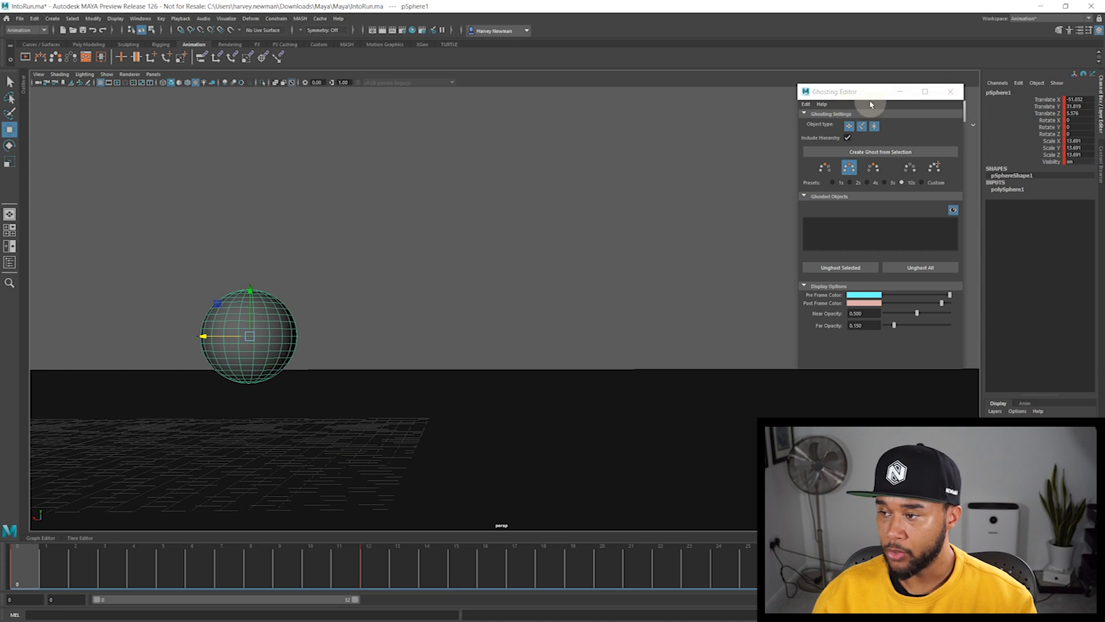
Close the Ghosting Editor, switch to the Custom shelf, then reopen the Ghosting Editor from Windows > Animation Editors.
{"action": "left_click", "coordinate": [954, 92]}
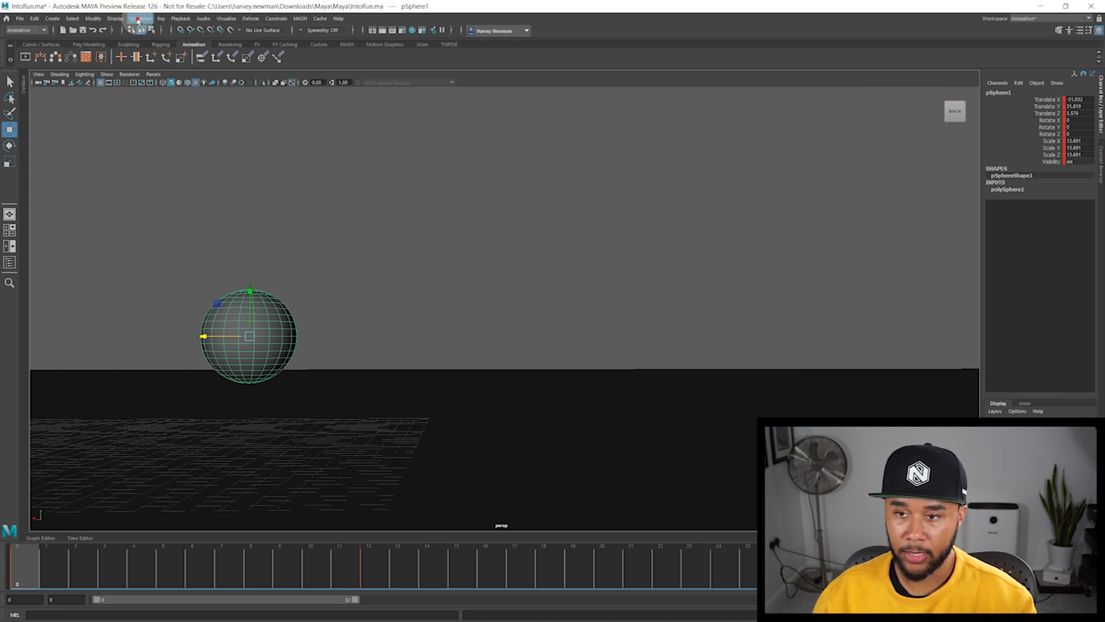
{"action": "left_click", "coordinate": [134, 18]}
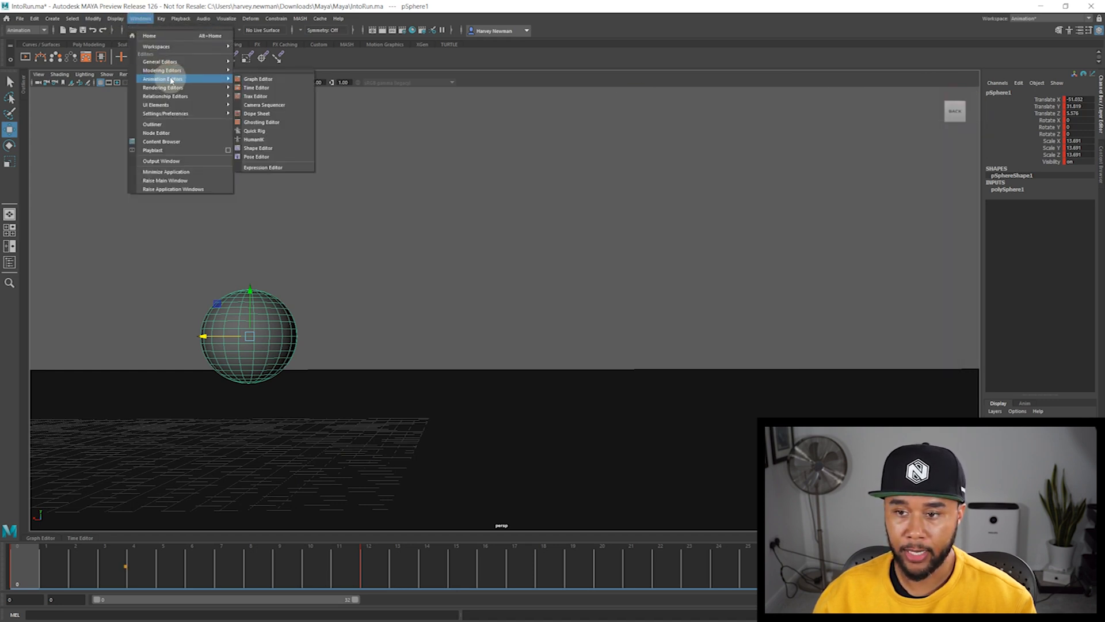
{"action": "mouse_move", "coordinate": [281, 122]}
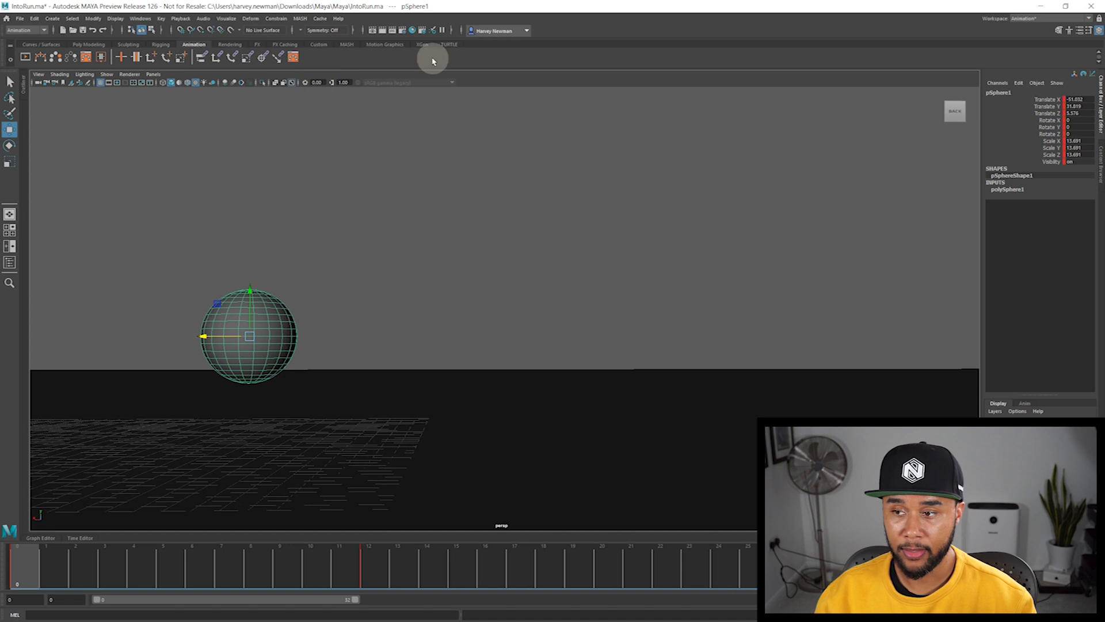
{"action": "left_click", "coordinate": [317, 44]}
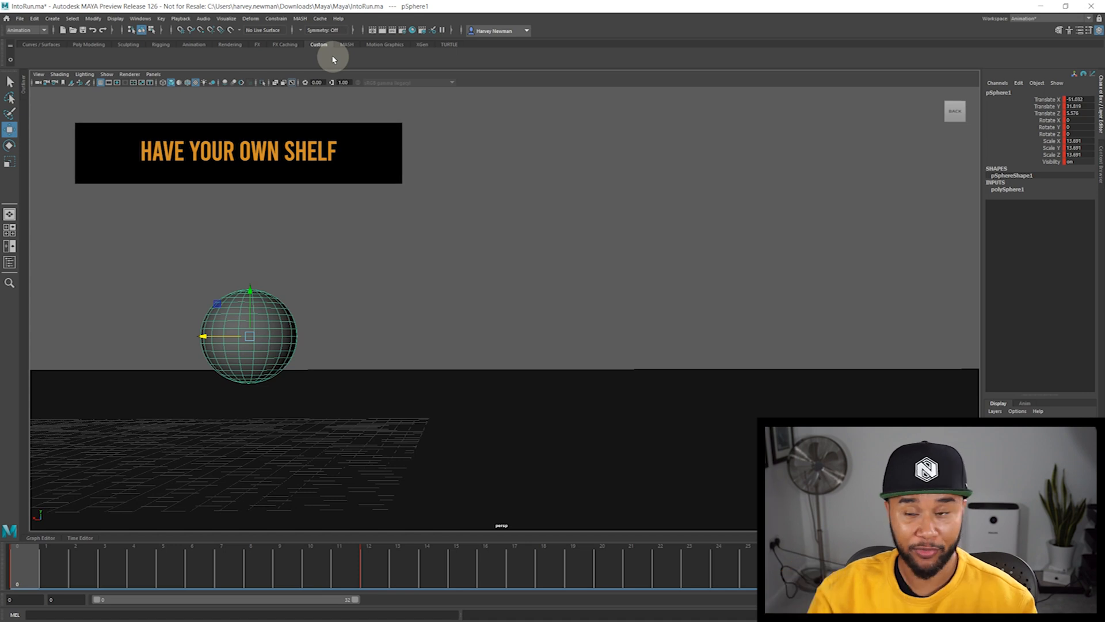
{"action": "left_click", "coordinate": [134, 20]}
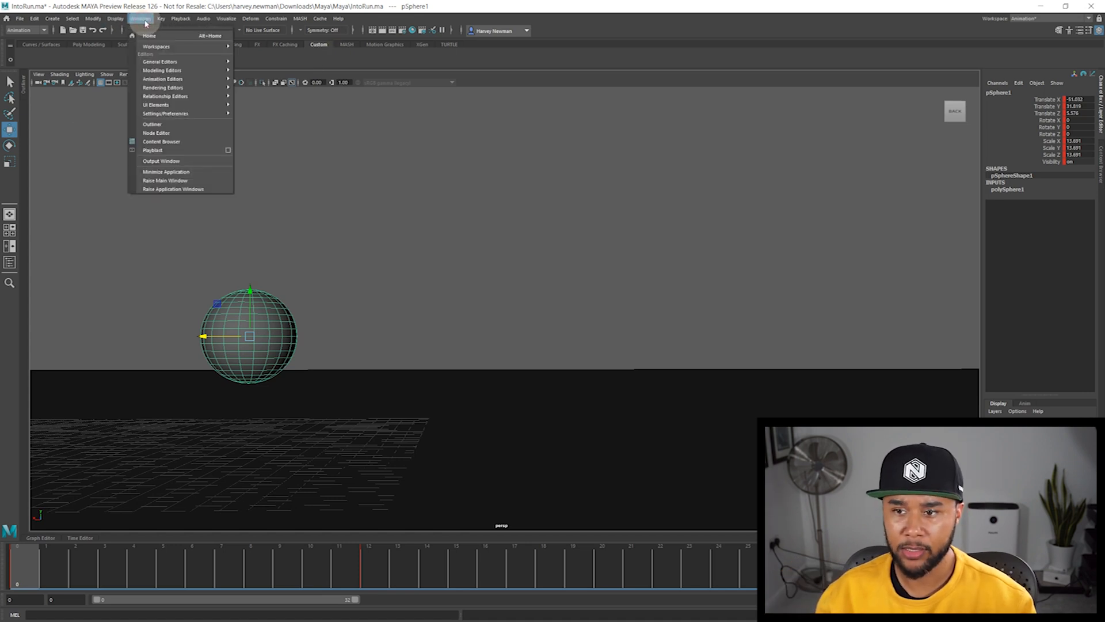
{"action": "mouse_move", "coordinate": [163, 78]}
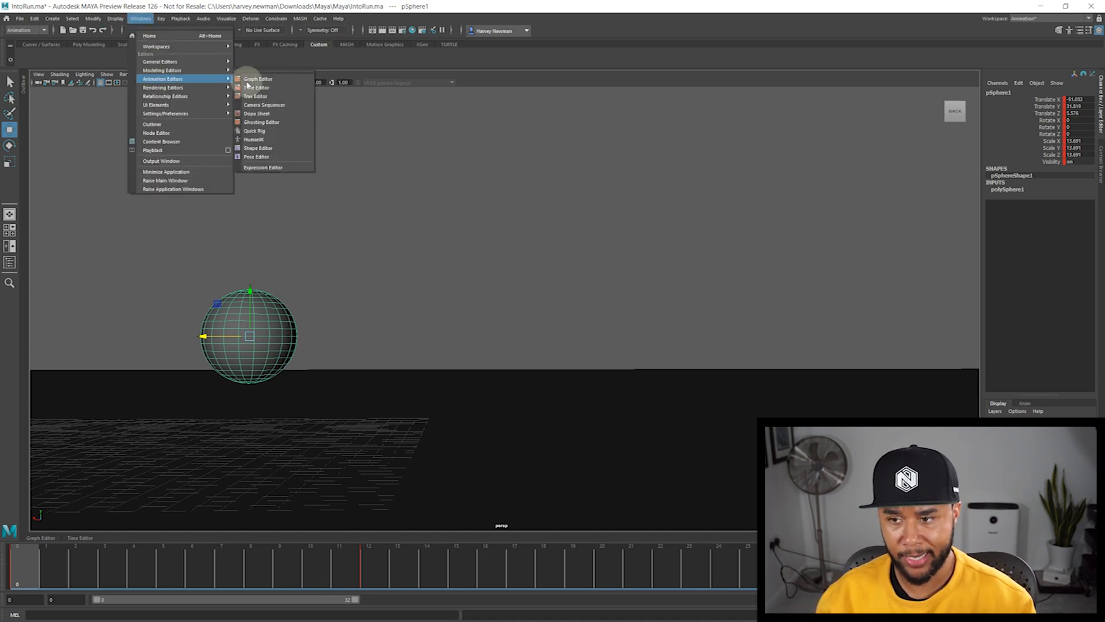
{"action": "mouse_move", "coordinate": [272, 122]}
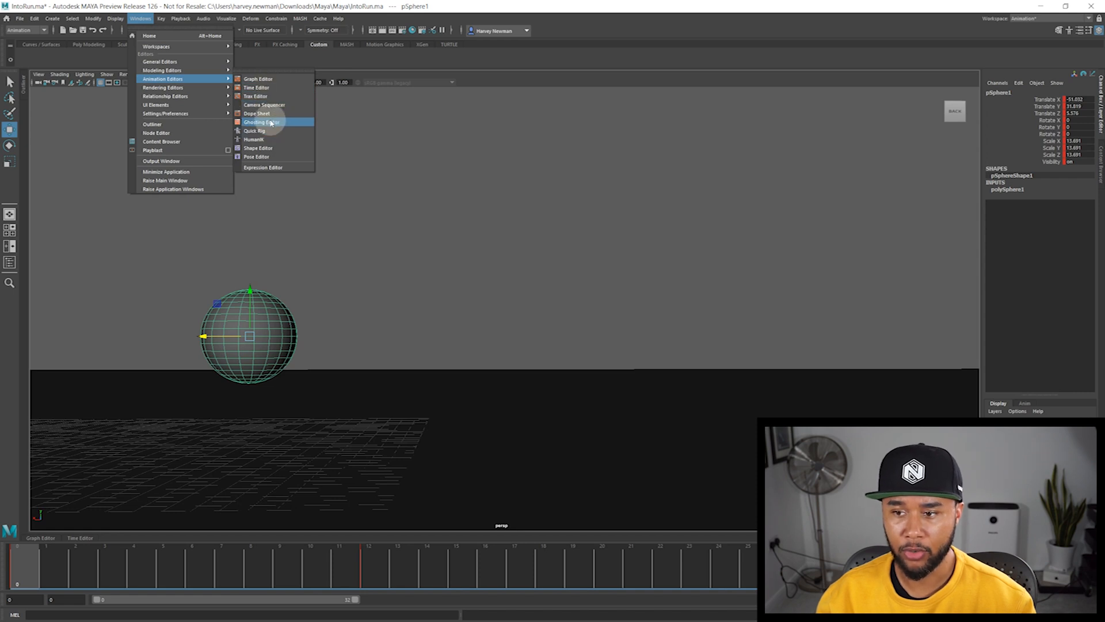
{"action": "left_click", "coordinate": [265, 122]}
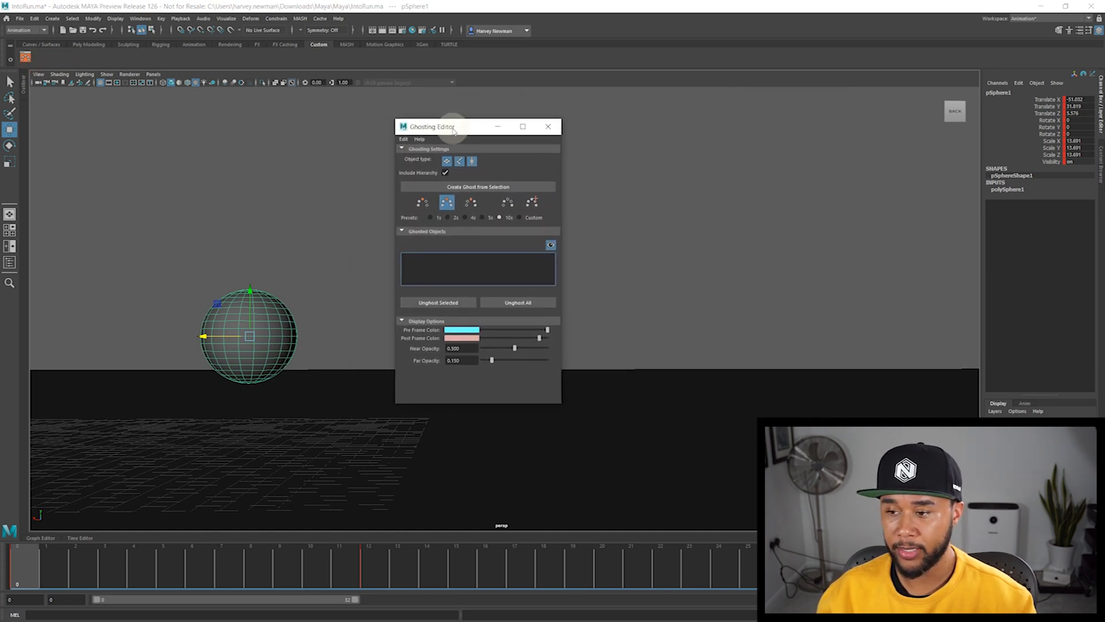
{"action": "left_click_drag", "start_coordinate": [452, 127], "coordinate": [481, 141]}
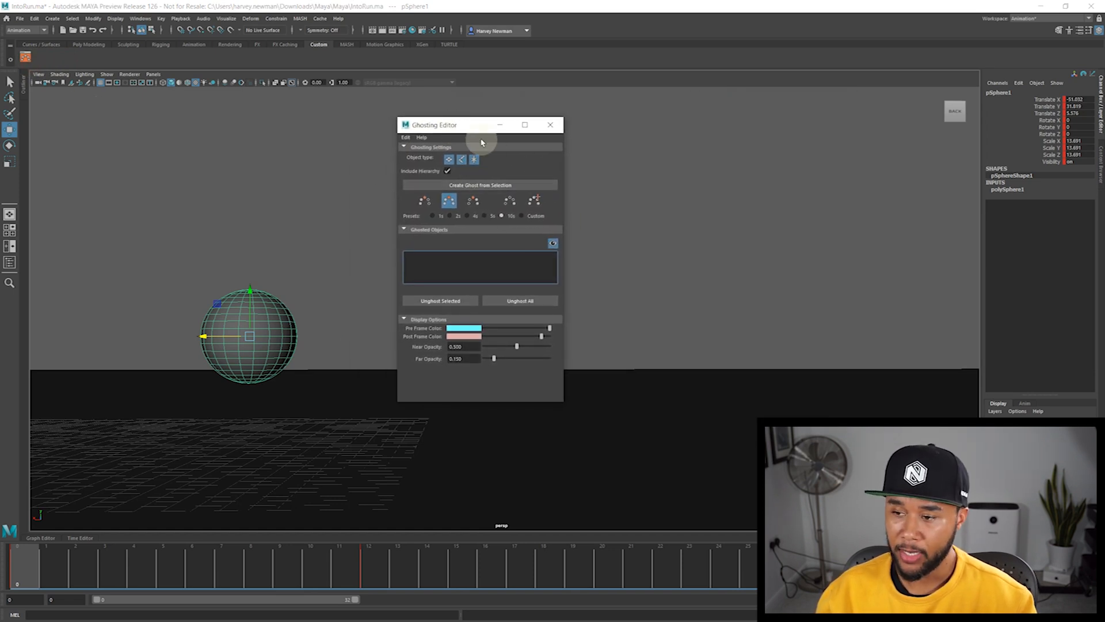
{"action": "mouse_move", "coordinate": [542, 336]}
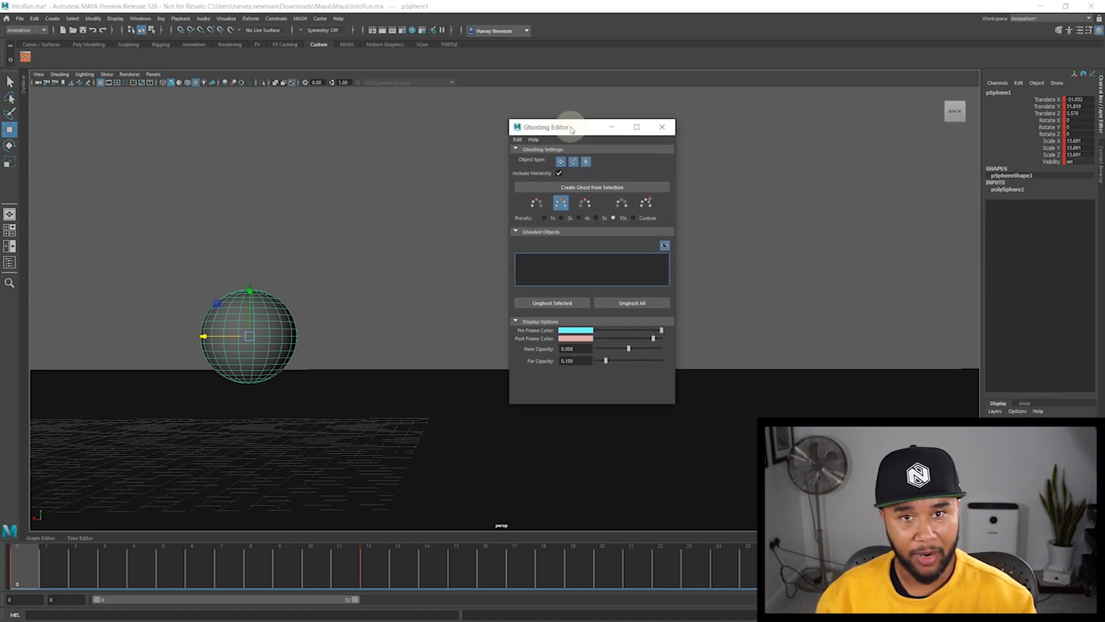
{"action": "mouse_move", "coordinate": [578, 233]}
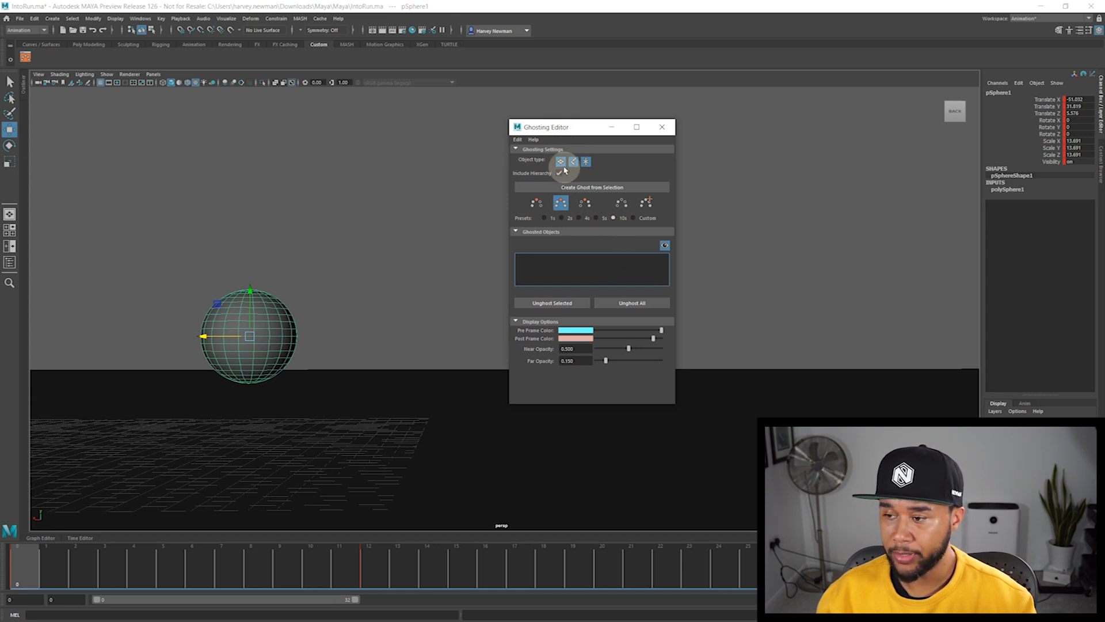
{"action": "mouse_move", "coordinate": [561, 161]}
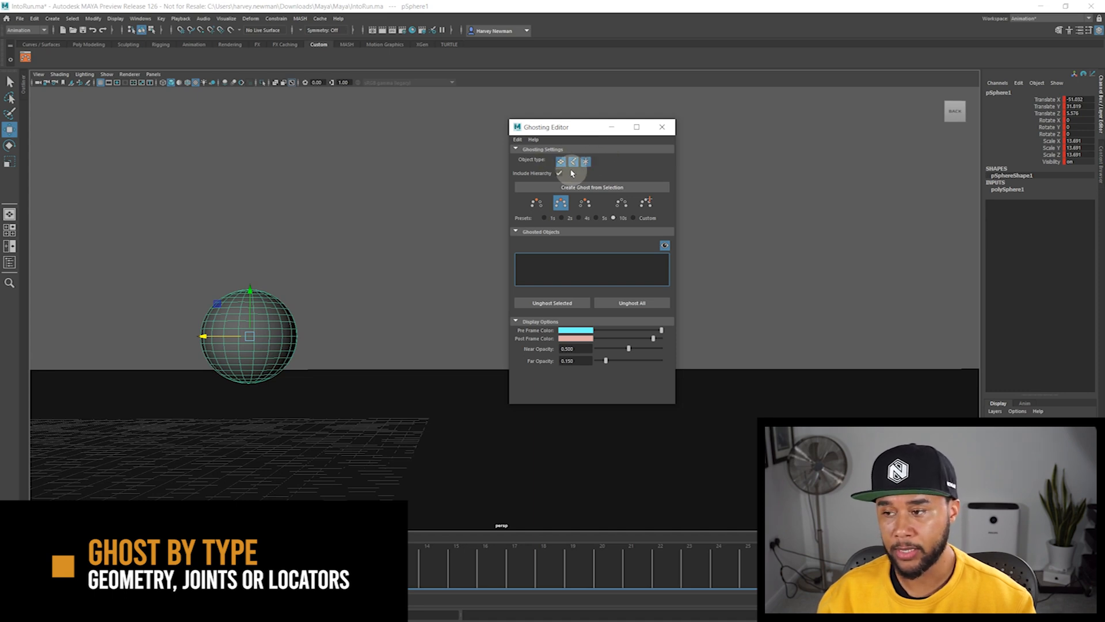
{"action": "mouse_move", "coordinate": [584, 161]}
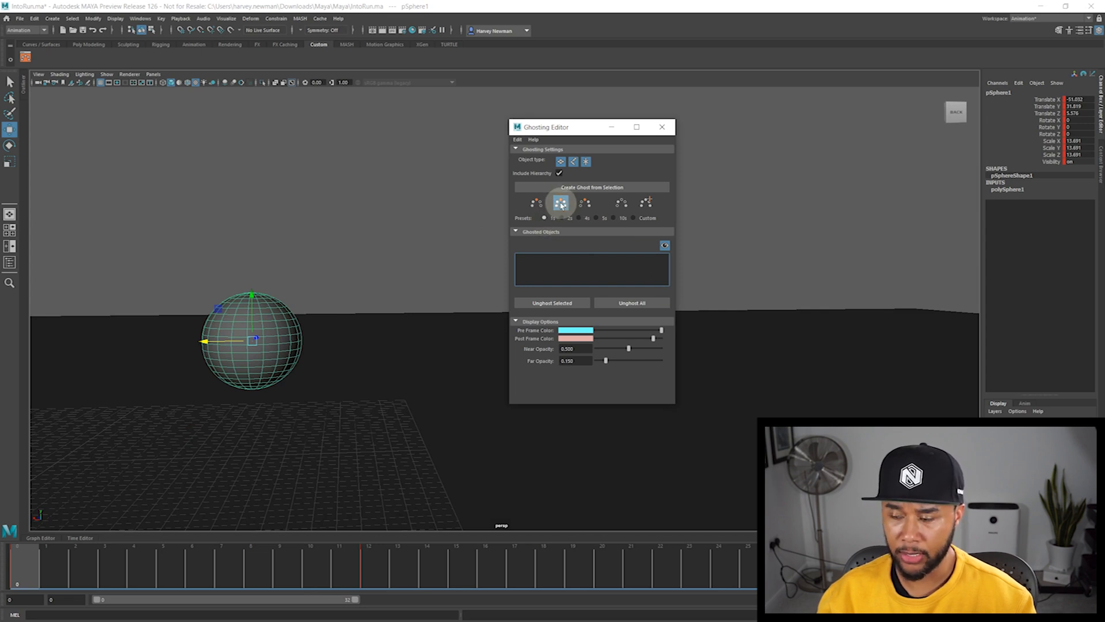
{"action": "mouse_move", "coordinate": [560, 205]}
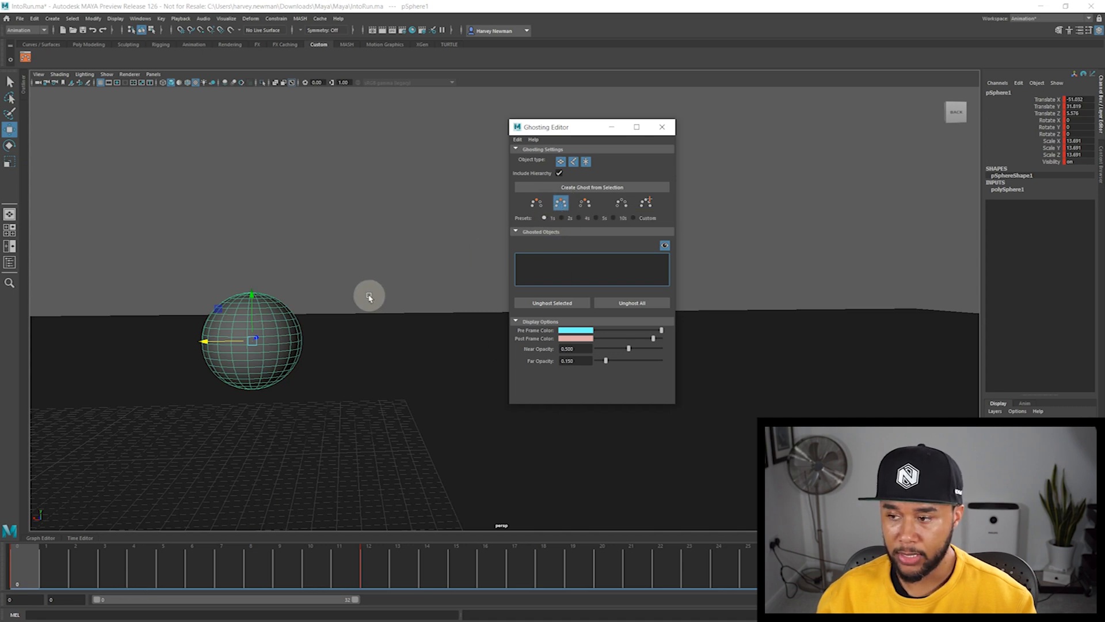
Create a ghost from the selected sphere, then toggle its ghost visibility off and back on.
{"action": "left_click", "coordinate": [592, 187]}
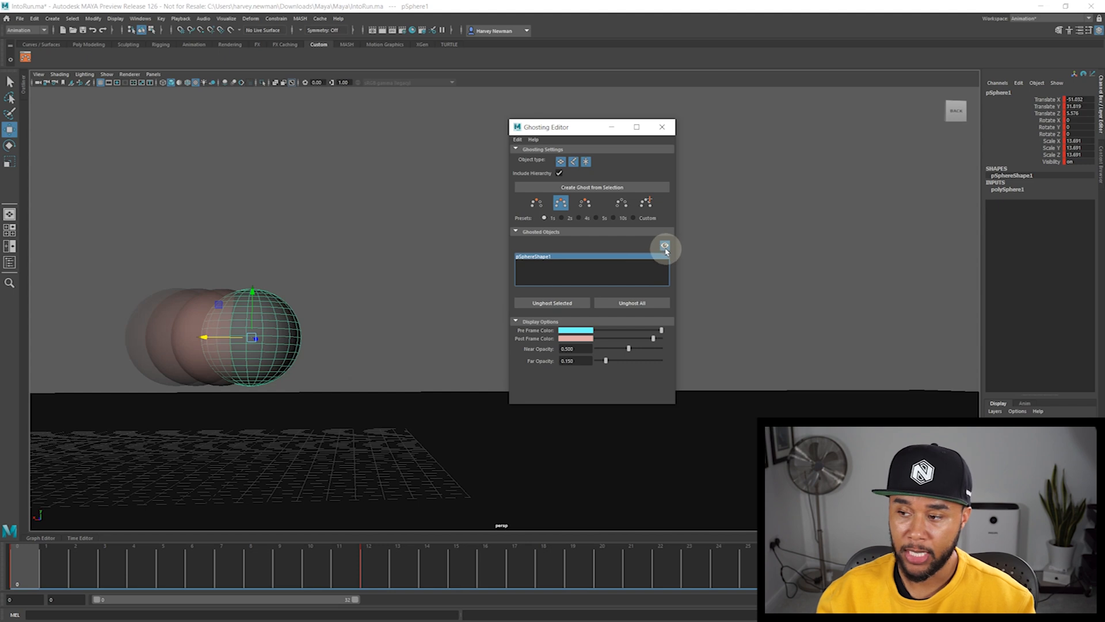
{"action": "left_click", "coordinate": [666, 244]}
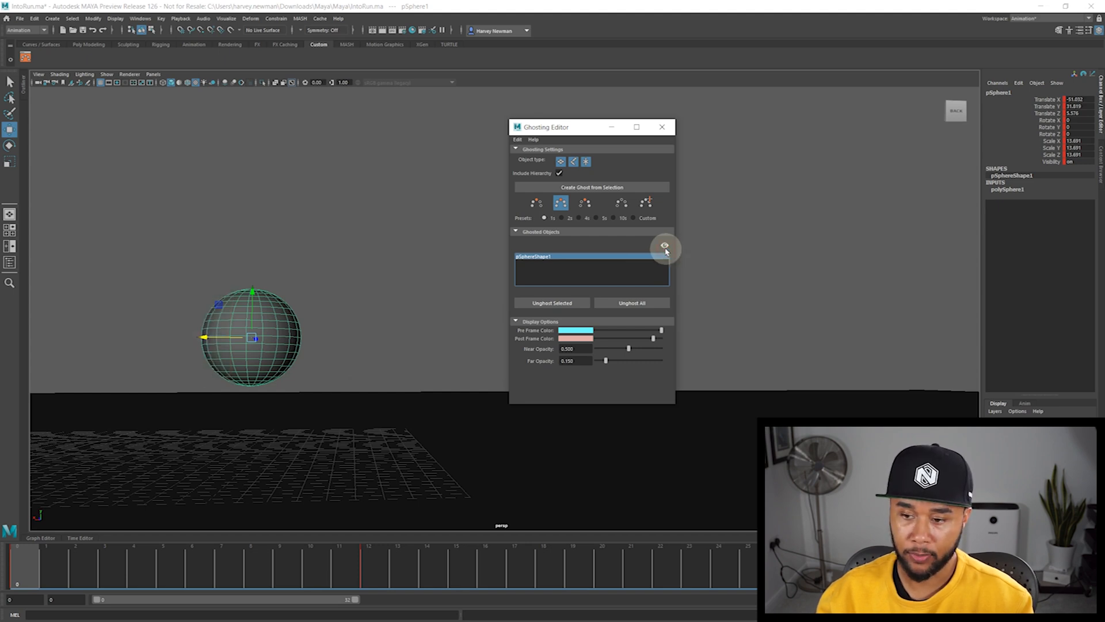
{"action": "left_click", "coordinate": [665, 245]}
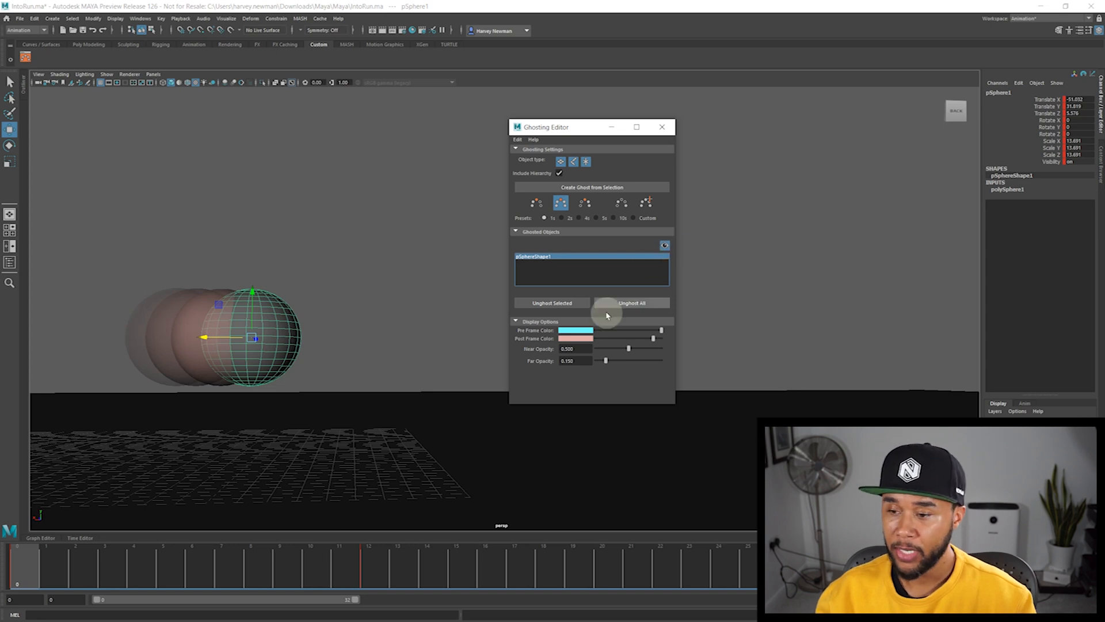
{"action": "mouse_move", "coordinate": [343, 357]}
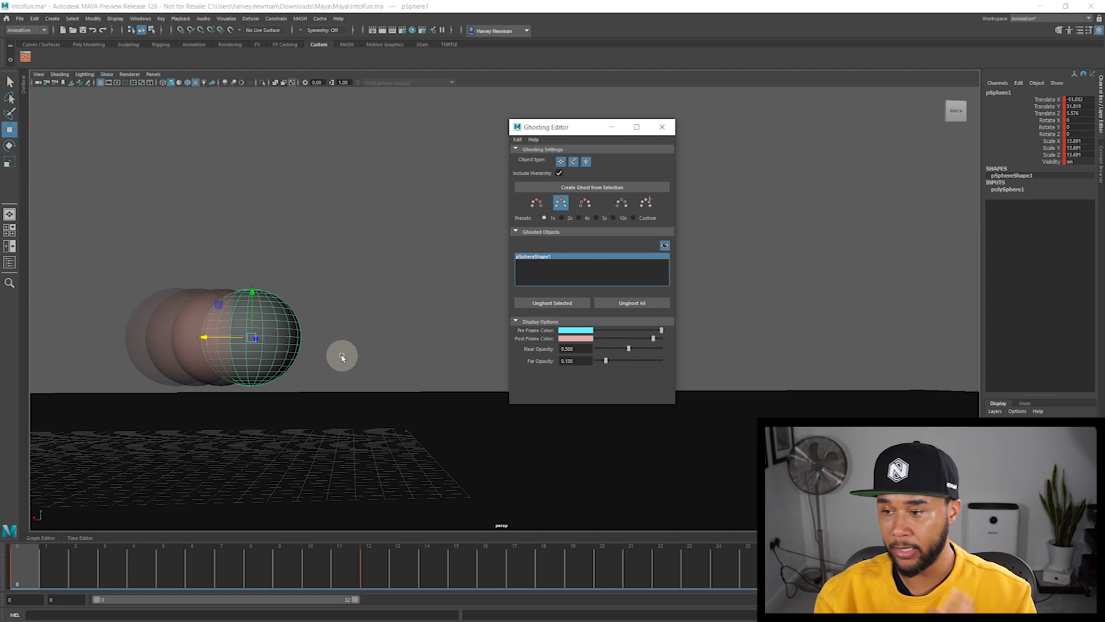
{"action": "mouse_move", "coordinate": [668, 253]}
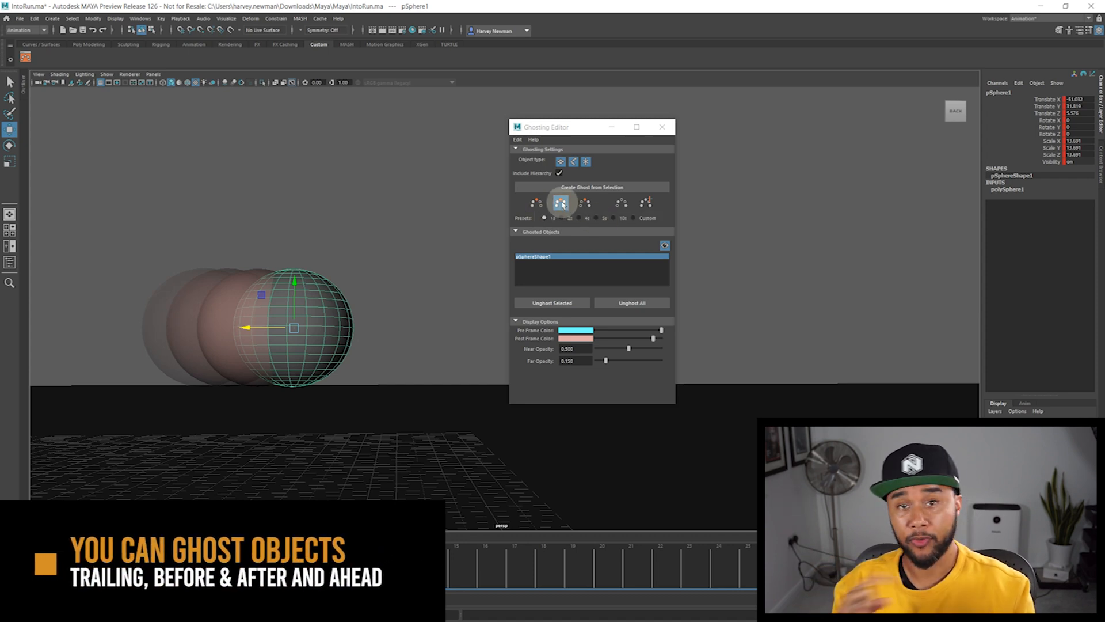
{"action": "mouse_move", "coordinate": [581, 203]}
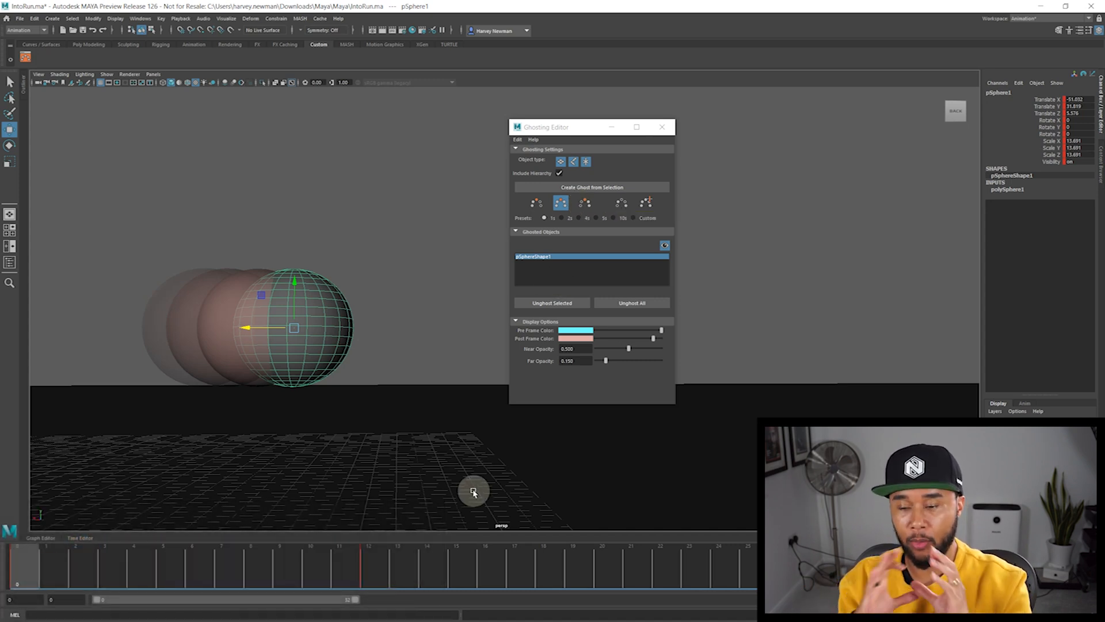
{"action": "mouse_move", "coordinate": [544, 250]}
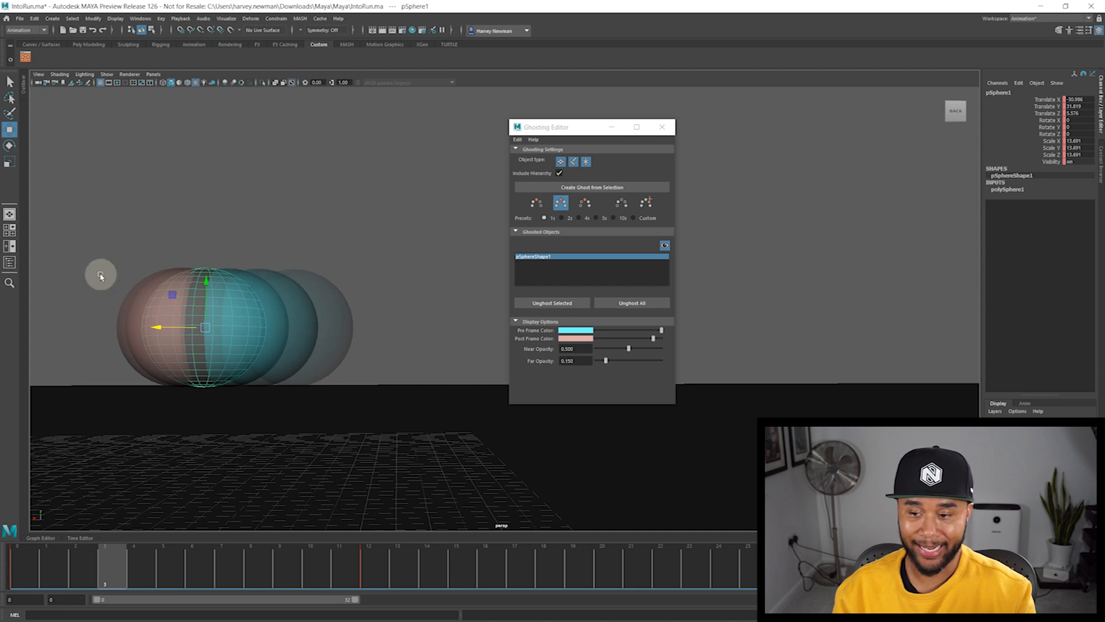
{"action": "mouse_move", "coordinate": [112, 280]}
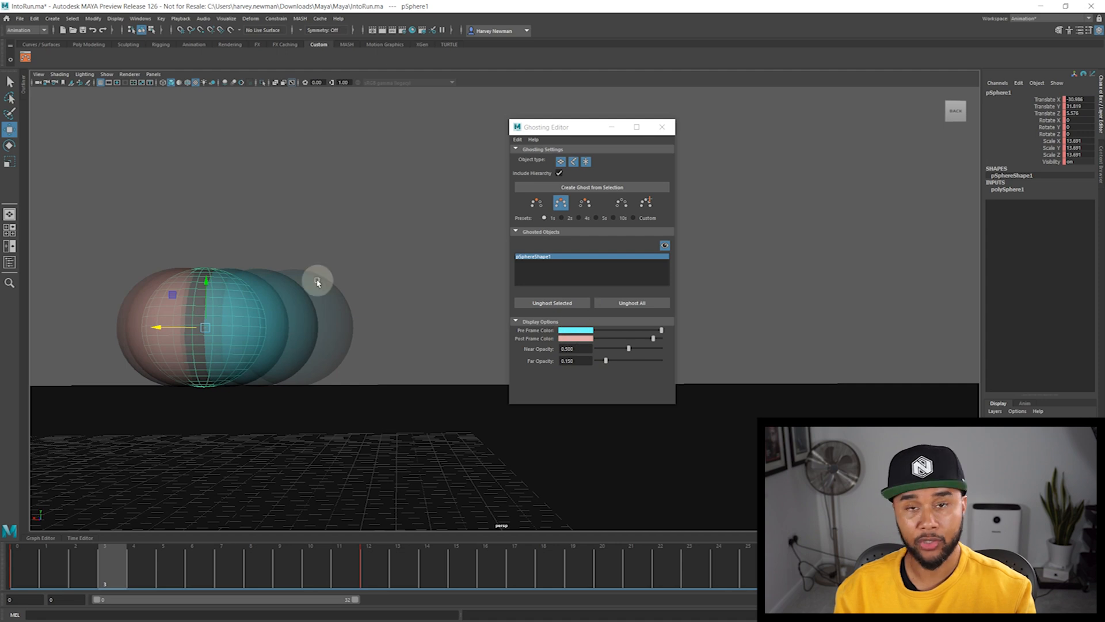
{"action": "mouse_move", "coordinate": [283, 325]}
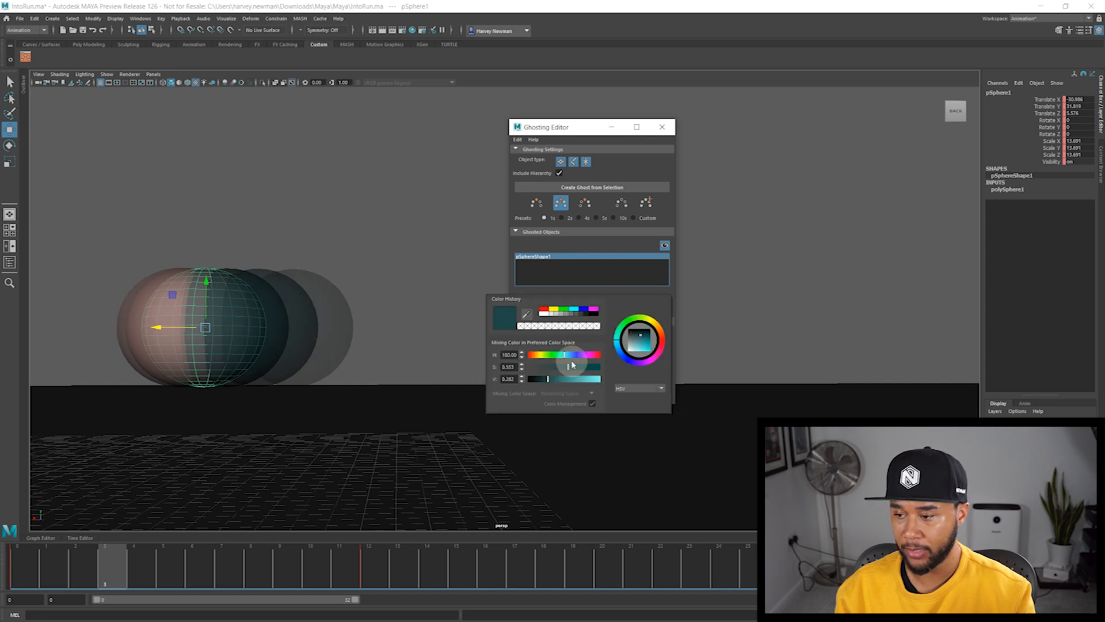
Drag the Pre Frame Color hue from cyan to green, then scrub to a later frame to see the green trail.
{"action": "left_click_drag", "start_coordinate": [571, 355], "coordinate": [553, 354]}
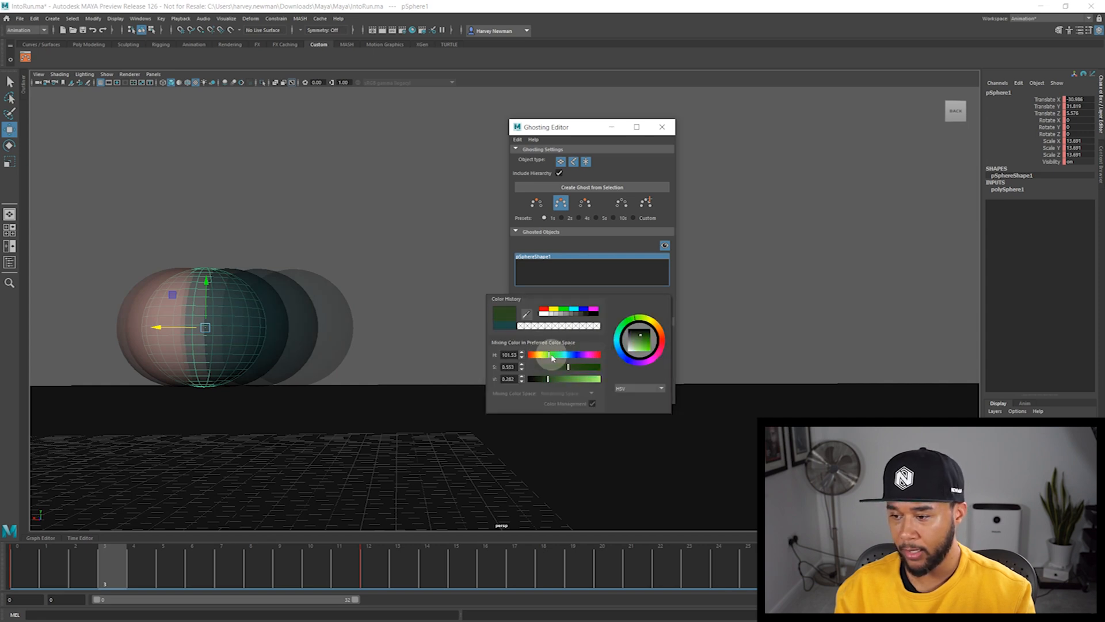
{"action": "left_click_drag", "start_coordinate": [548, 379], "coordinate": [592, 379]}
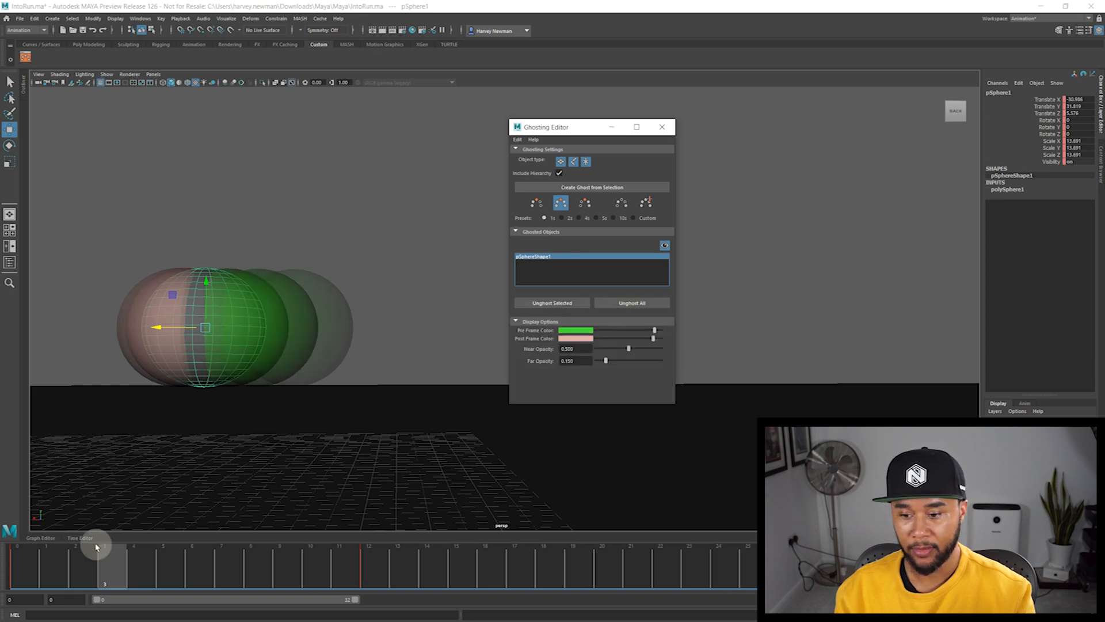
{"action": "left_click_drag", "start_coordinate": [96, 551], "coordinate": [159, 551]}
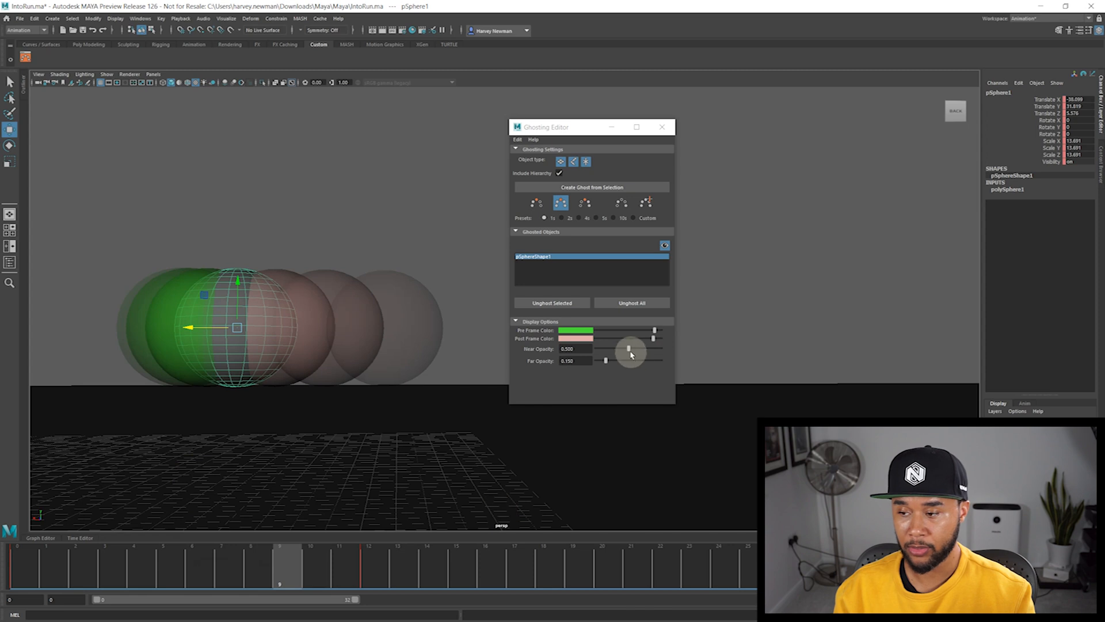
Test Near Opacity across its range, from fully opaque to transparent, and leave it at a mid value.
{"action": "left_click_drag", "start_coordinate": [633, 350], "coordinate": [645, 350]}
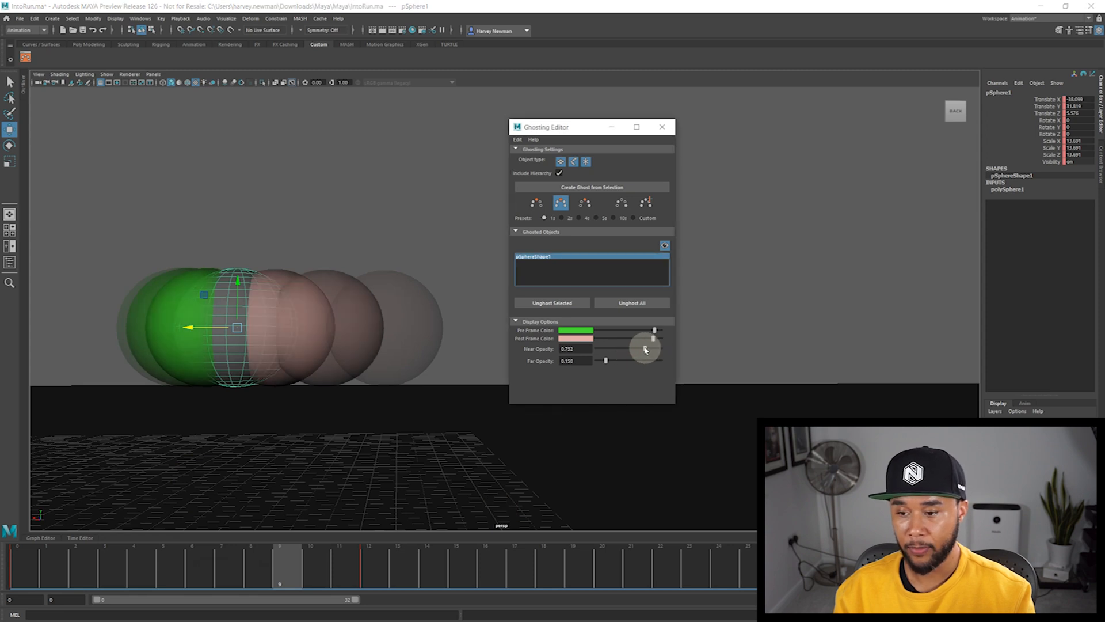
{"action": "left_click_drag", "start_coordinate": [642, 348], "coordinate": [659, 348]}
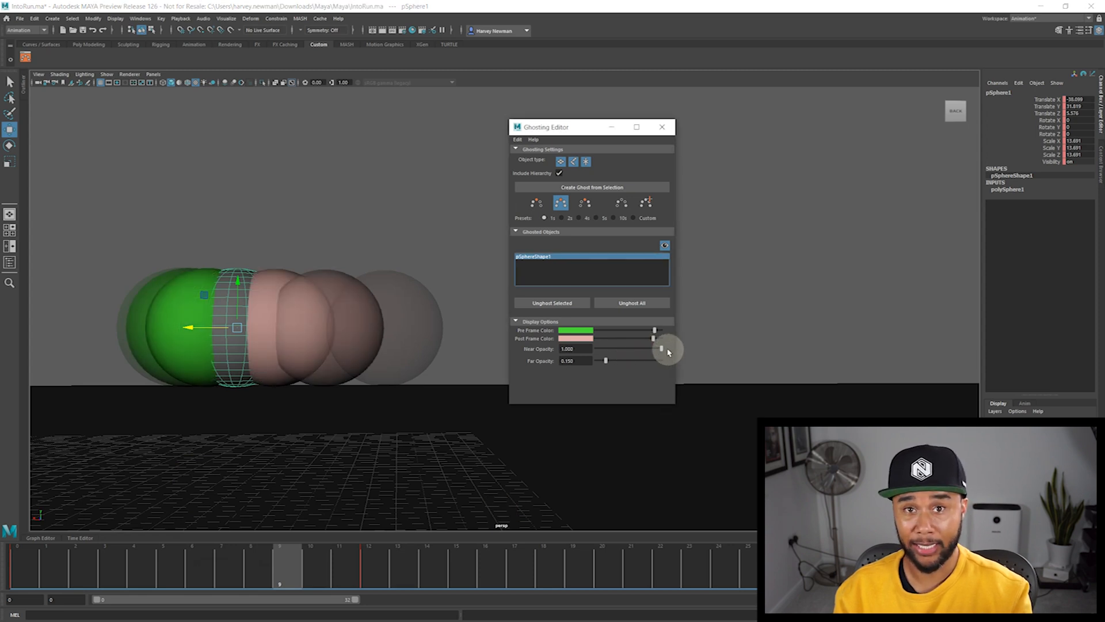
{"action": "left_click_drag", "start_coordinate": [654, 348], "coordinate": [596, 349]}
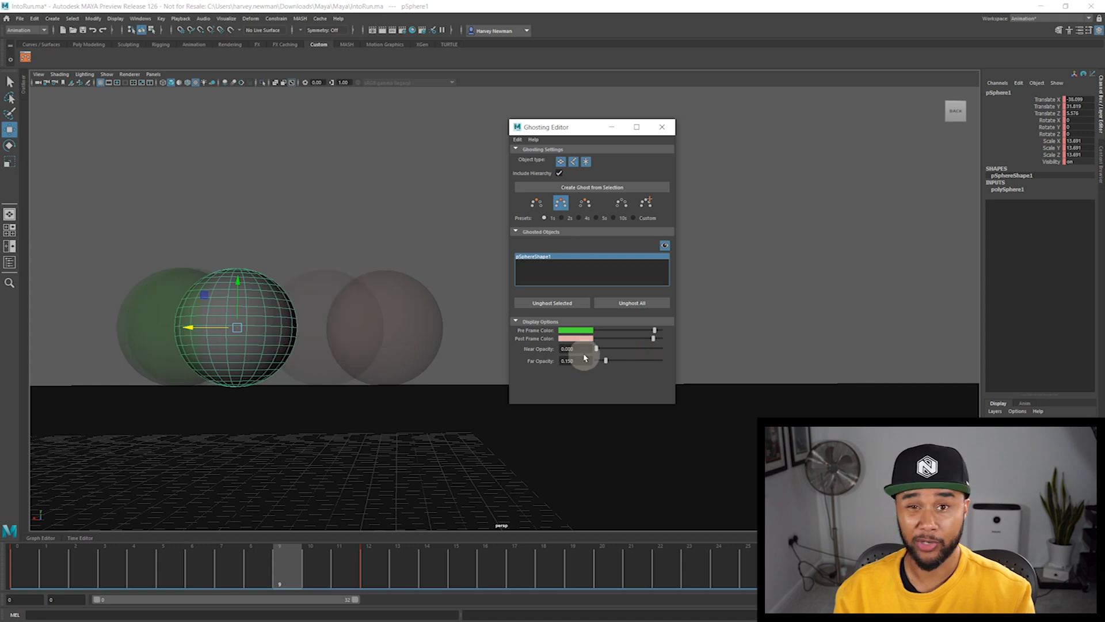
{"action": "left_click_drag", "start_coordinate": [597, 348], "coordinate": [629, 347]}
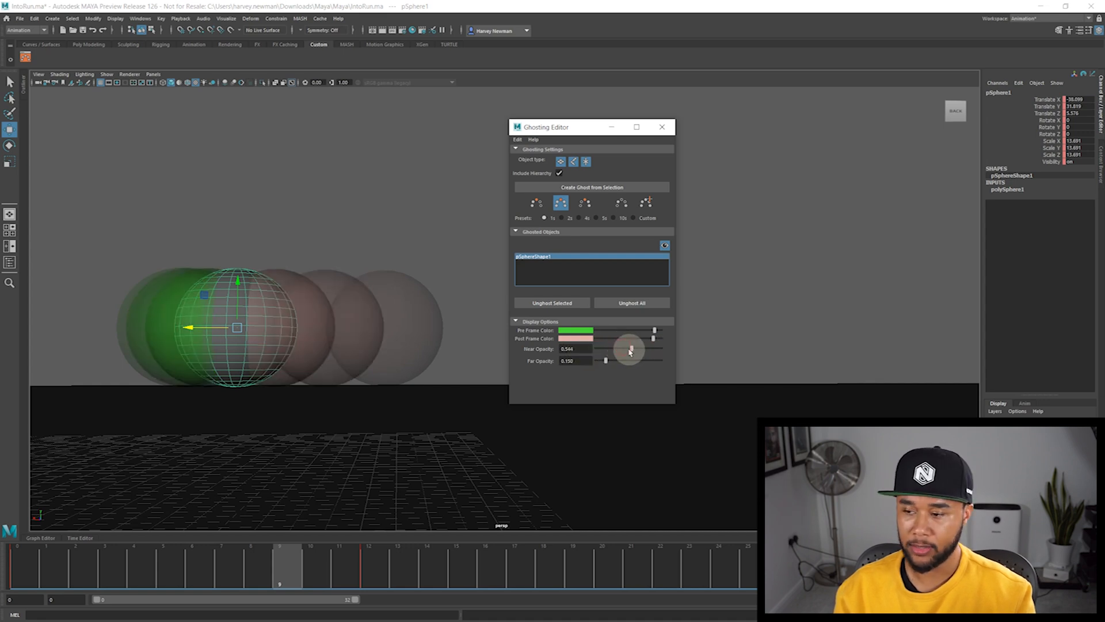
{"action": "left_click_drag", "start_coordinate": [631, 349], "coordinate": [630, 349]}
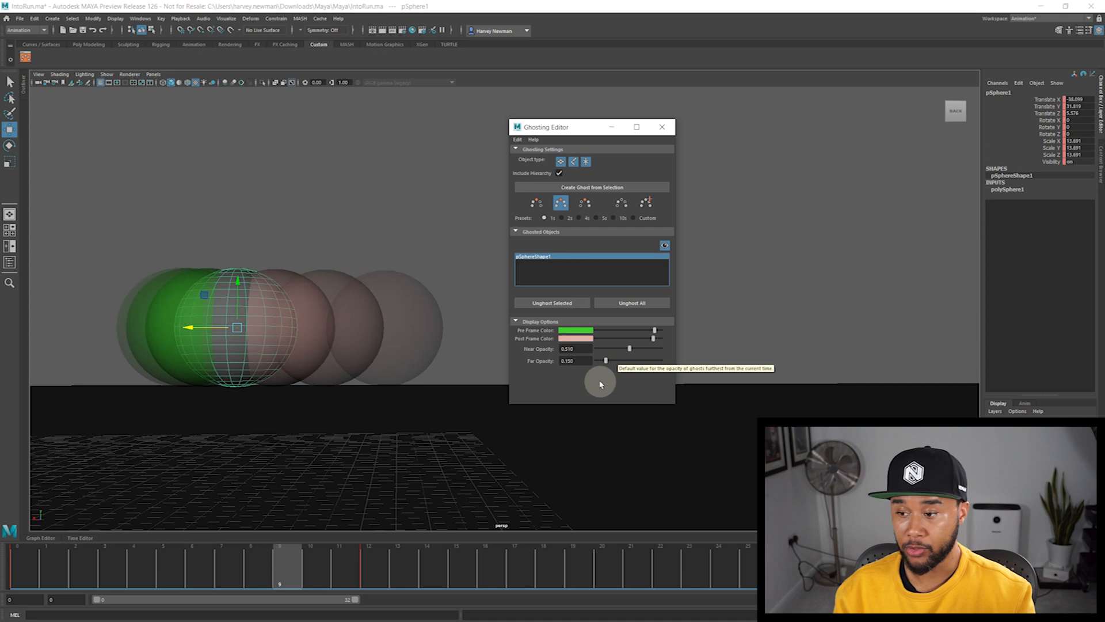
Test Far Opacity at 1.0, then settle Far Opacity near 0.200 and Near Opacity near 0.711.
{"action": "left_click_drag", "start_coordinate": [605, 360], "coordinate": [633, 360]}
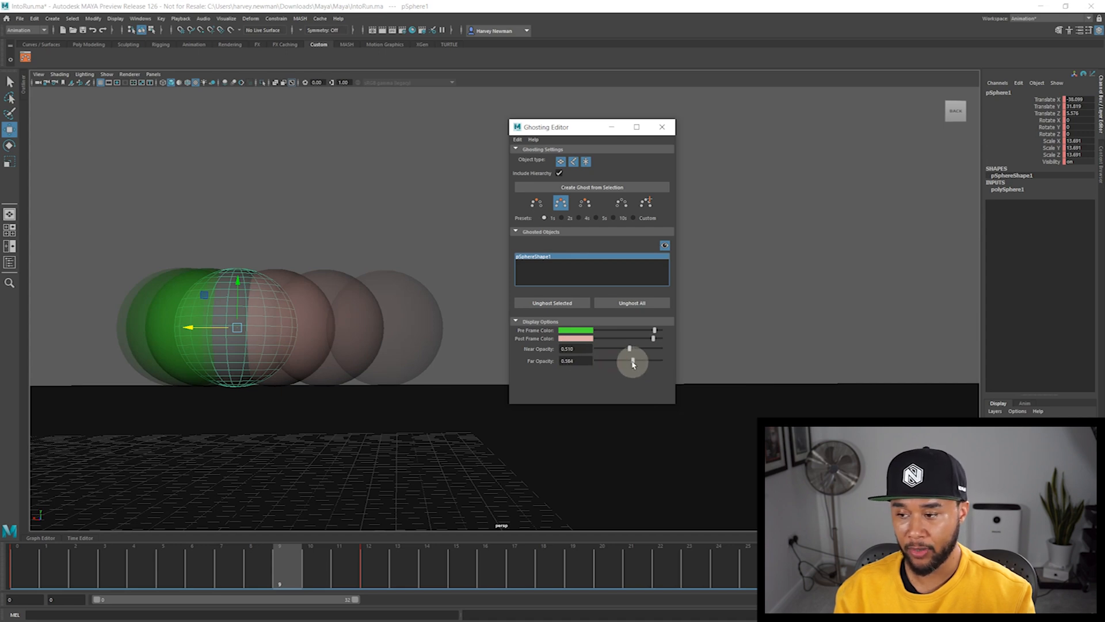
{"action": "left_click_drag", "start_coordinate": [632, 362], "coordinate": [660, 361]}
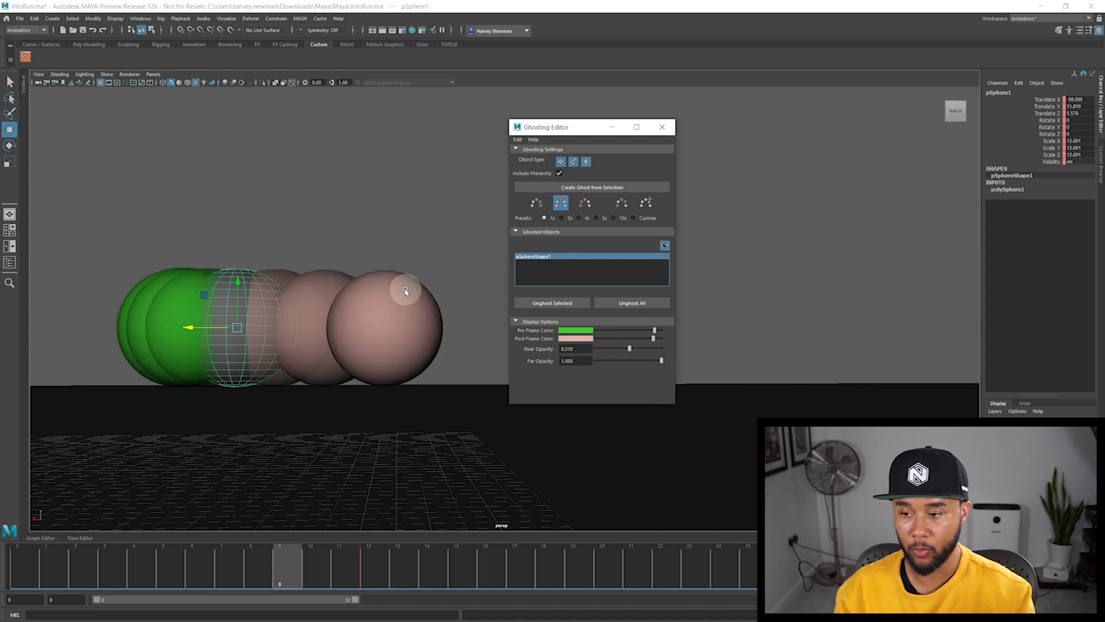
{"action": "mouse_move", "coordinate": [378, 334]}
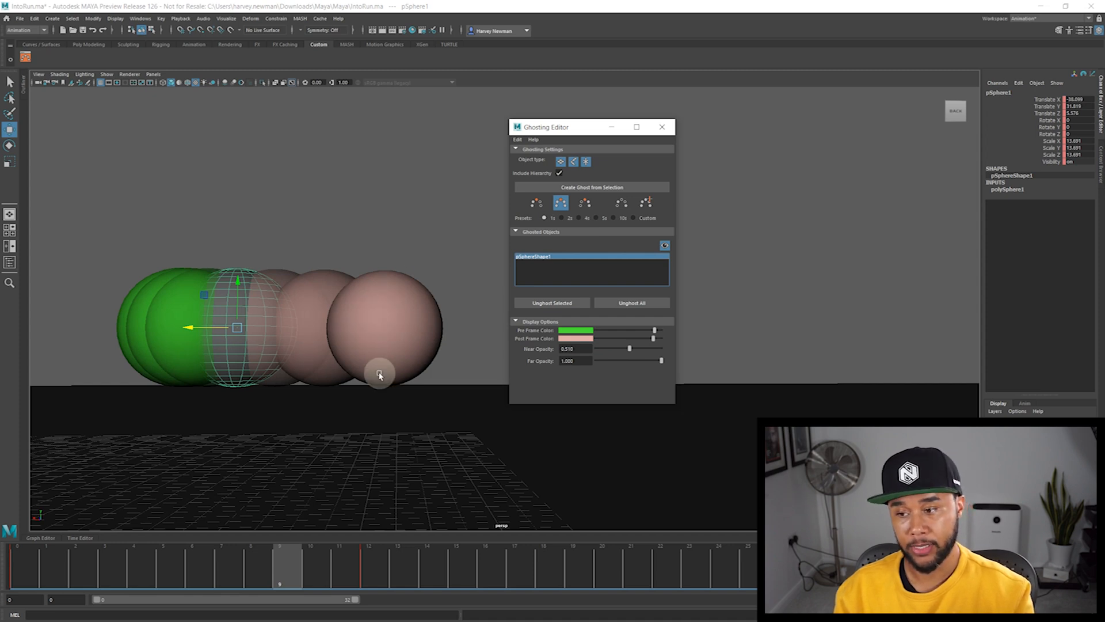
{"action": "mouse_move", "coordinate": [339, 293]}
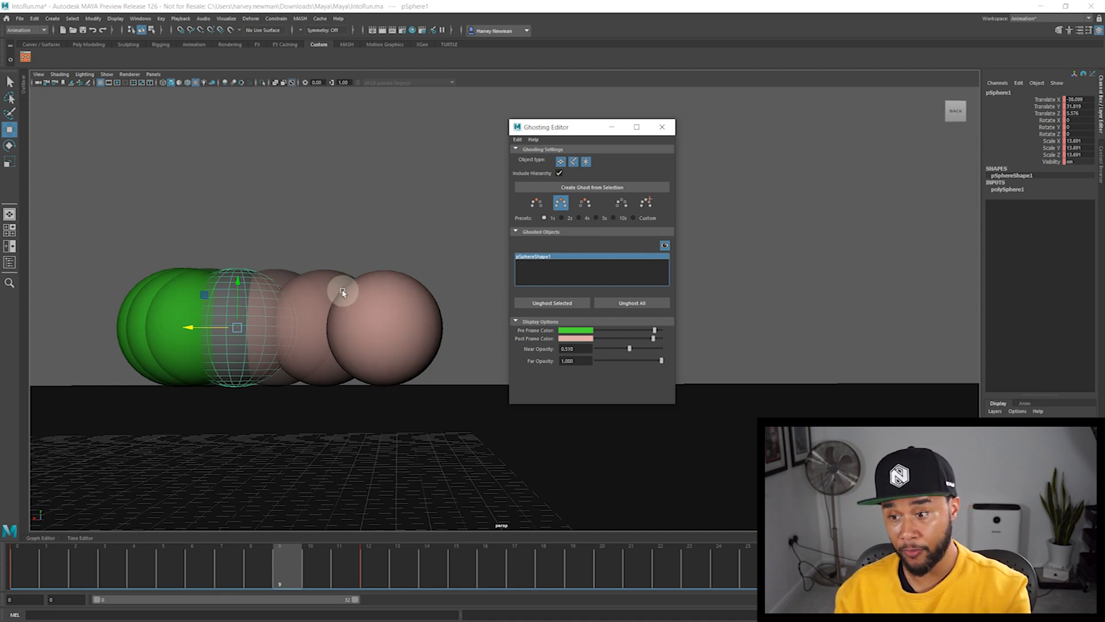
{"action": "left_click_drag", "start_coordinate": [661, 360], "coordinate": [625, 360]}
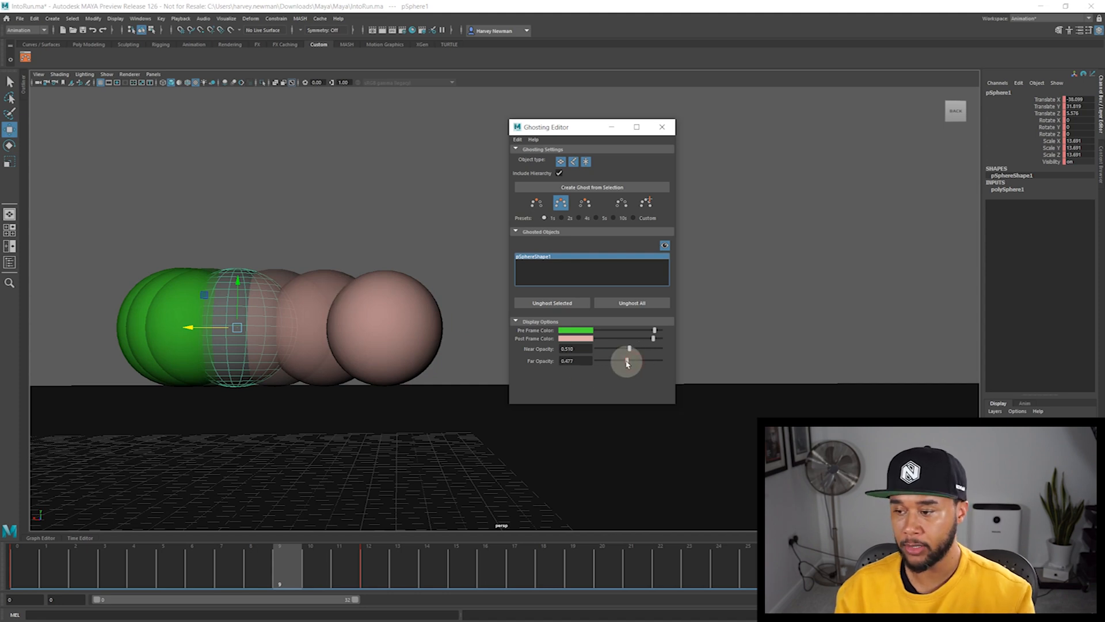
{"action": "left_click_drag", "start_coordinate": [627, 359], "coordinate": [610, 360]}
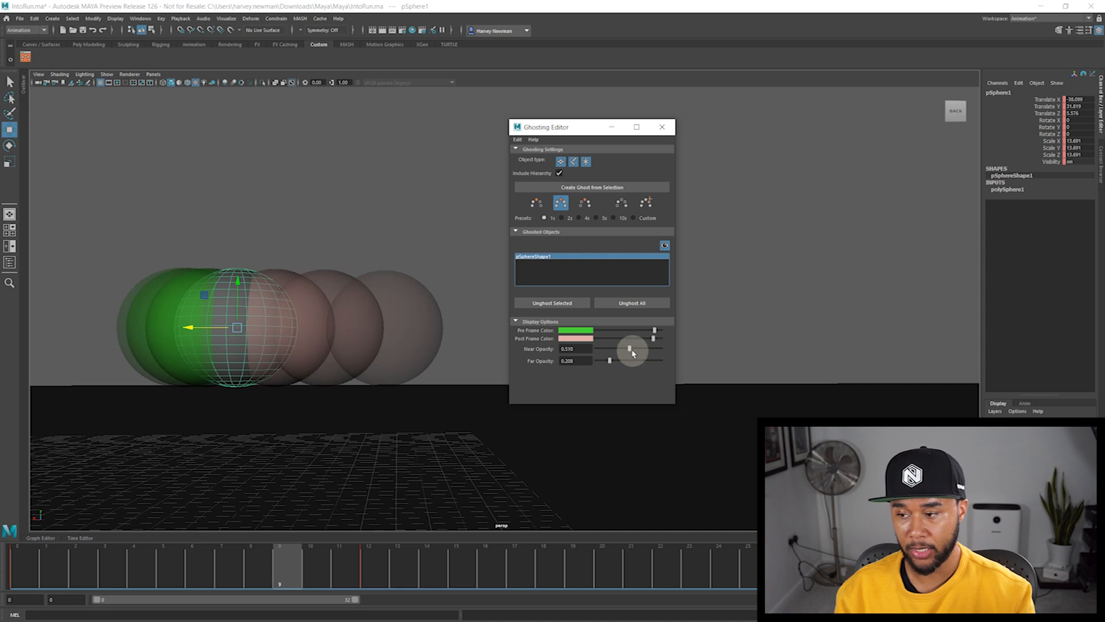
{"action": "left_click_drag", "start_coordinate": [630, 348], "coordinate": [645, 348]}
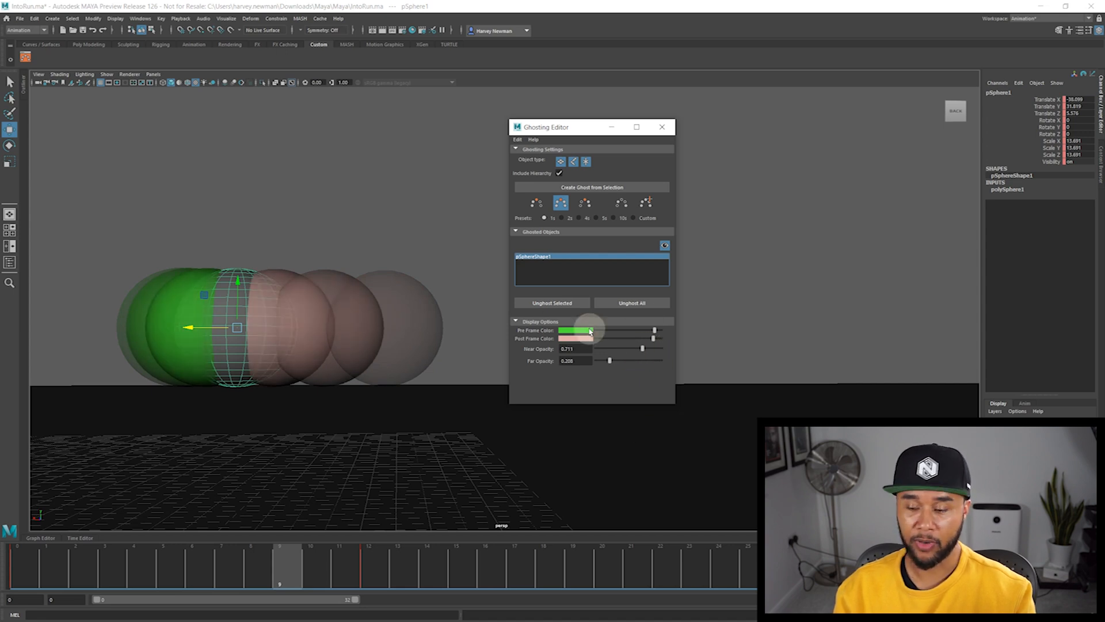
{"action": "mouse_move", "coordinate": [635, 413]}
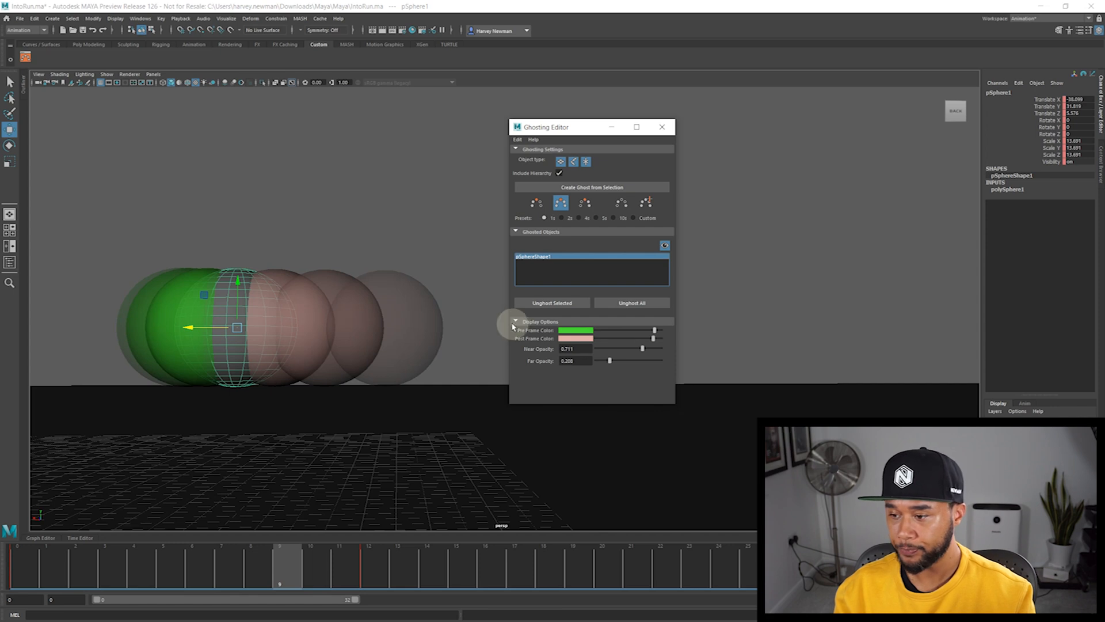
Collapse the Display Options and Ghosted Objects sections of the Ghosting Editor.
{"action": "left_click", "coordinate": [516, 321]}
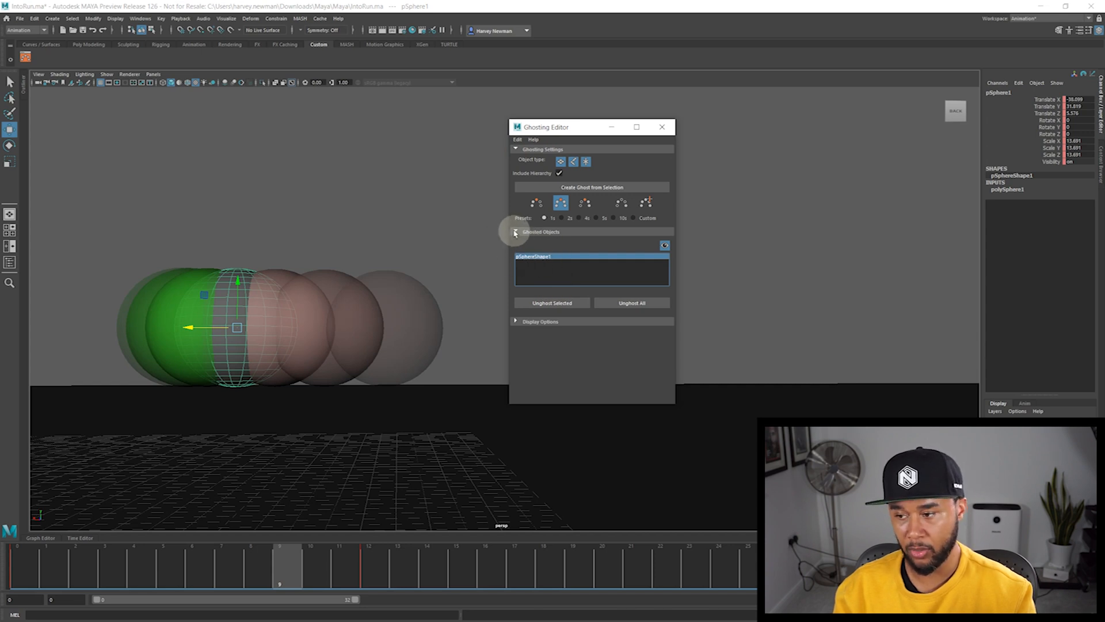
{"action": "left_click", "coordinate": [515, 233]}
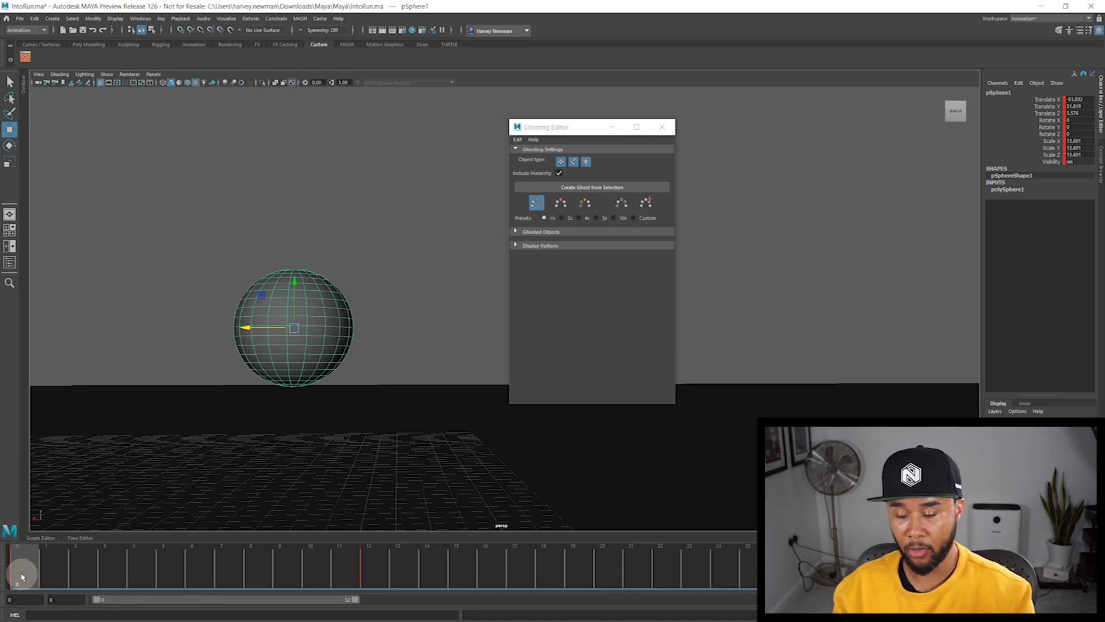
Scrub the Time Slider to watch the past-only ghosts trail the sphere.
{"action": "left_click_drag", "start_coordinate": [21, 571], "coordinate": [67, 571]}
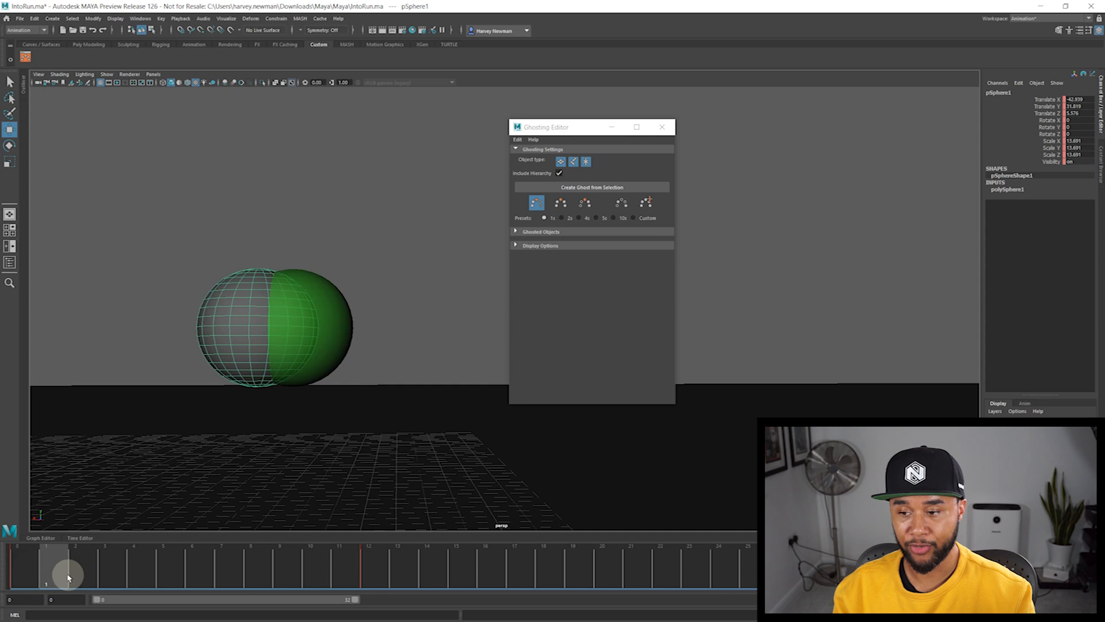
{"action": "left_click_drag", "start_coordinate": [67, 574], "coordinate": [175, 575]}
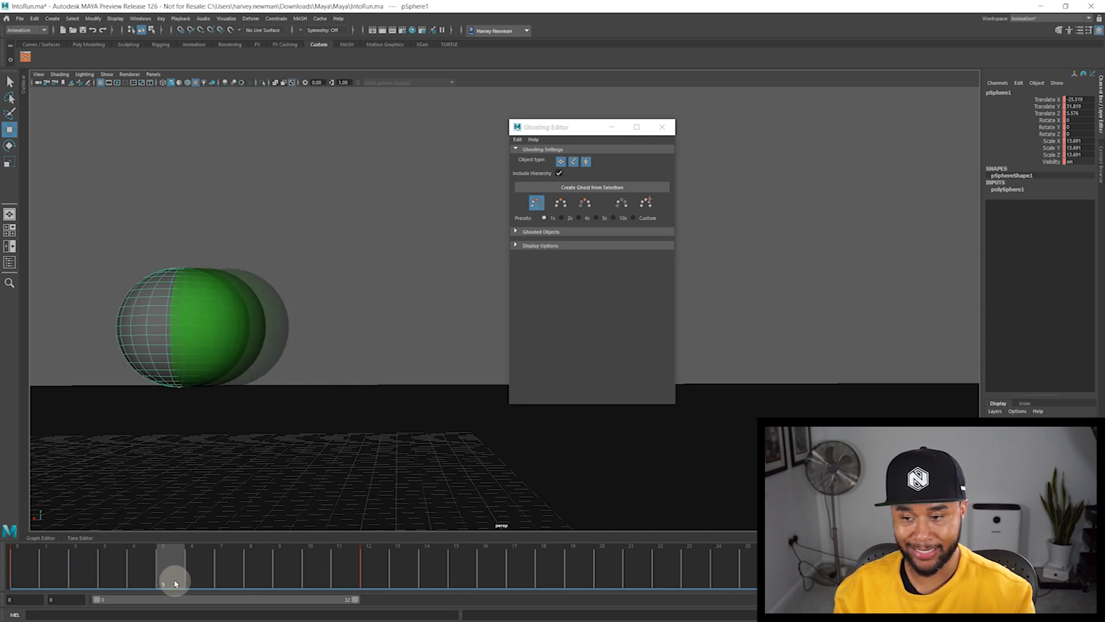
{"action": "left_click_drag", "start_coordinate": [174, 582], "coordinate": [148, 583]}
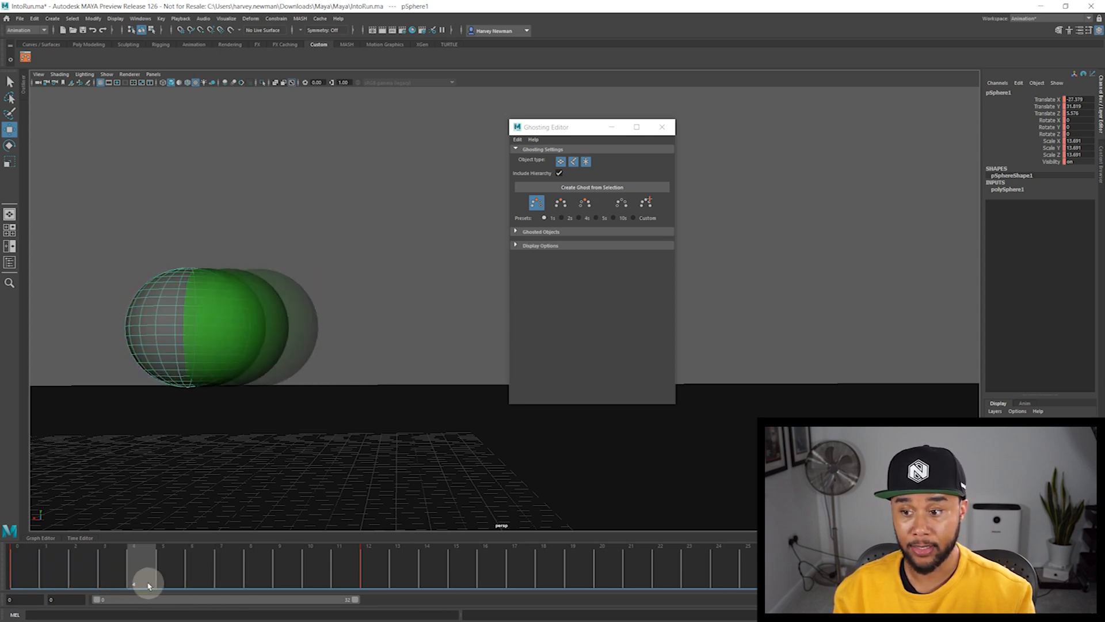
{"action": "left_click_drag", "start_coordinate": [149, 584], "coordinate": [392, 588]}
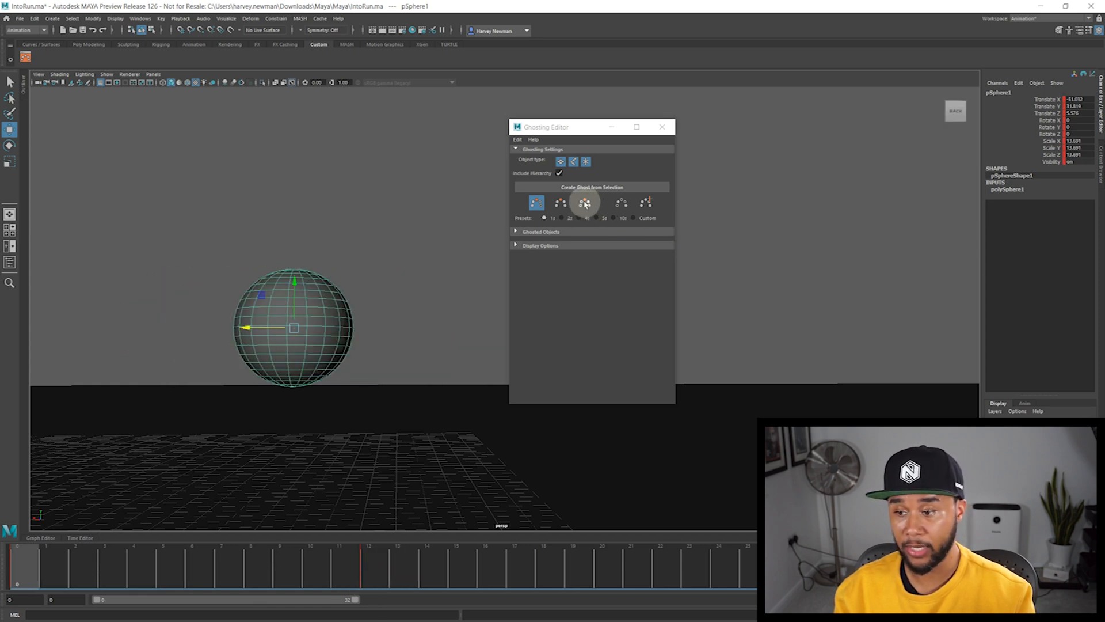
Switch to the post-frames ghost preset, scrub to compare, then choose the pre-and-post preset with a 1-frame step.
{"action": "left_click", "coordinate": [585, 203]}
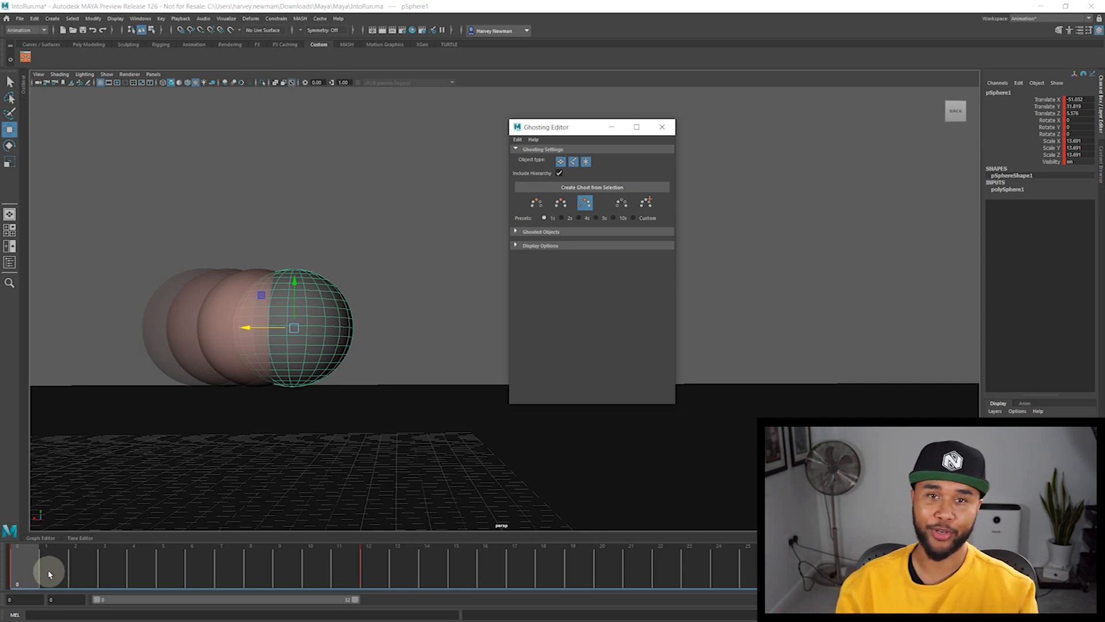
{"action": "left_click_drag", "start_coordinate": [50, 568], "coordinate": [183, 568]}
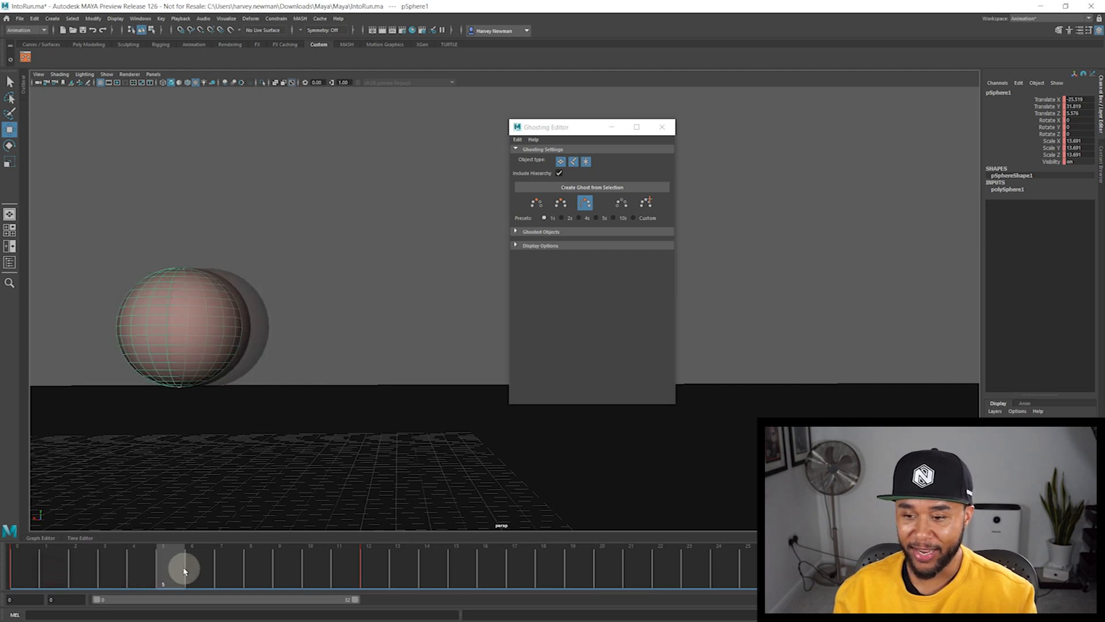
{"action": "left_click_drag", "start_coordinate": [181, 568], "coordinate": [316, 567]}
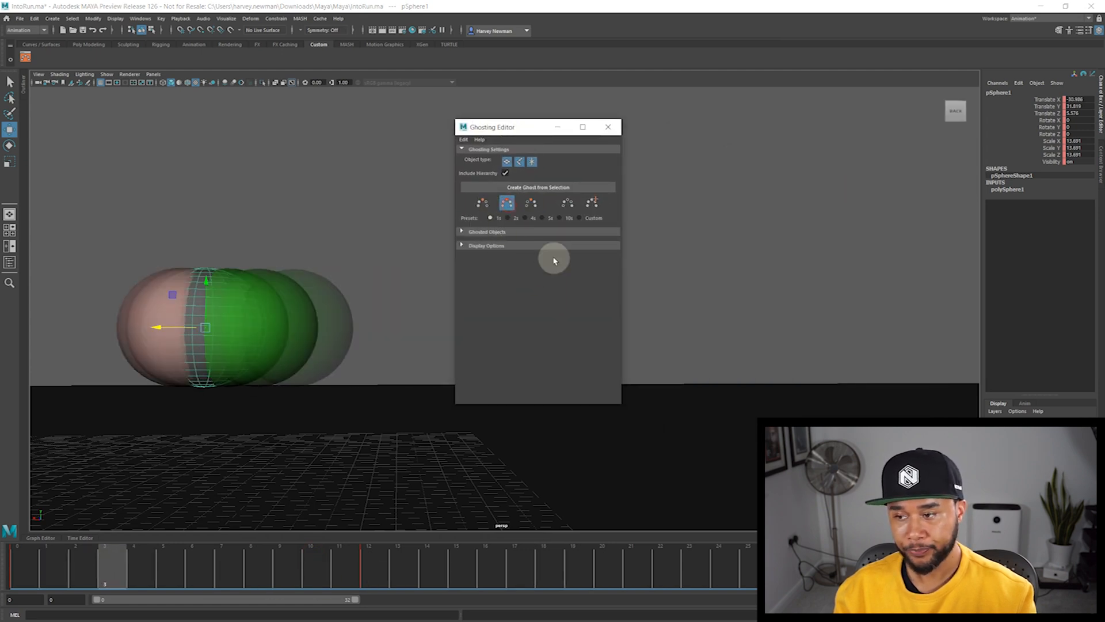
{"action": "left_click", "coordinate": [507, 203]}
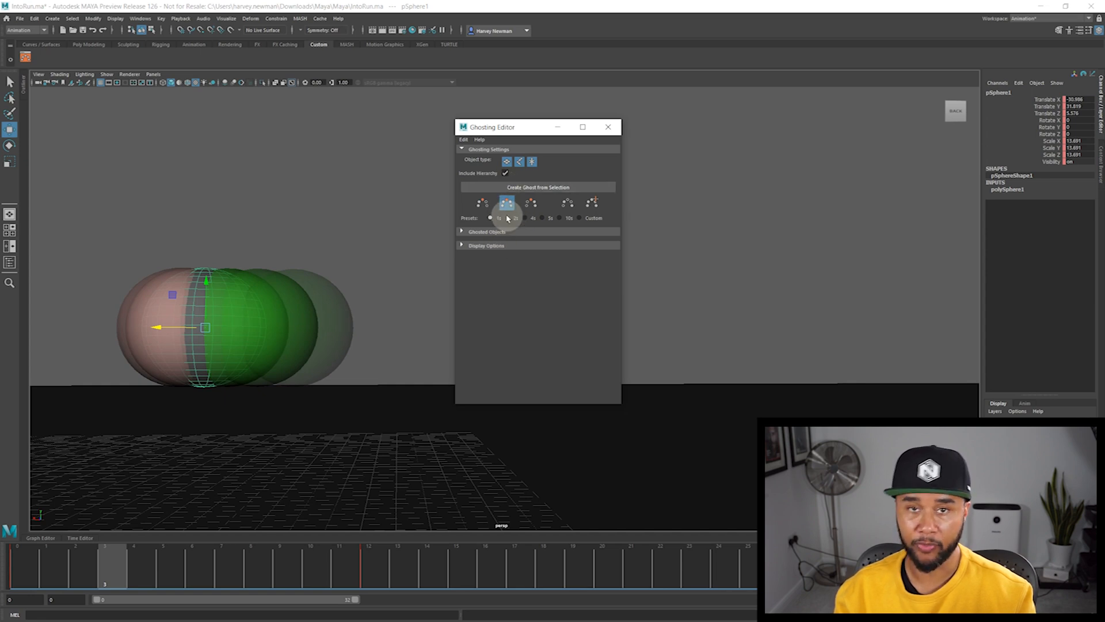
{"action": "left_click", "coordinate": [113, 577]}
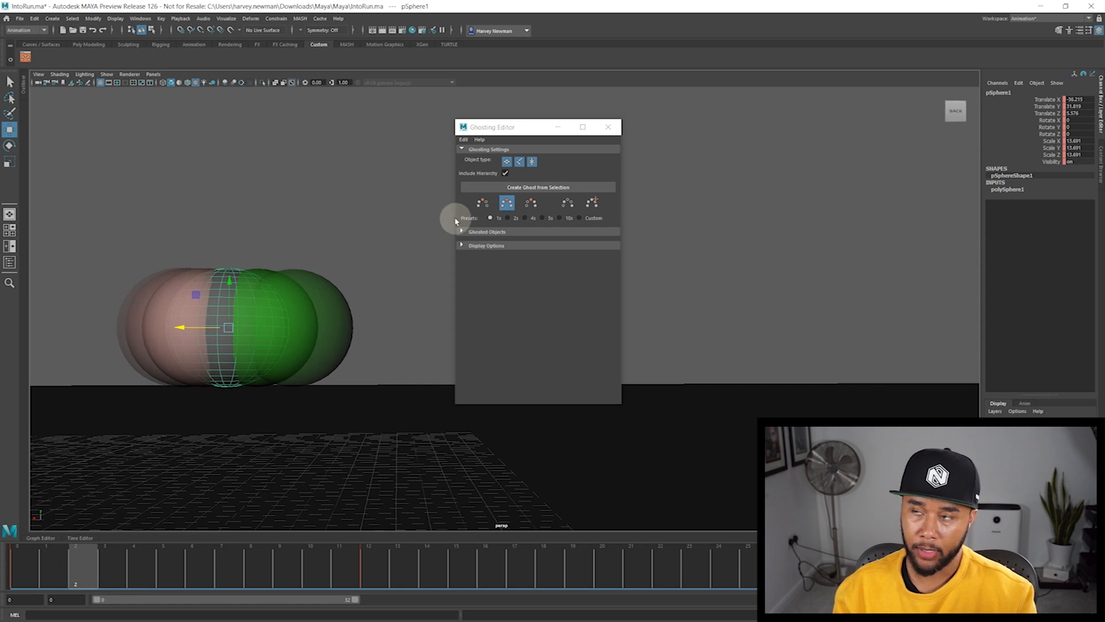
{"action": "mouse_move", "coordinate": [465, 237]}
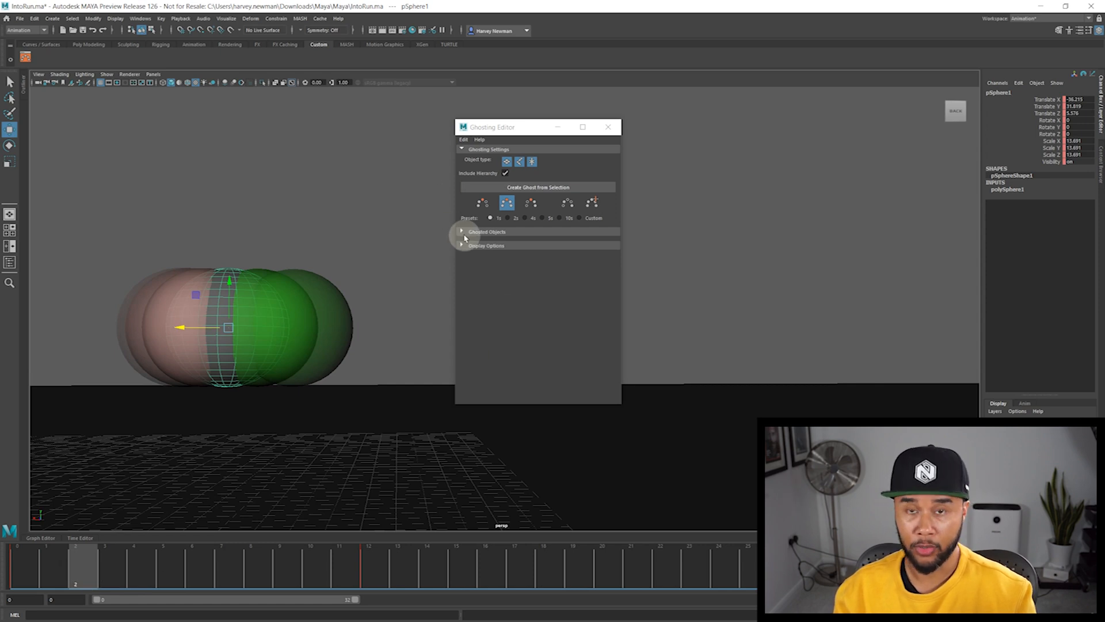
{"action": "mouse_move", "coordinate": [513, 217]}
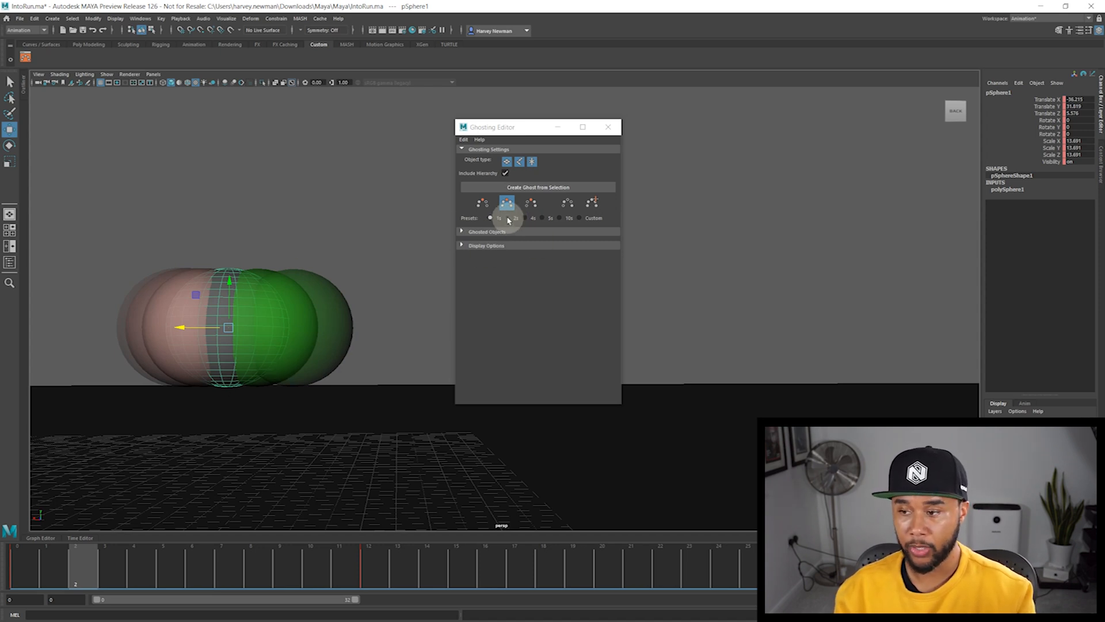
Try the 2-frame and 5-frame ghost step presets, moving the panel clear of the spheres.
{"action": "left_click", "coordinate": [525, 217]}
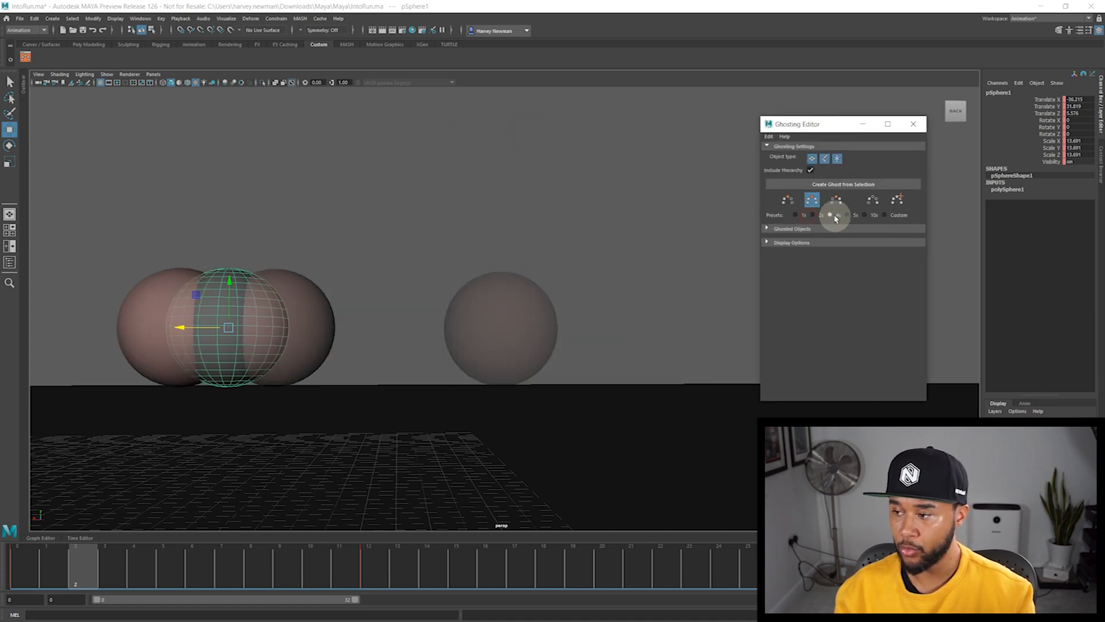
{"action": "left_click", "coordinate": [866, 216]}
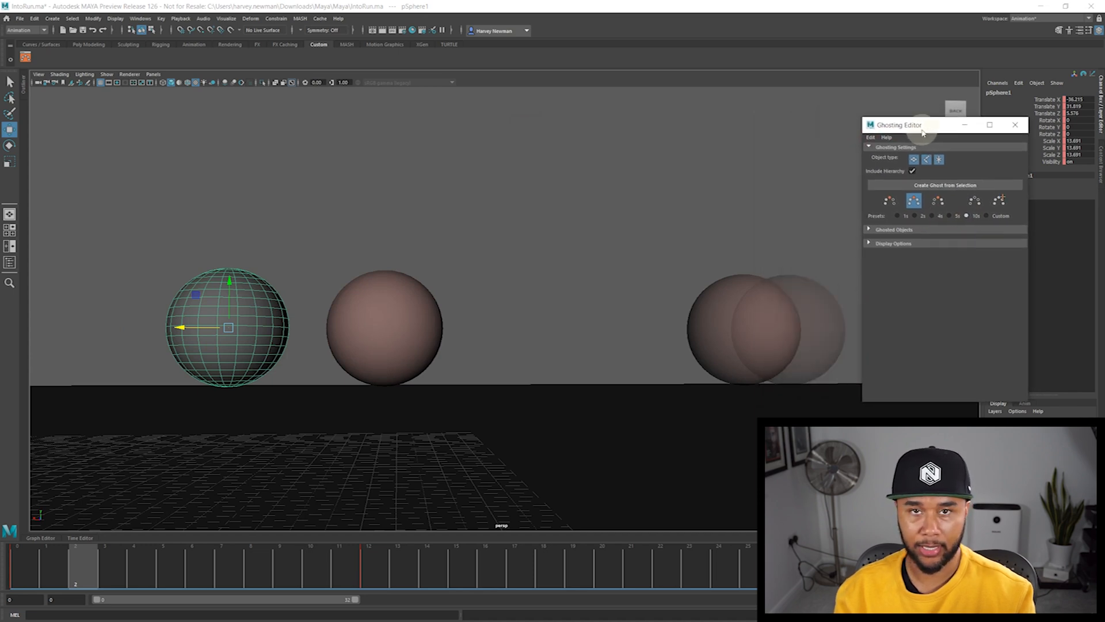
{"action": "left_click_drag", "start_coordinate": [920, 125], "coordinate": [881, 127]}
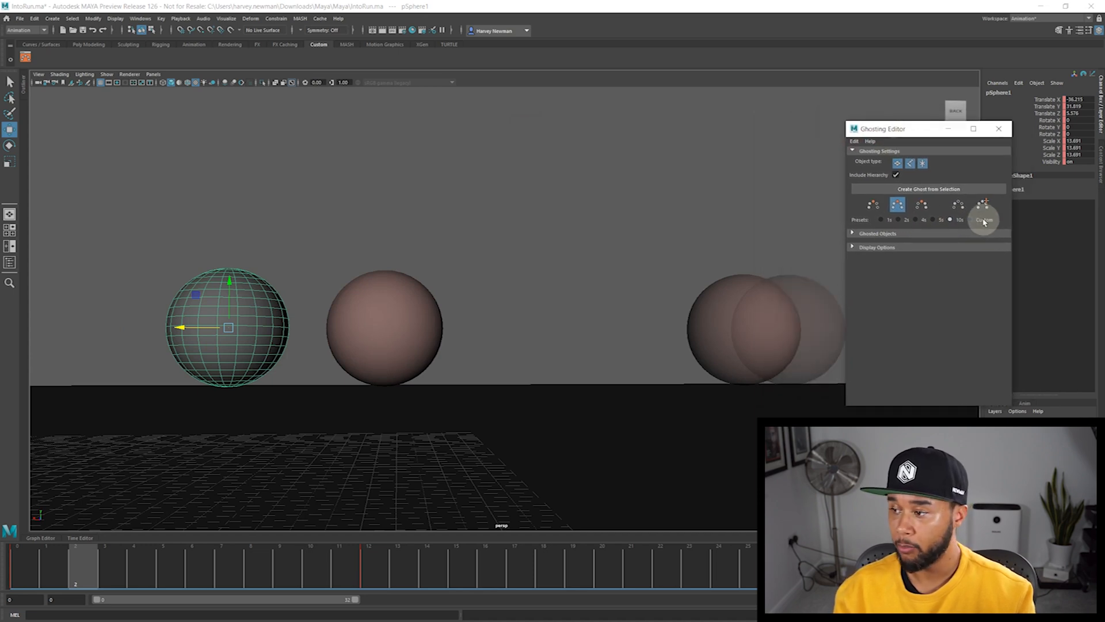
Choose the Custom preset and drag Frame Steps to 15.
{"action": "left_click", "coordinate": [983, 219]}
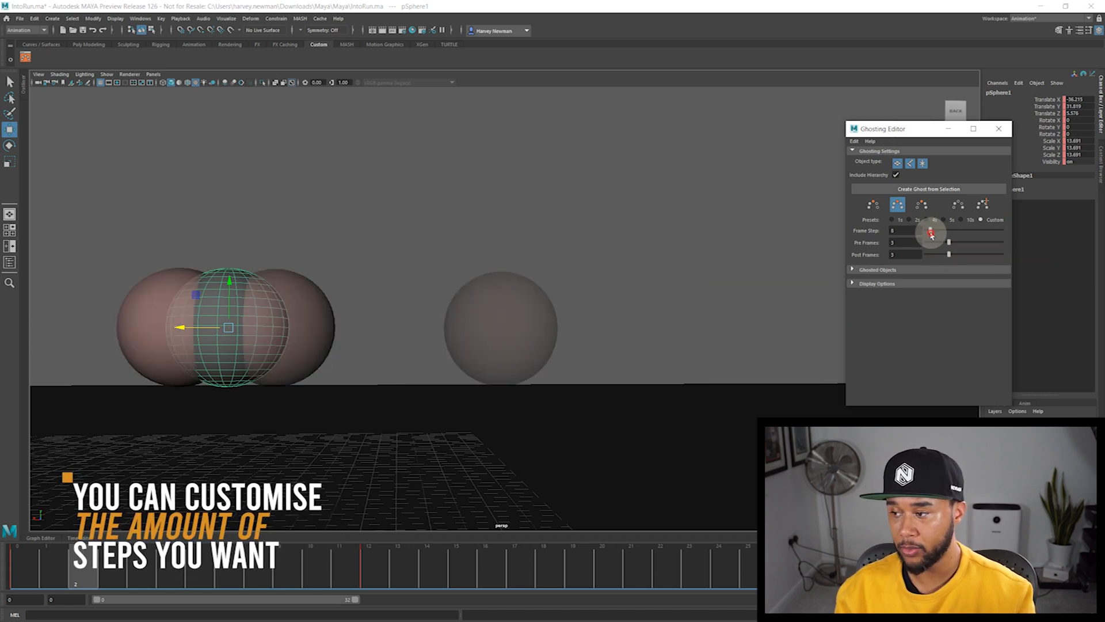
{"action": "left_click_drag", "start_coordinate": [930, 233], "coordinate": [938, 233]}
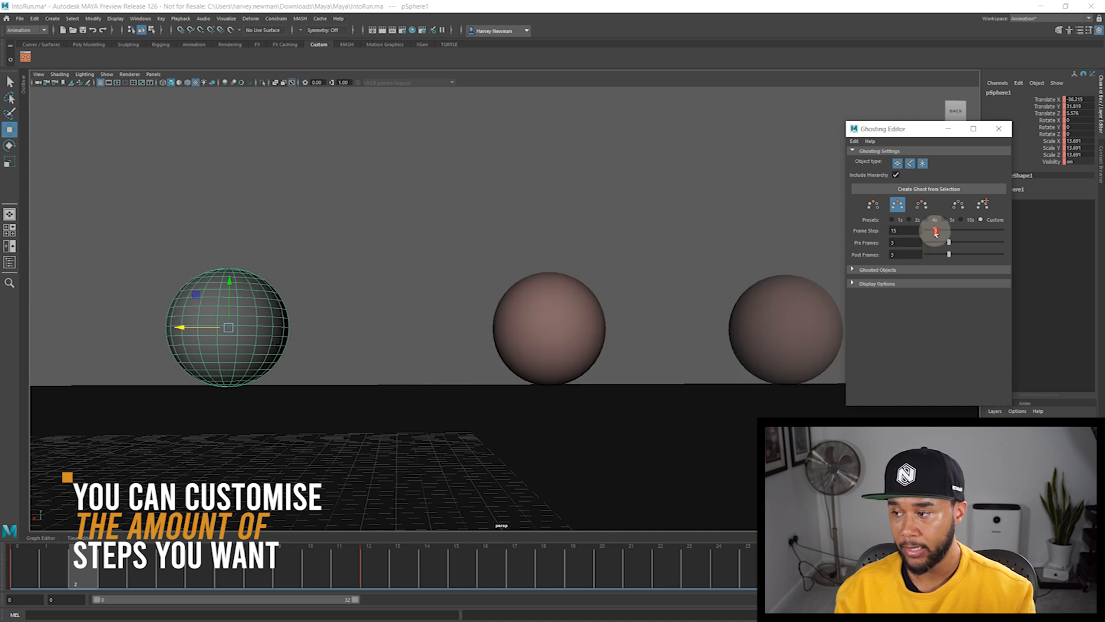
{"action": "left_click_drag", "start_coordinate": [947, 231], "coordinate": [931, 230]}
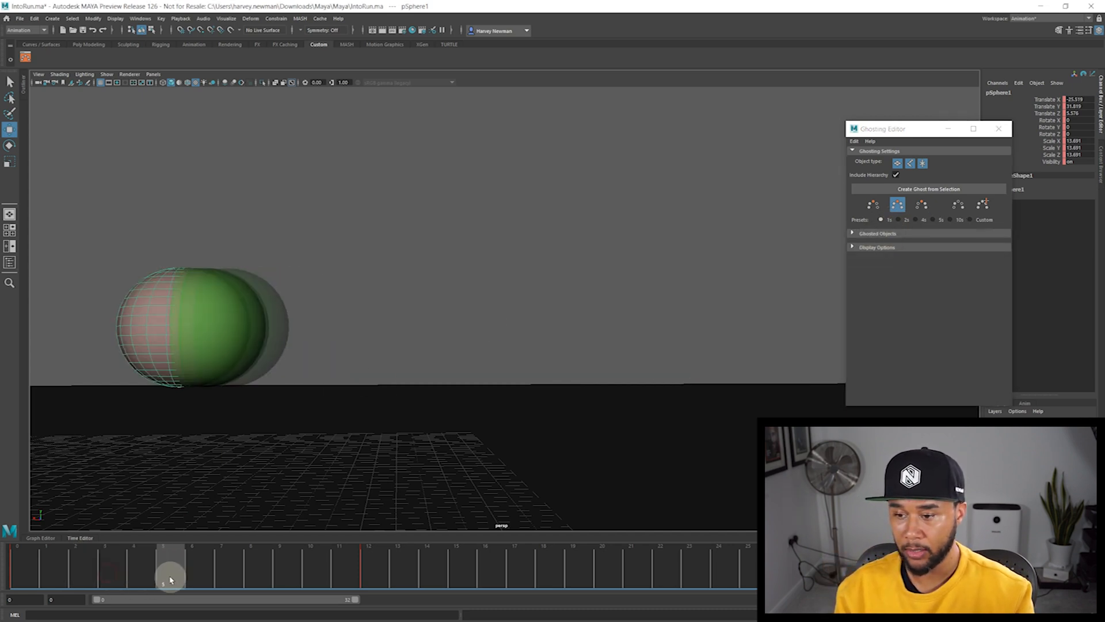
Scrub forward, then raise the custom Pre Frames and Post Frames counts from 3 to 5.
{"action": "left_click_drag", "start_coordinate": [169, 564], "coordinate": [309, 564]}
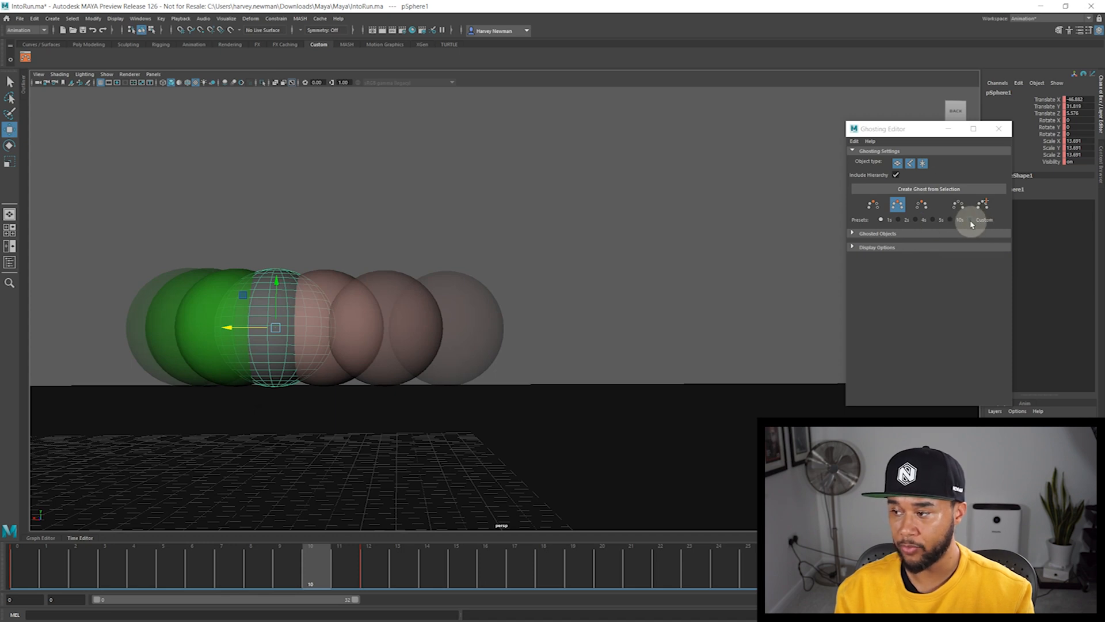
{"action": "left_click", "coordinate": [983, 219]}
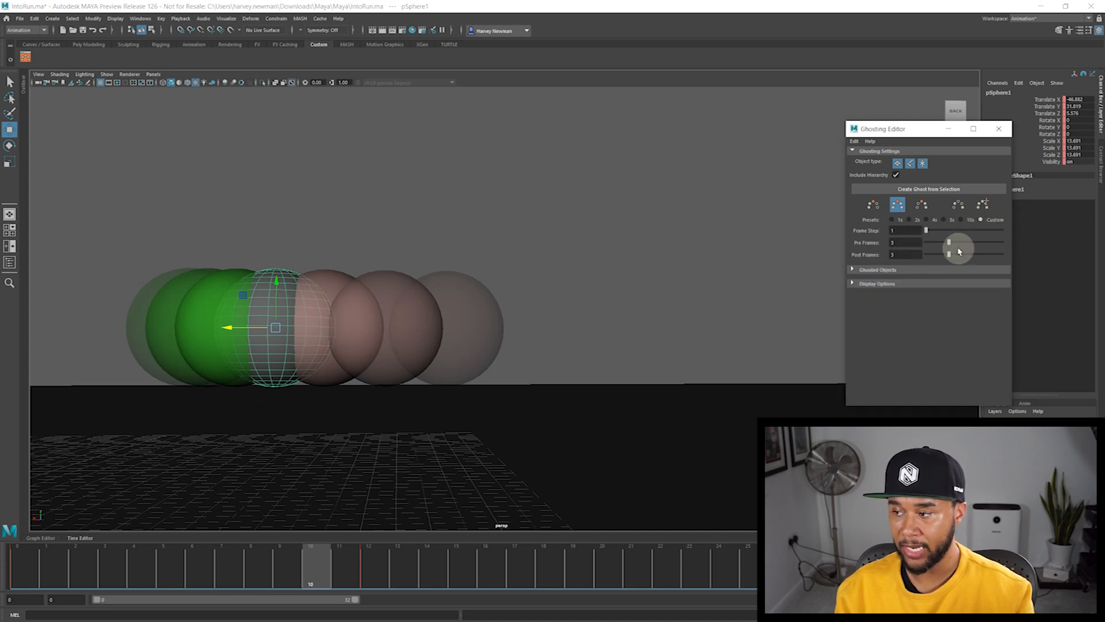
{"action": "left_click_drag", "start_coordinate": [948, 243], "coordinate": [956, 243]}
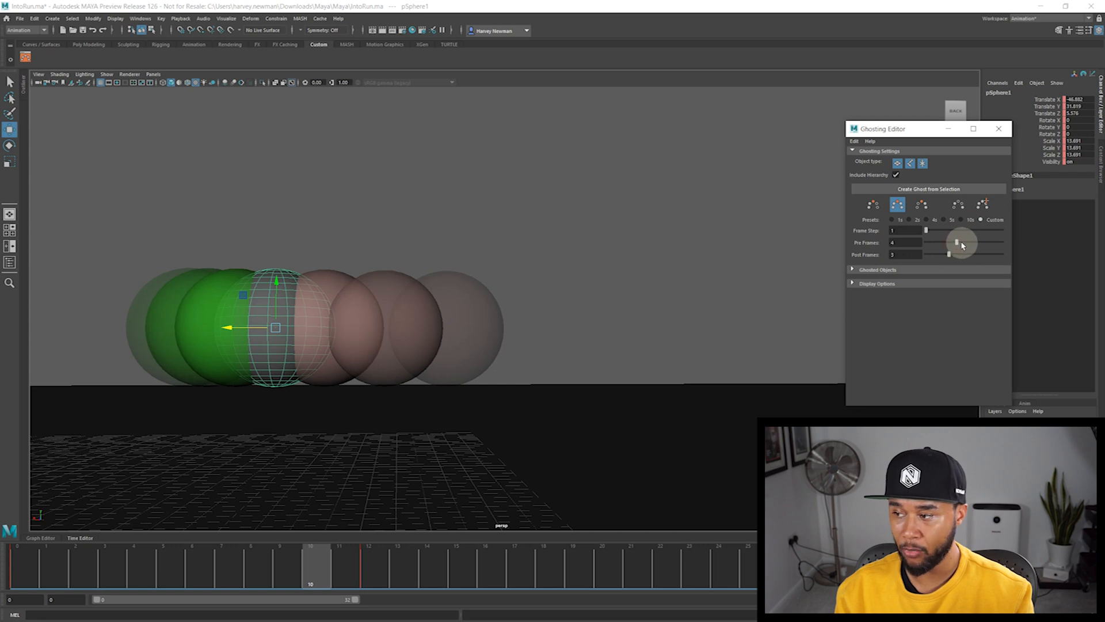
{"action": "left_click_drag", "start_coordinate": [948, 254], "coordinate": [970, 254]}
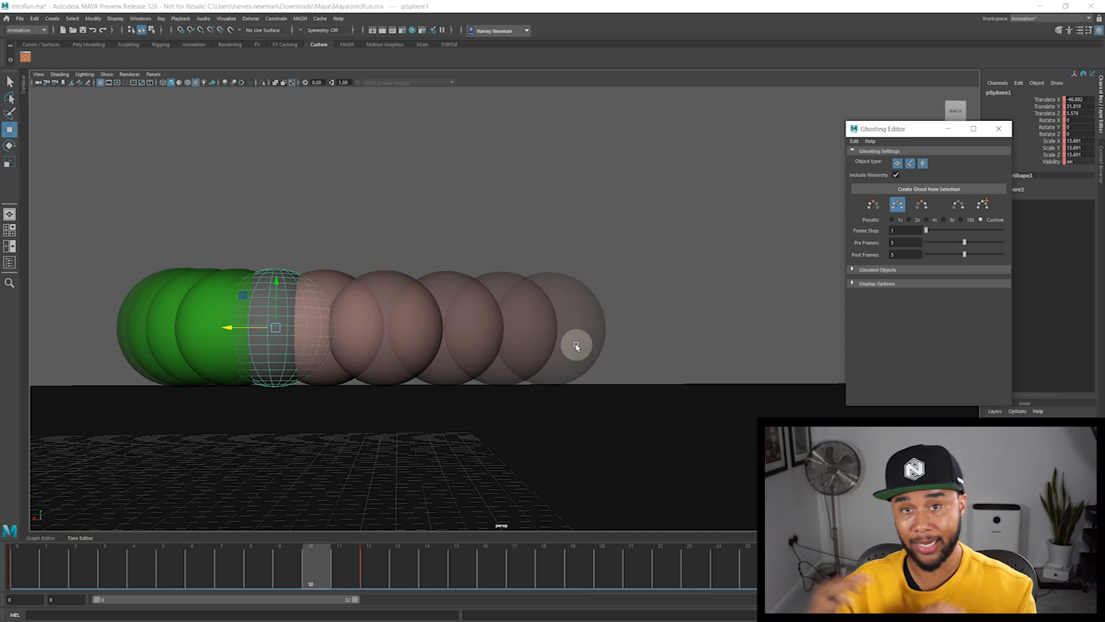
{"action": "mouse_move", "coordinate": [695, 304]}
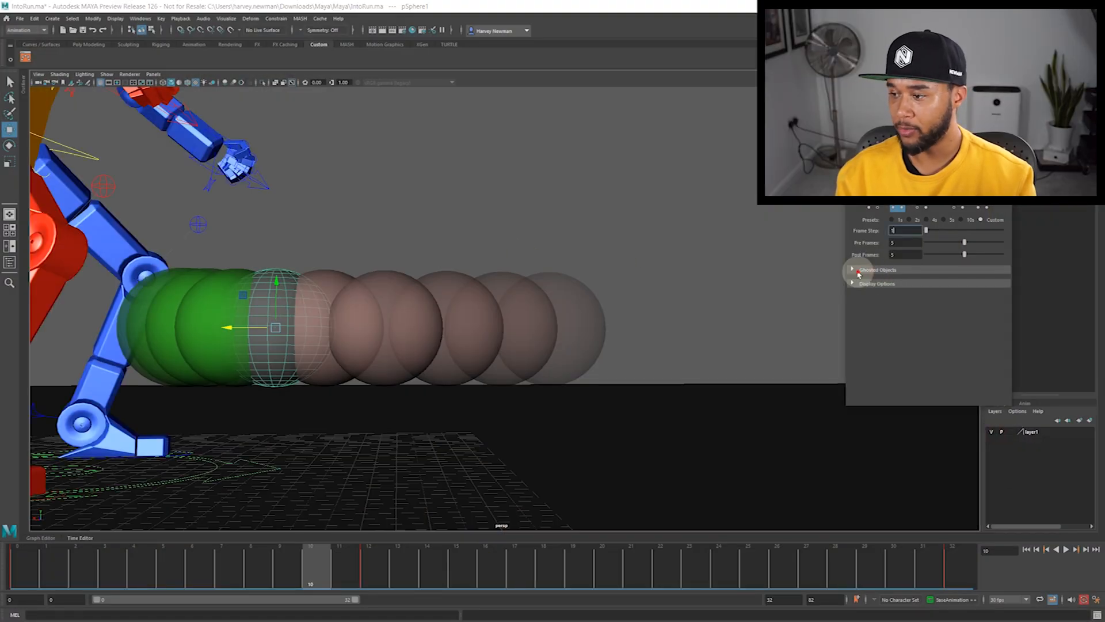
Expand Ghosted Objects, then in the Layer Editor's Anim tab delete the extra animation layer.
{"action": "left_click", "coordinate": [852, 269]}
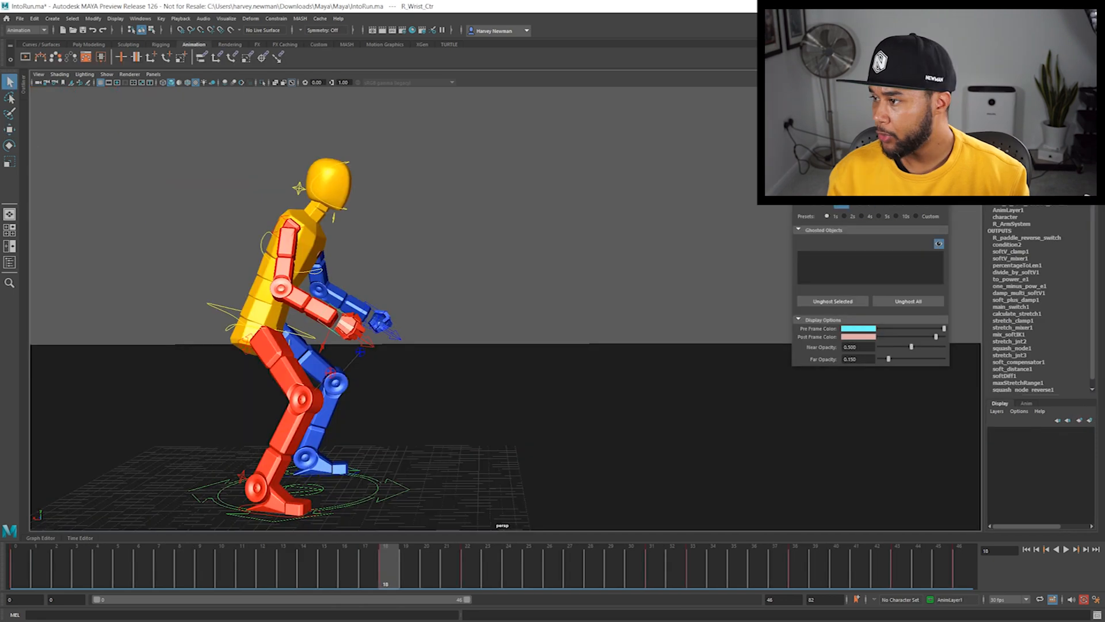
{"action": "left_click", "coordinate": [1025, 403]}
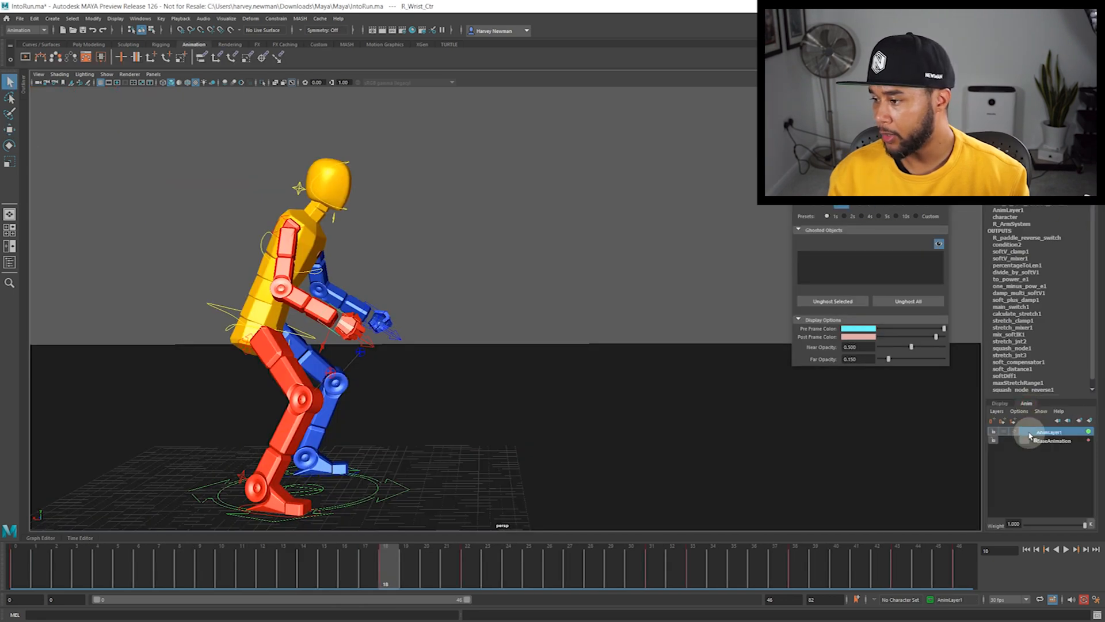
{"action": "right_click", "coordinate": [1056, 447]}
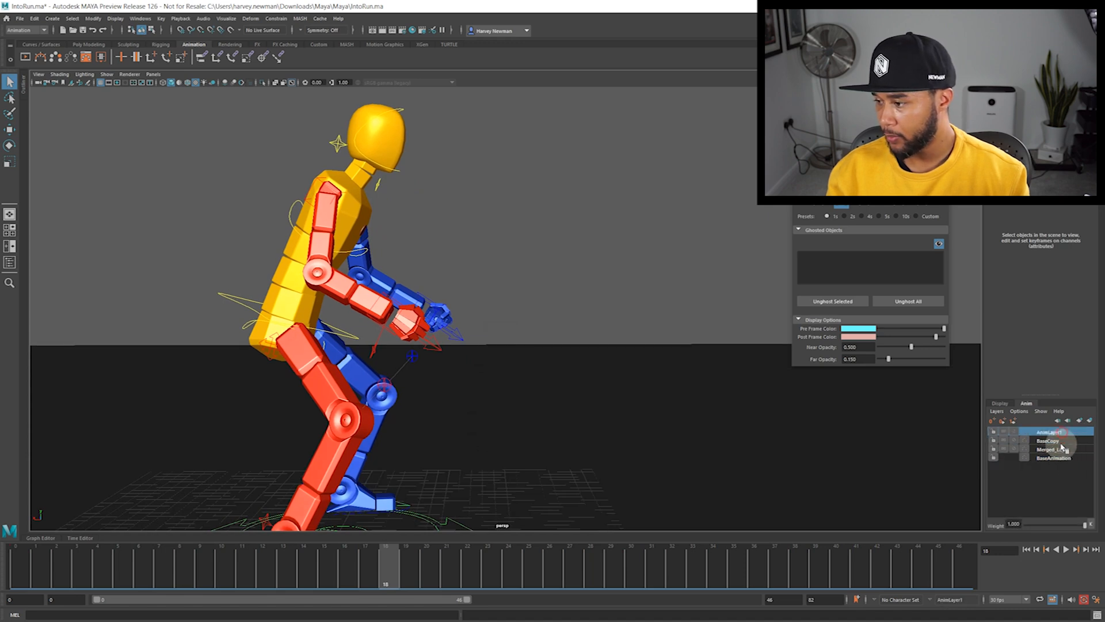
{"action": "right_click", "coordinate": [1050, 447]}
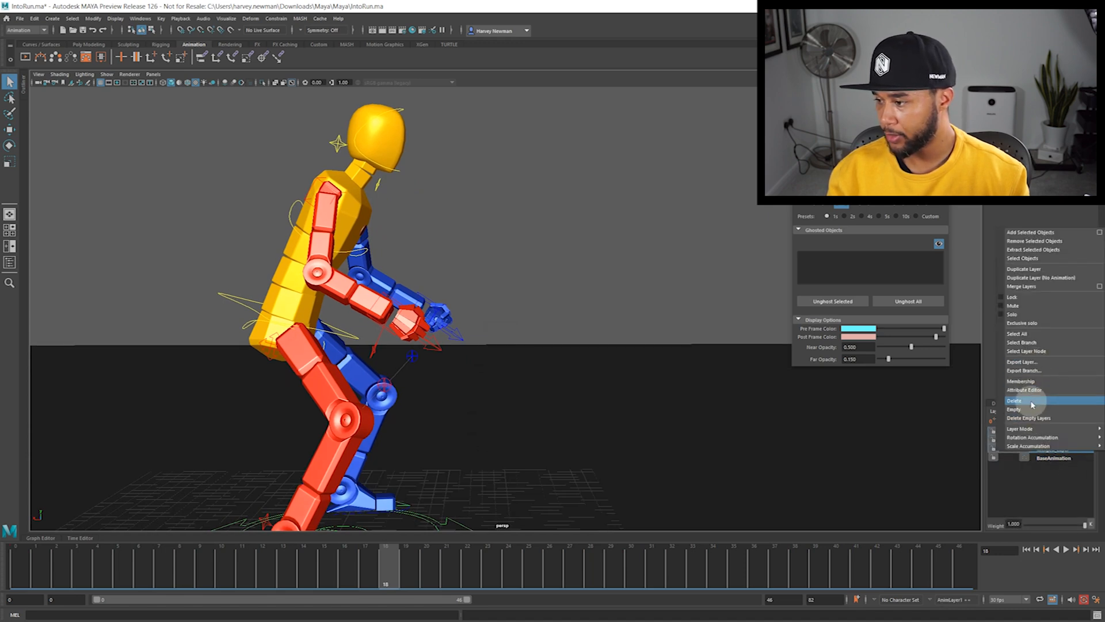
{"action": "left_click", "coordinate": [1013, 400]}
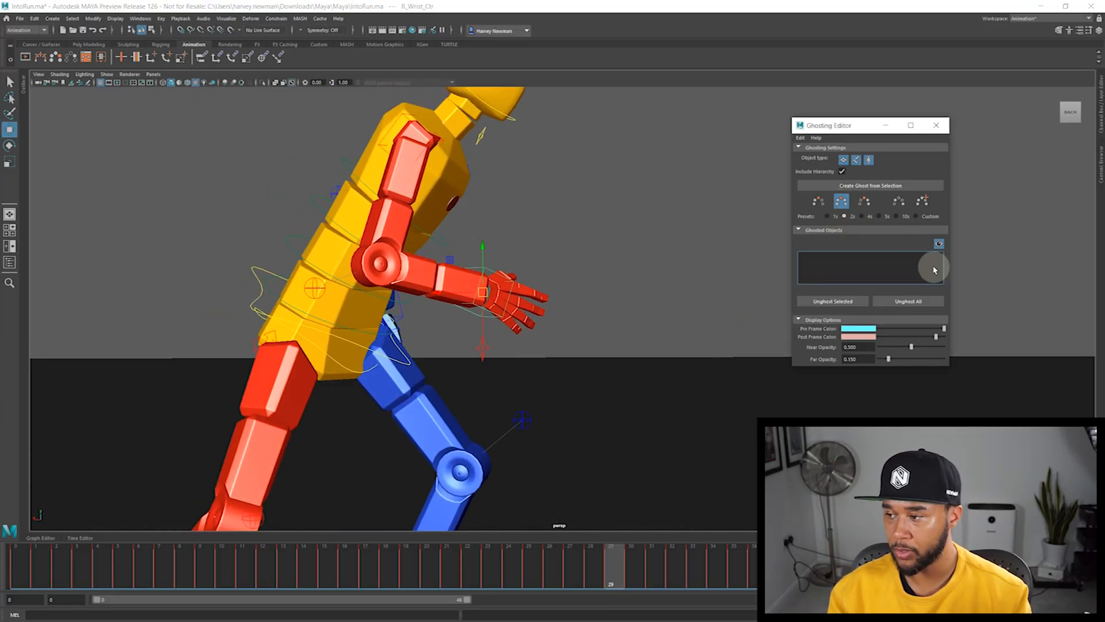
Create a ghost from the selected R_Wrist_Ctr control and scrub the timeline to review its wireframe trail.
{"action": "left_click", "coordinate": [870, 185]}
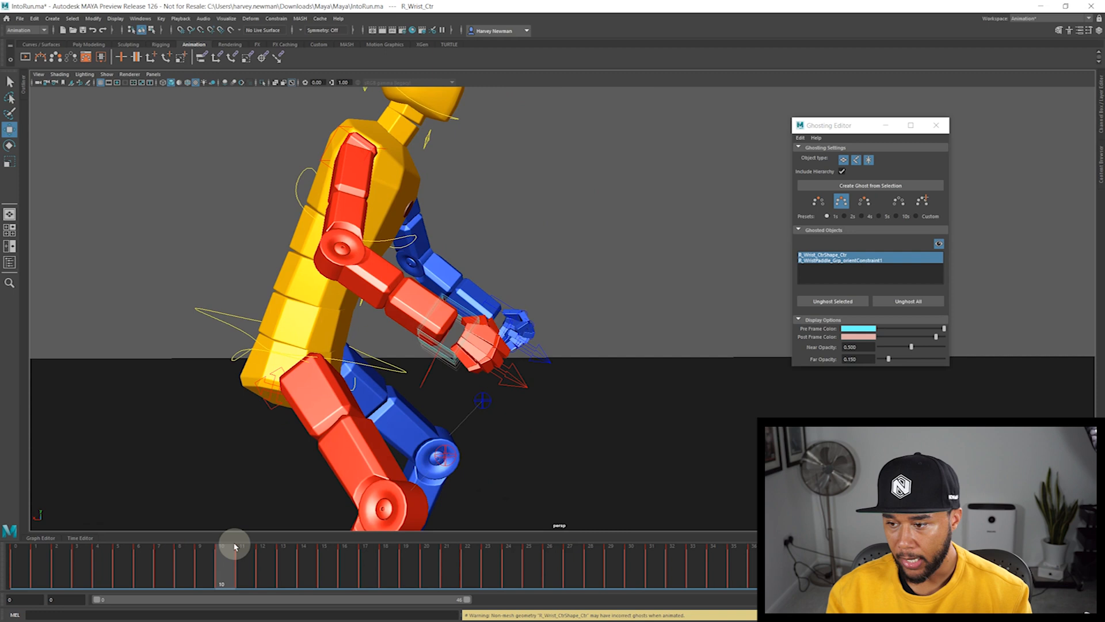
{"action": "left_click_drag", "start_coordinate": [235, 546], "coordinate": [326, 545]}
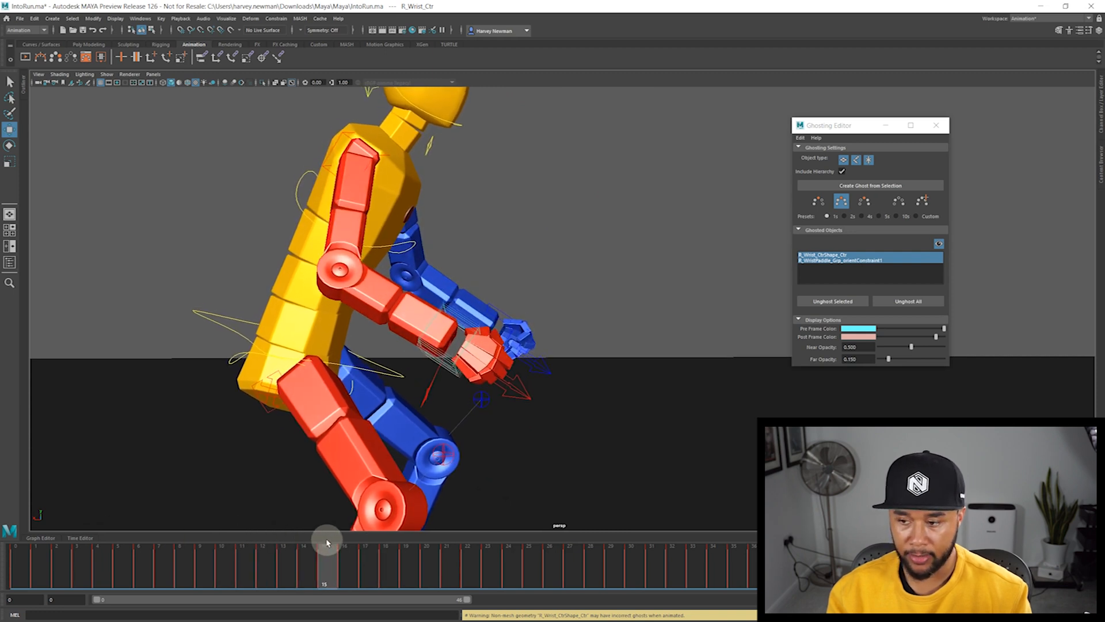
{"action": "left_click_drag", "start_coordinate": [326, 558], "coordinate": [630, 557]}
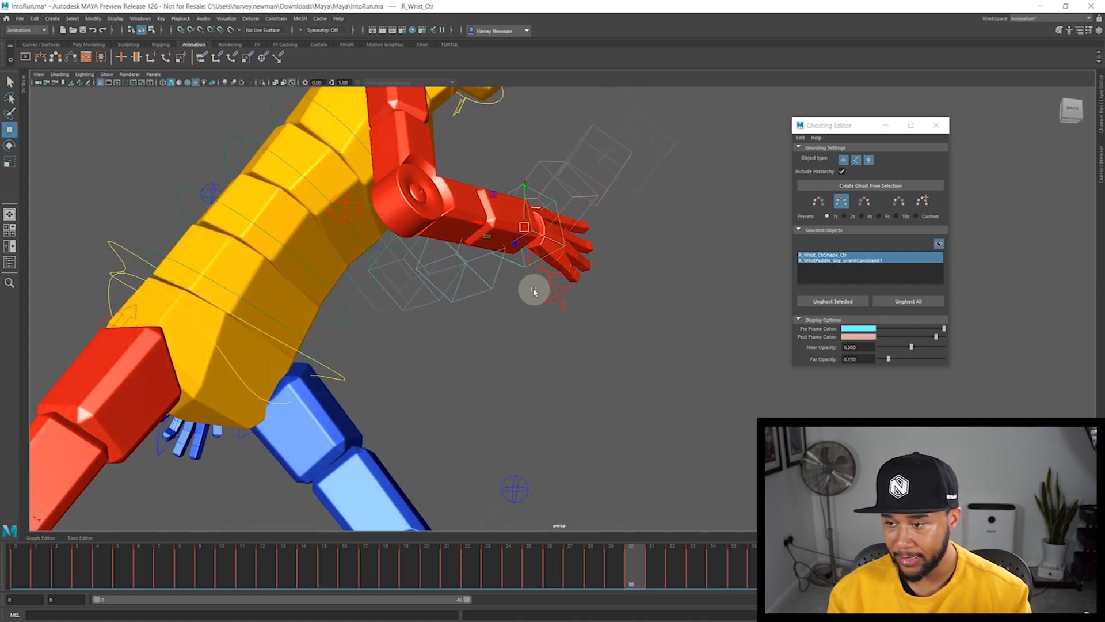
{"action": "left_click_drag", "start_coordinate": [534, 291], "coordinate": [585, 233]}
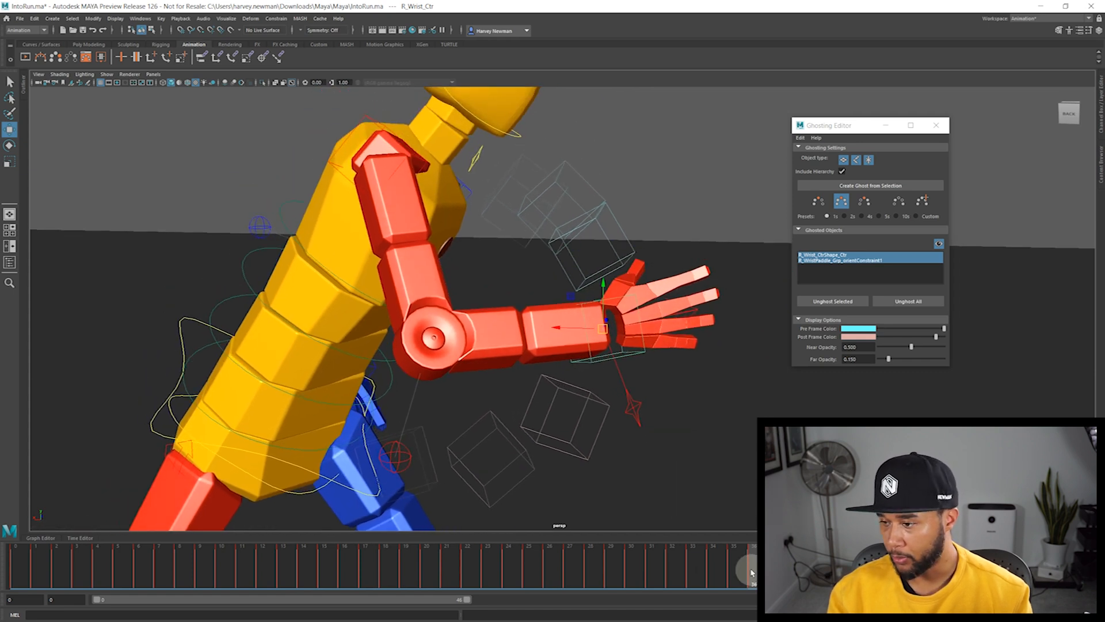
Snap a selected span of wrist keys on the Time Slider to whole frames, then sit near frame 27.
{"action": "left_click_drag", "start_coordinate": [751, 567], "coordinate": [395, 567]}
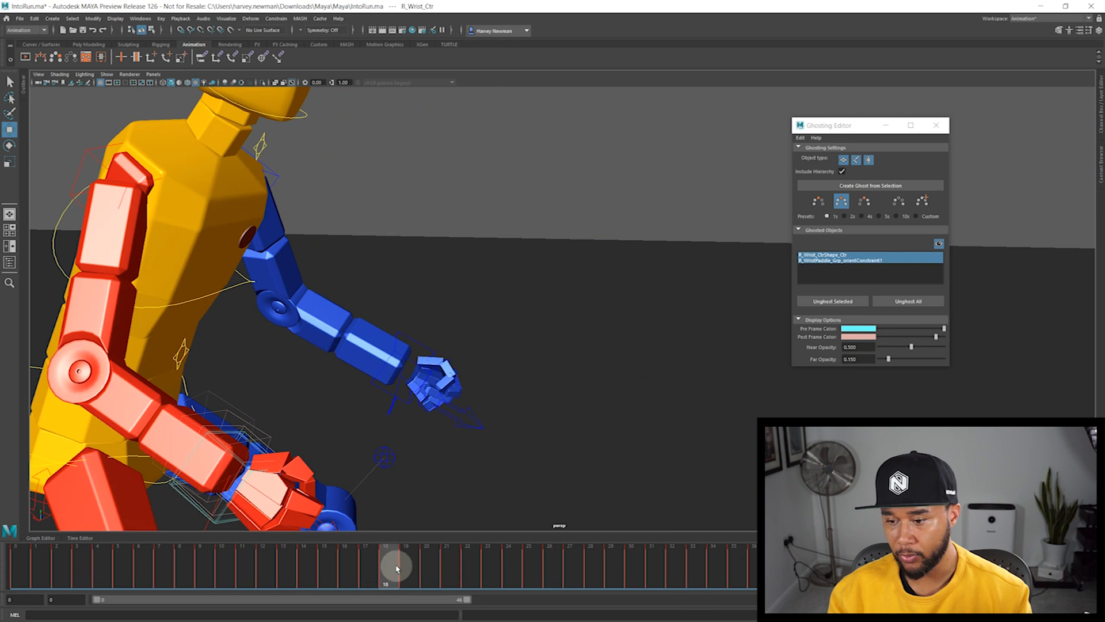
{"action": "right_click", "coordinate": [474, 573]}
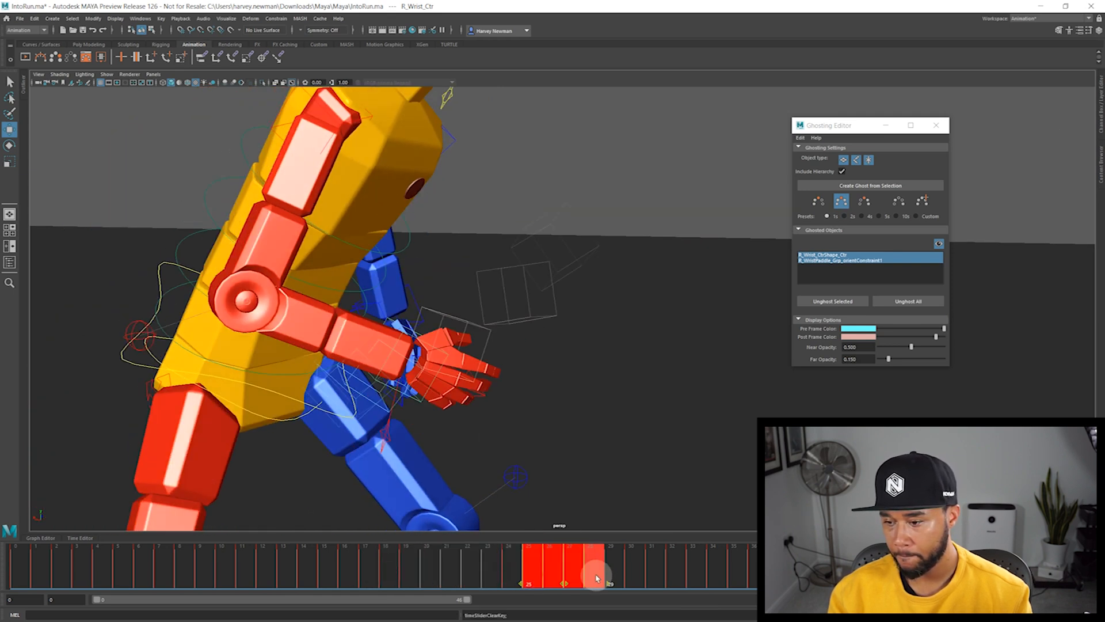
{"action": "left_click_drag", "start_coordinate": [595, 564], "coordinate": [635, 561]}
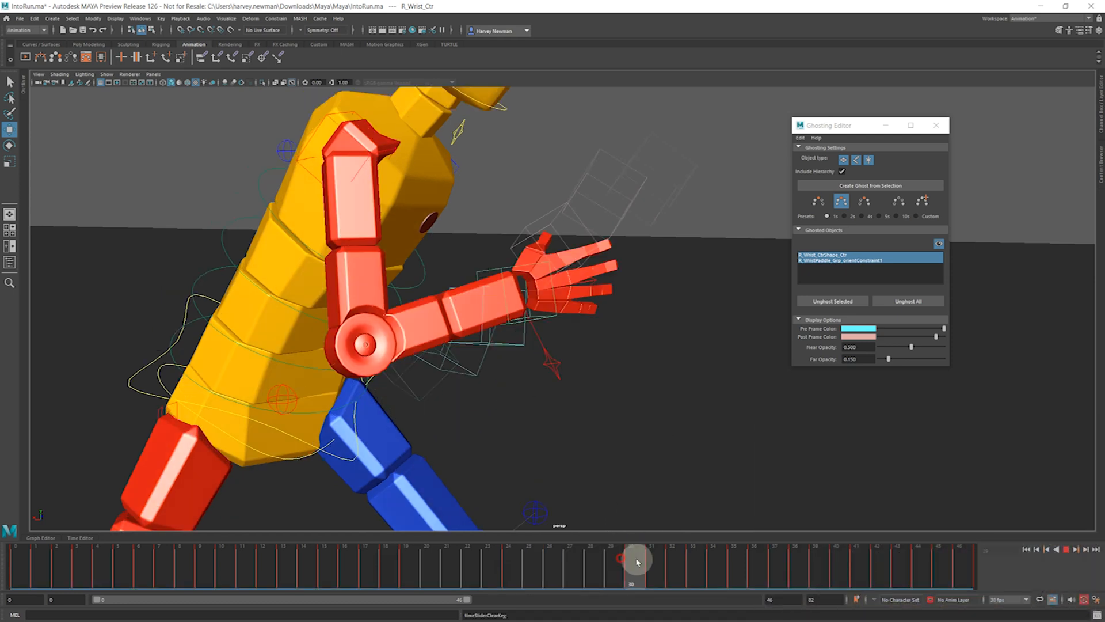
{"action": "right_click", "coordinate": [638, 562]}
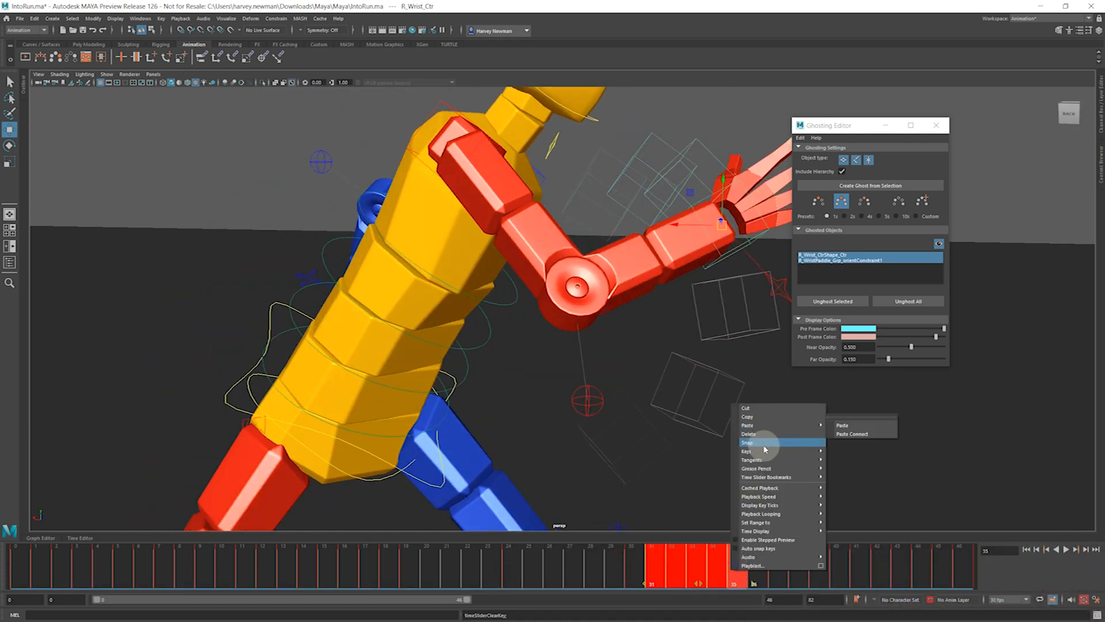
{"action": "left_click", "coordinate": [778, 568]}
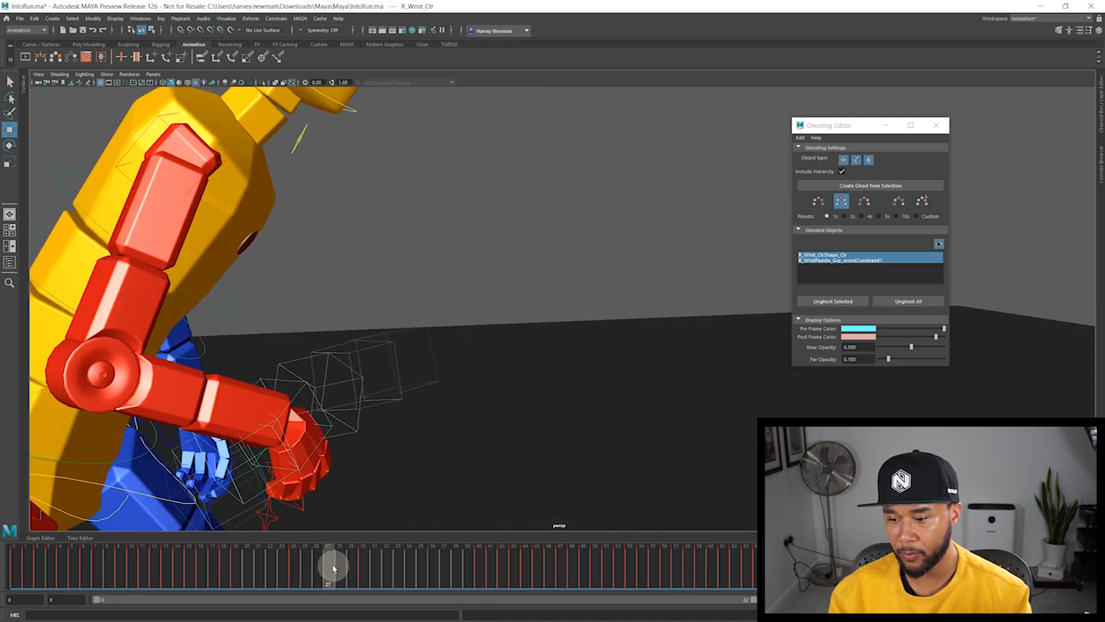
{"action": "left_click_drag", "start_coordinate": [334, 567], "coordinate": [323, 568]}
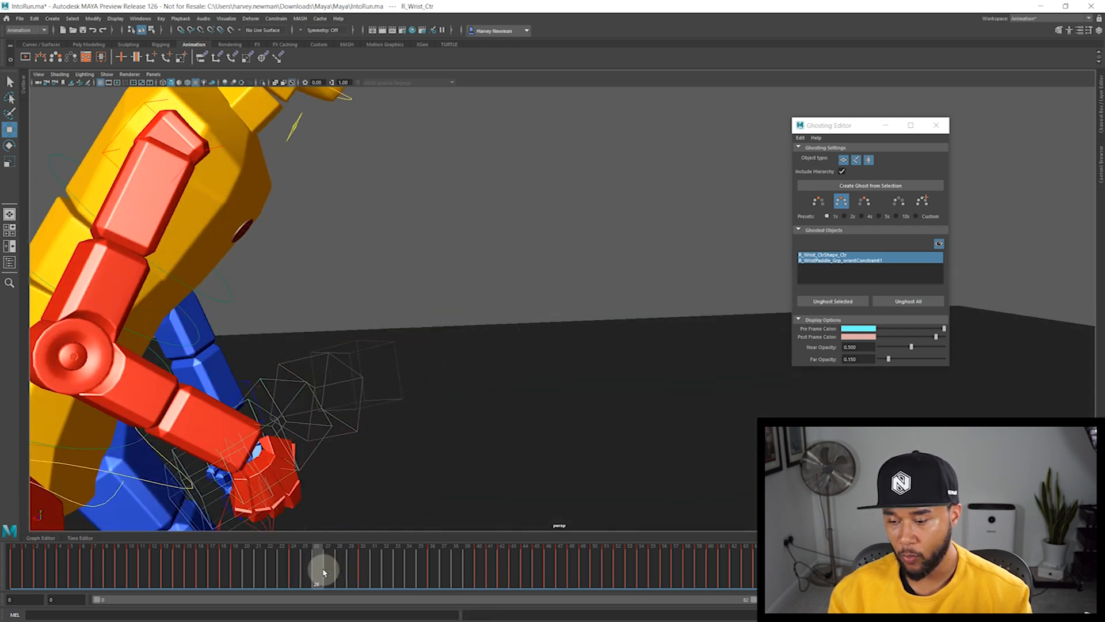
Set Near Opacity to 1.000 and Far Opacity to 0.400 in the Ghosting Editor display options.
{"action": "left_click_drag", "start_coordinate": [322, 568], "coordinate": [328, 568]}
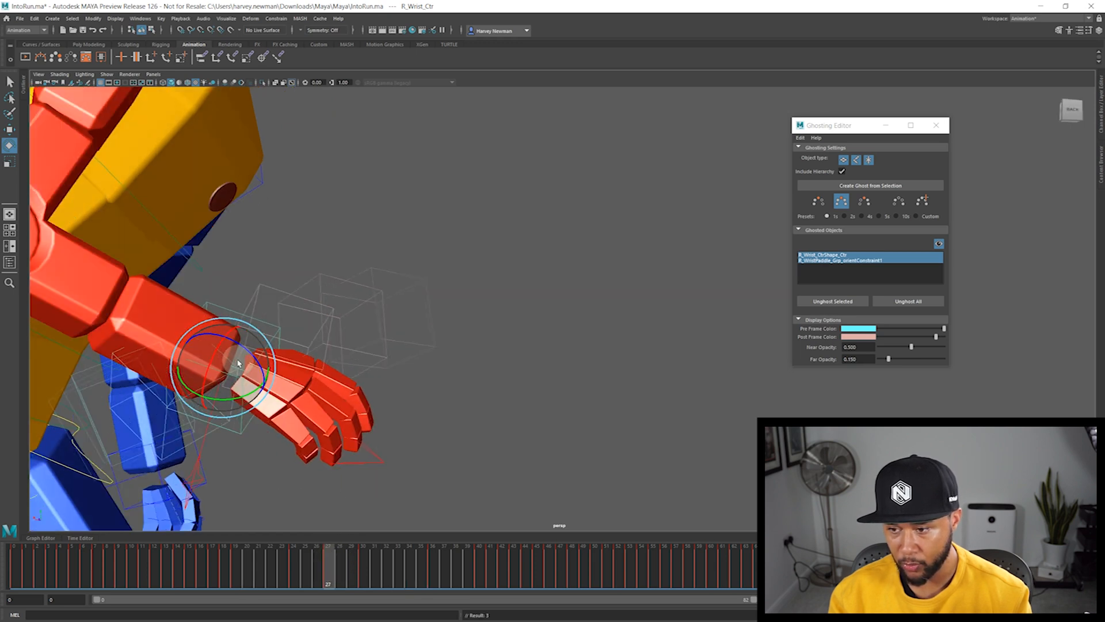
{"action": "left_click_drag", "start_coordinate": [237, 362], "coordinate": [442, 350]}
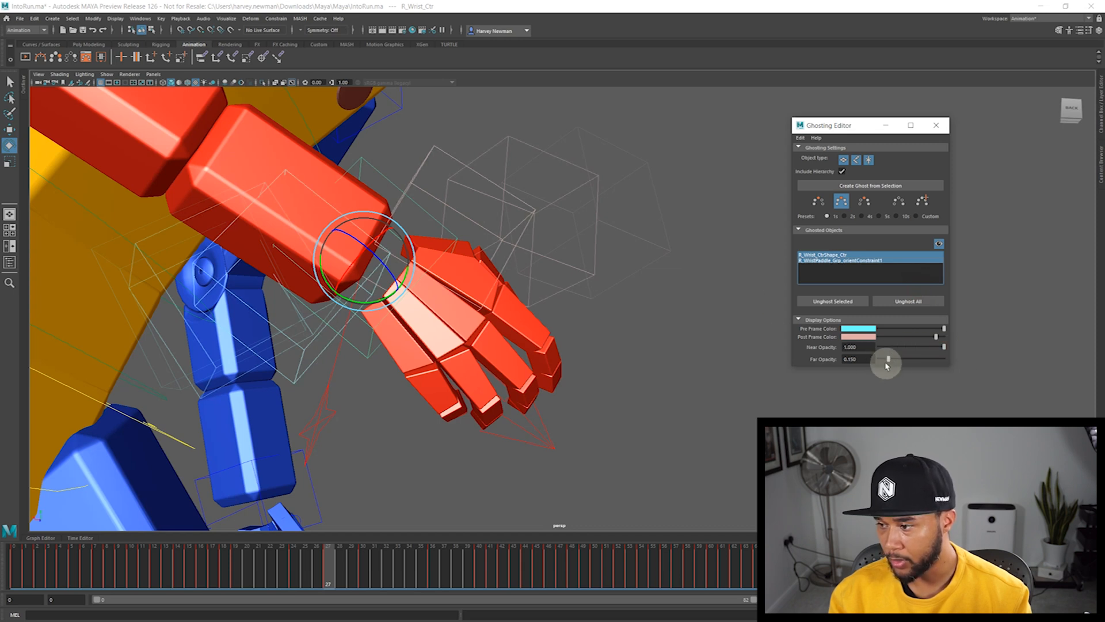
{"action": "left_click_drag", "start_coordinate": [887, 359], "coordinate": [909, 360]}
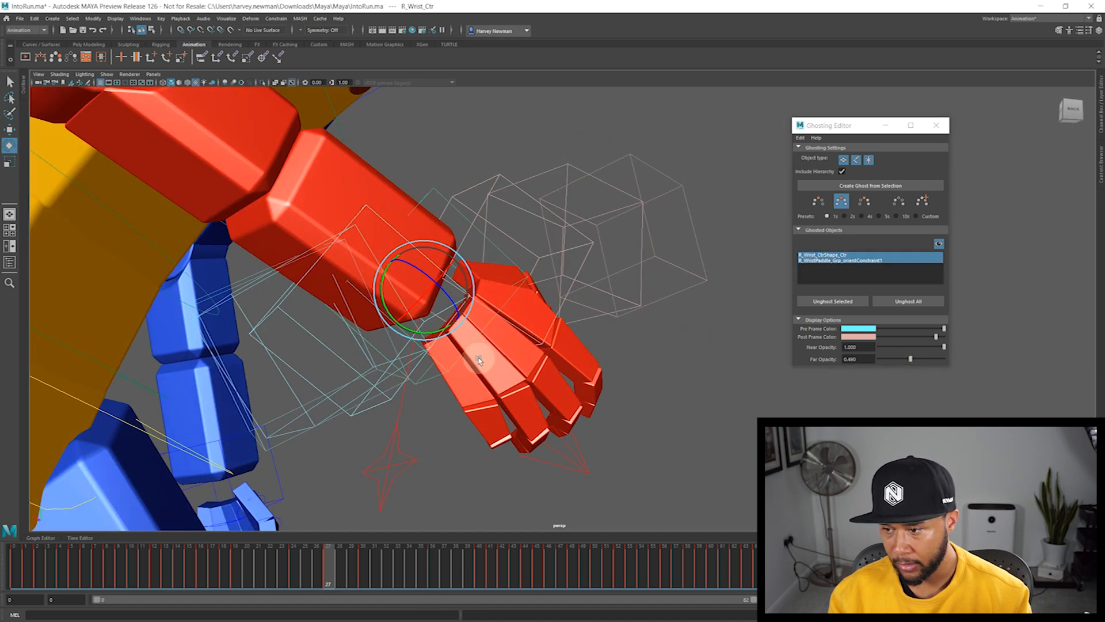
{"action": "left_click_drag", "start_coordinate": [479, 359], "coordinate": [434, 286]}
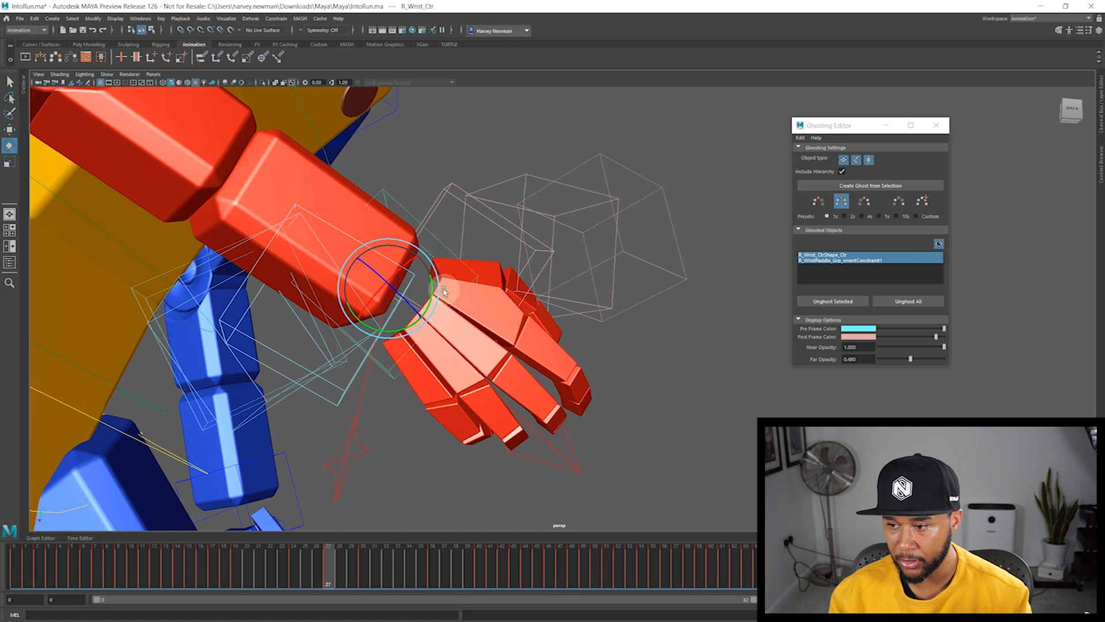
Scrub forward through the reach around frame 30, comparing the right hand with its ghosts.
{"action": "left_click_drag", "start_coordinate": [444, 292], "coordinate": [416, 422]}
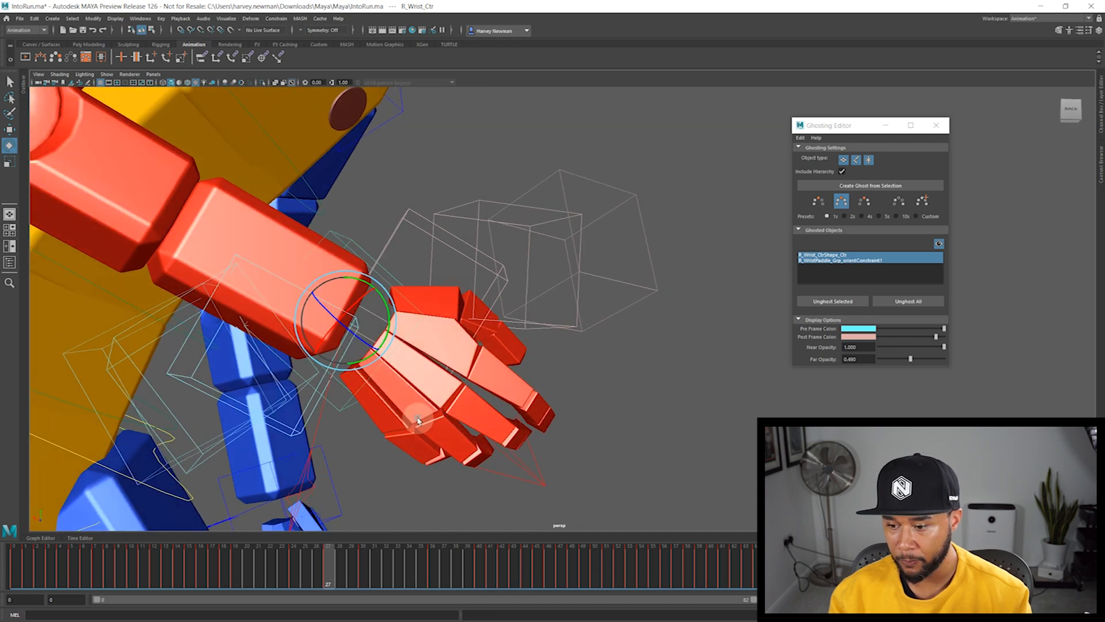
{"action": "left_click_drag", "start_coordinate": [328, 564], "coordinate": [361, 564]}
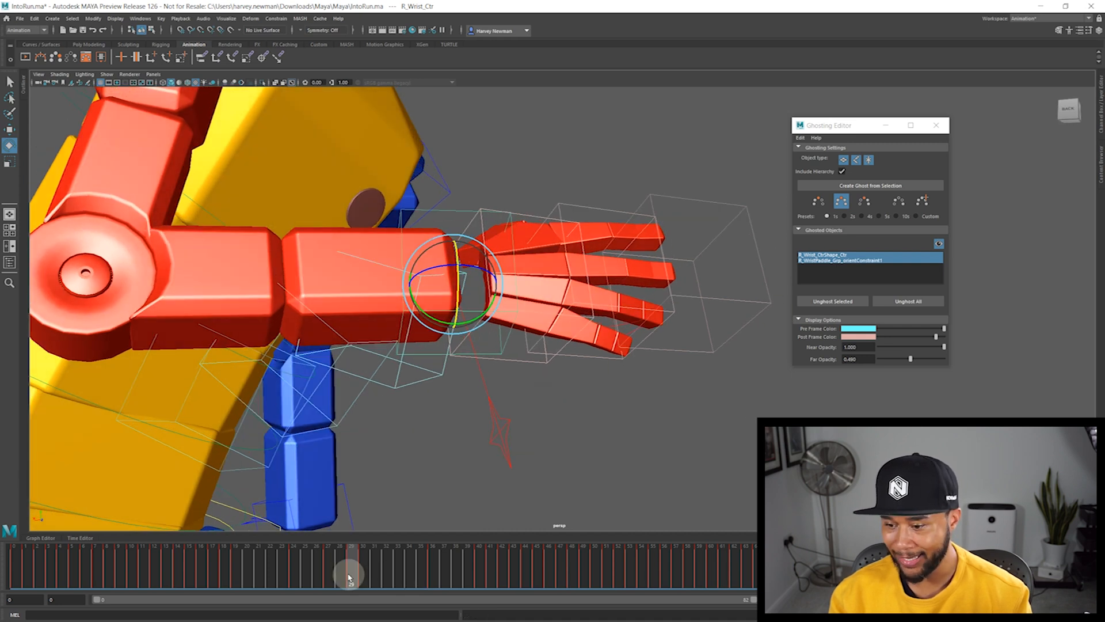
{"action": "left_click_drag", "start_coordinate": [350, 571], "coordinate": [361, 571]}
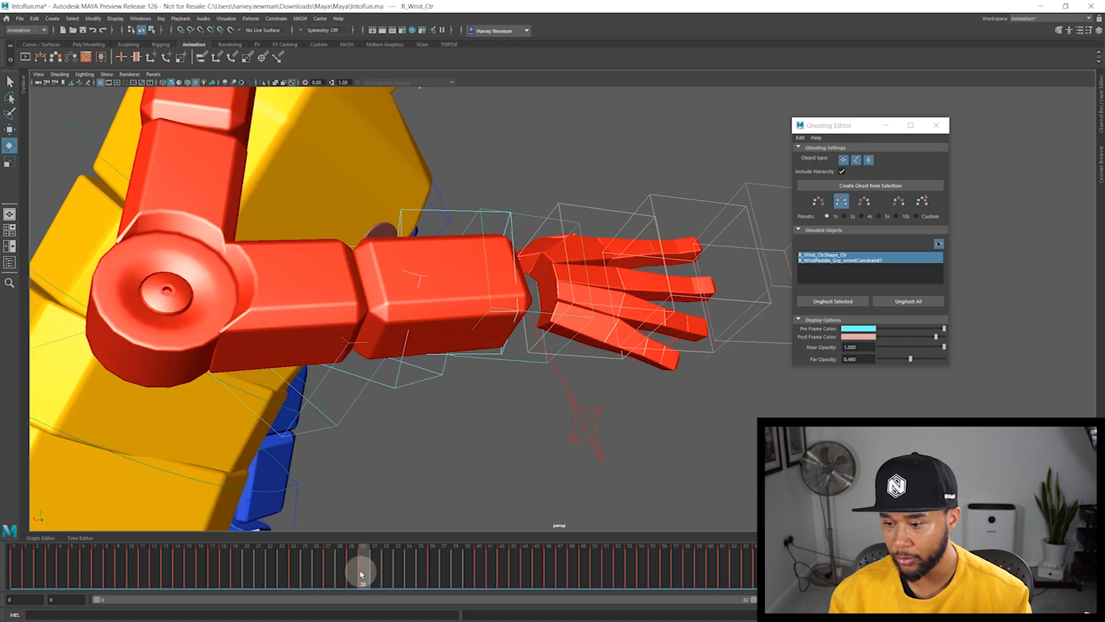
{"action": "left_click_drag", "start_coordinate": [362, 570], "coordinate": [386, 570]}
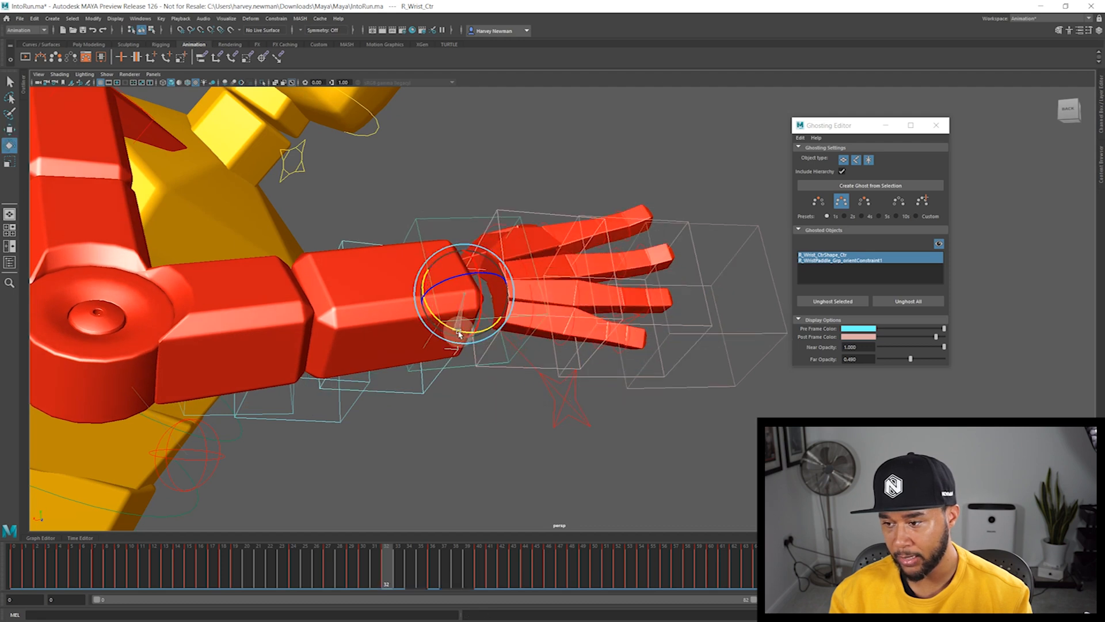
{"action": "right_click", "coordinate": [369, 578]}
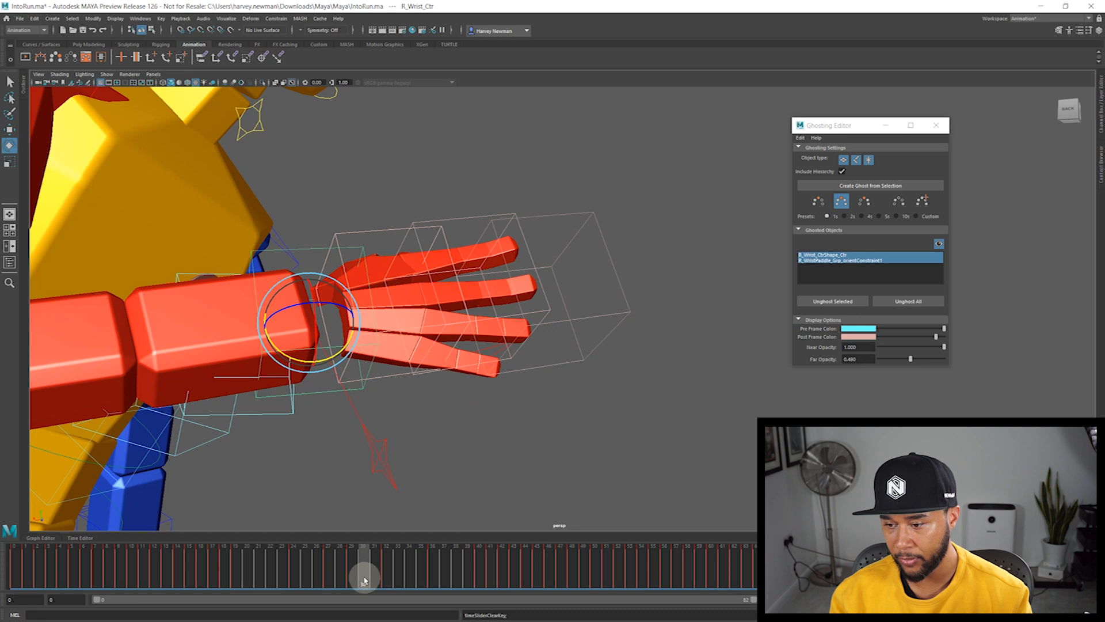
{"action": "left_click_drag", "start_coordinate": [365, 571], "coordinate": [391, 572]}
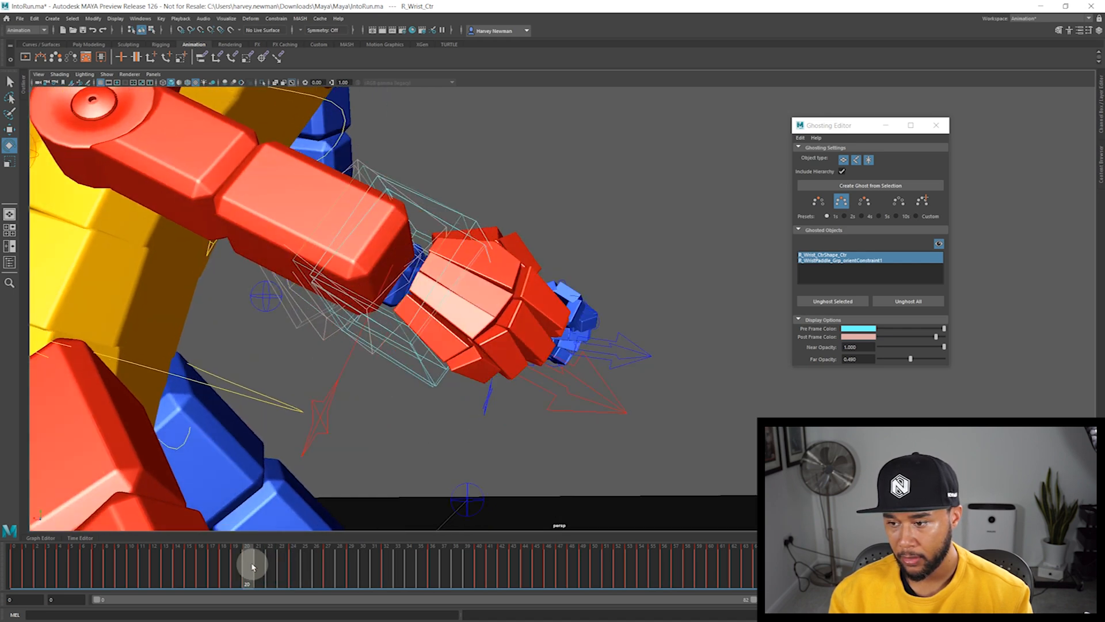
Continue scrubbing to frame 38 and reframe the view on the hand near the chest.
{"action": "left_click_drag", "start_coordinate": [252, 561], "coordinate": [361, 560]}
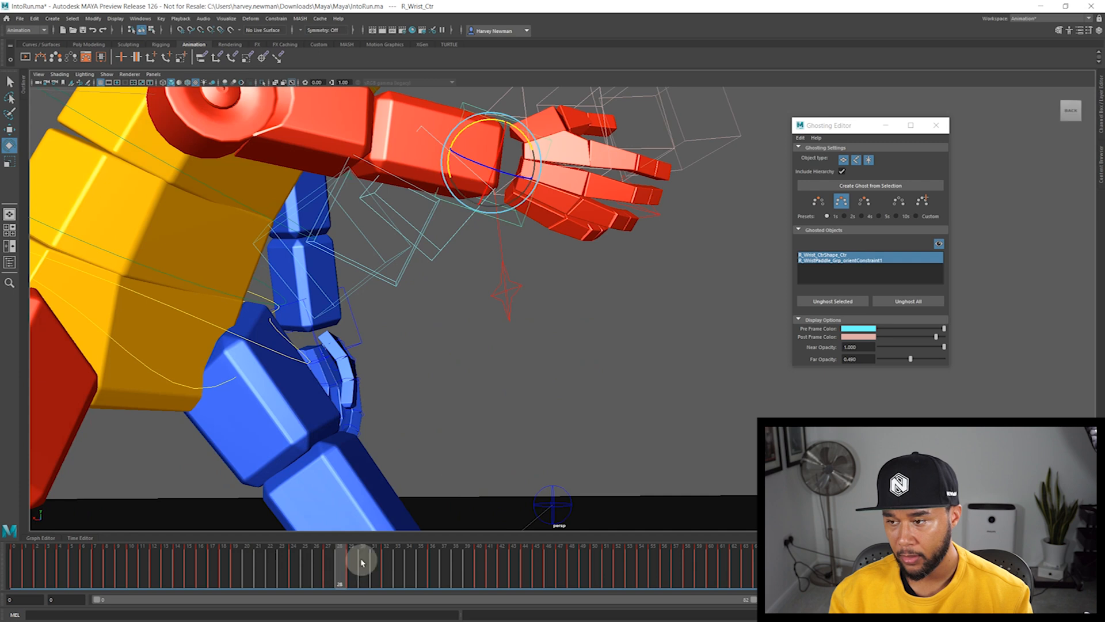
{"action": "left_click_drag", "start_coordinate": [362, 562], "coordinate": [384, 562]}
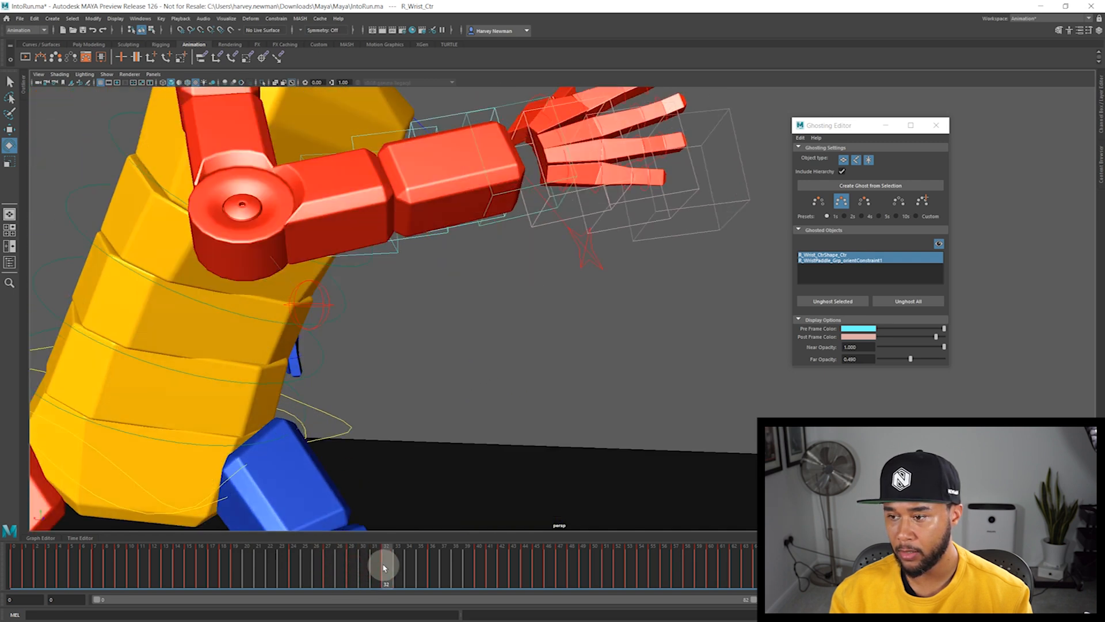
{"action": "left_click_drag", "start_coordinate": [384, 564], "coordinate": [421, 564]}
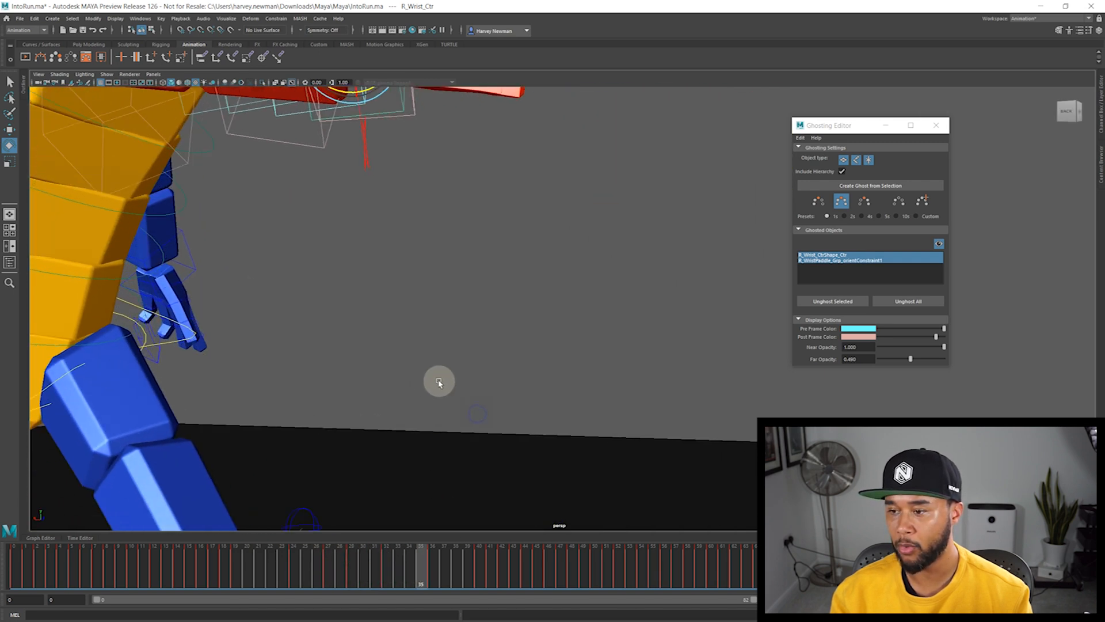
{"action": "left_click_drag", "start_coordinate": [421, 568], "coordinate": [451, 567]}
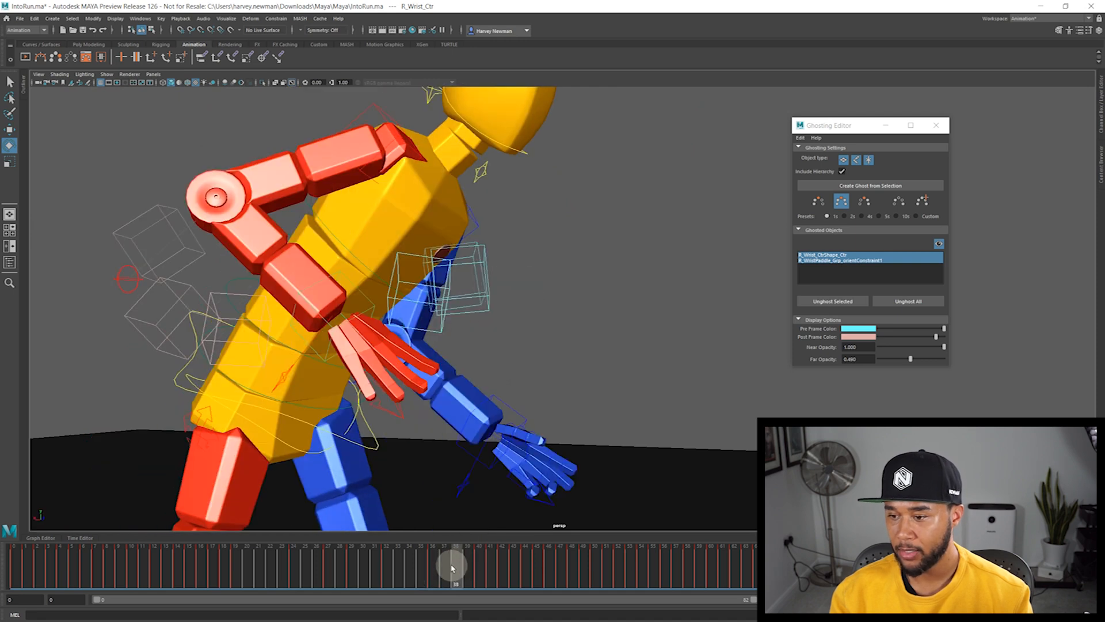
{"action": "left_click_drag", "start_coordinate": [452, 567], "coordinate": [445, 572]}
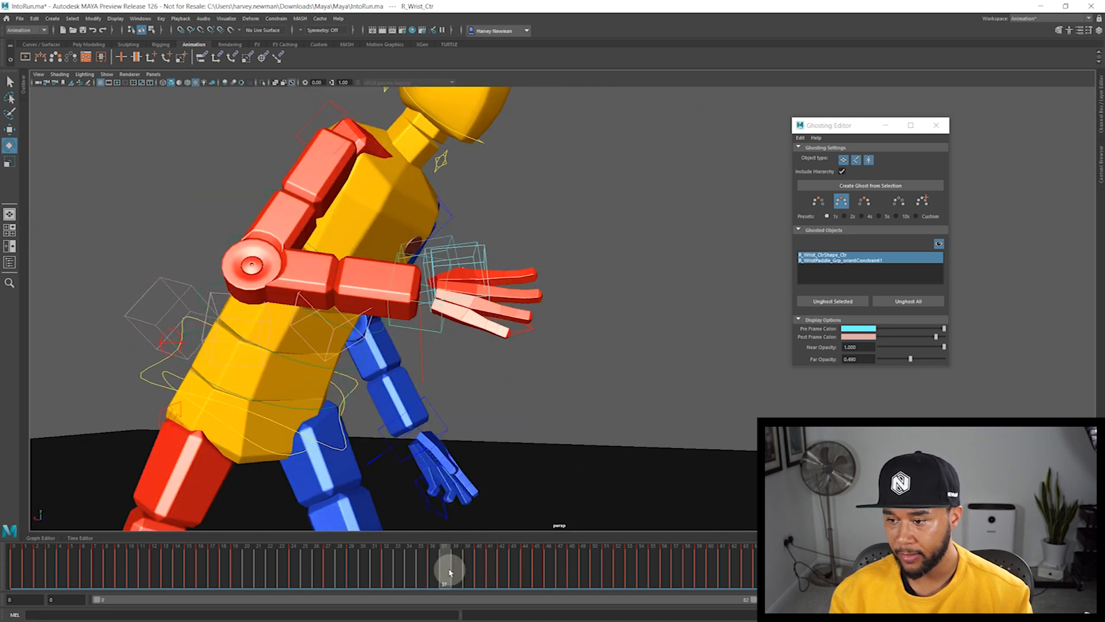
{"action": "left_click_drag", "start_coordinate": [449, 571], "coordinate": [457, 571]}
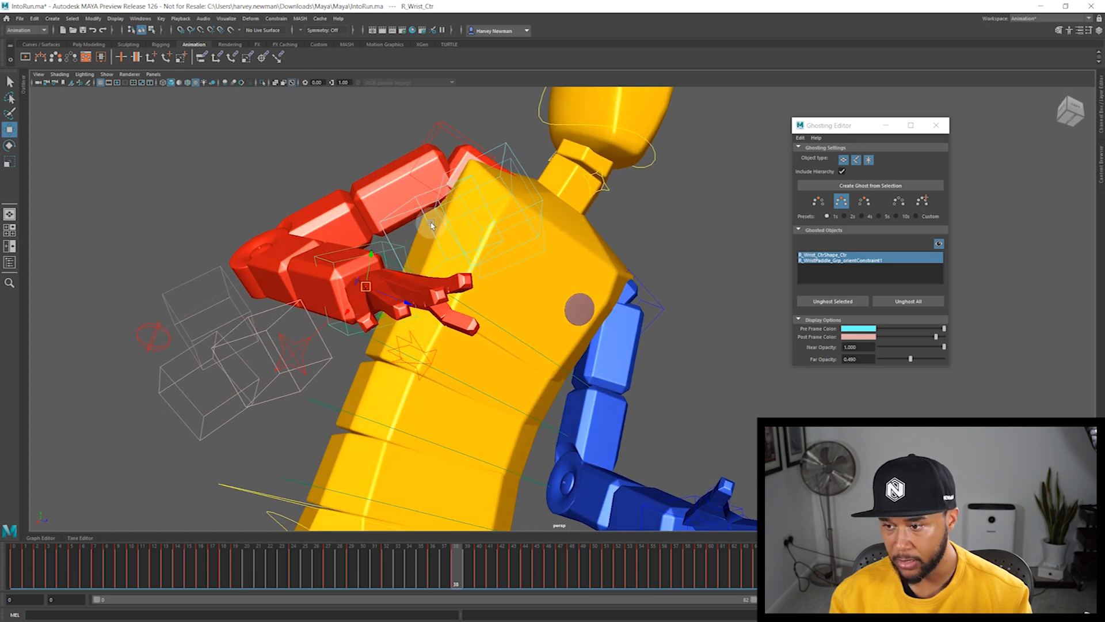
{"action": "mouse_move", "coordinate": [438, 223]}
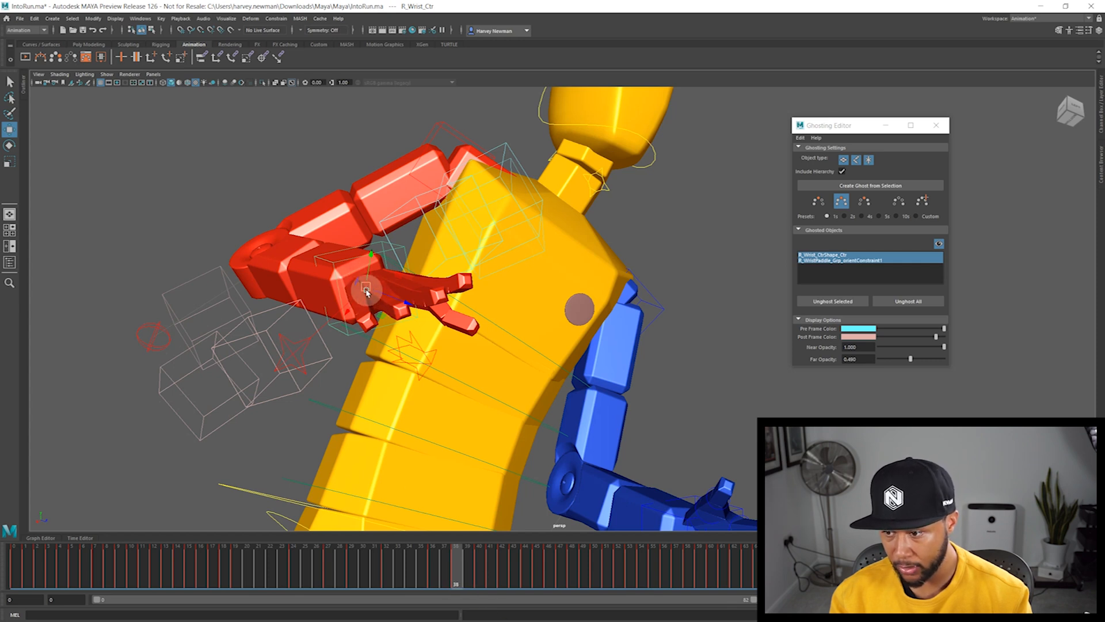
Move and rotate R_Wrist_Ctr at frame 38 so the red hand curls toward the chest, then scrub to check.
{"action": "left_click_drag", "start_coordinate": [366, 292], "coordinate": [378, 270]}
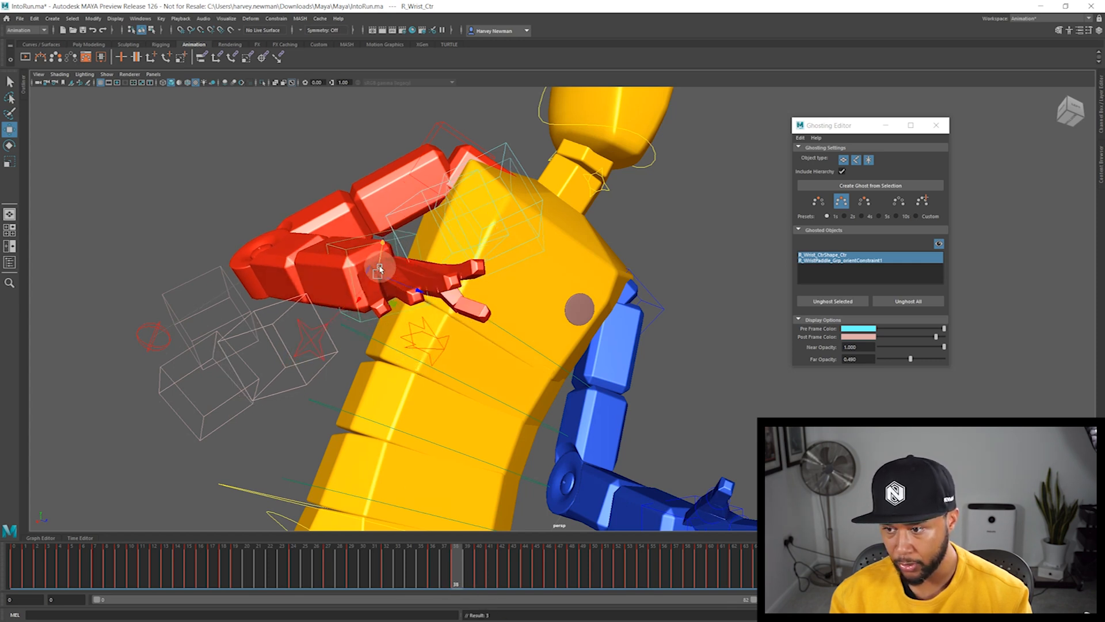
{"action": "left_click_drag", "start_coordinate": [381, 268], "coordinate": [416, 300]}
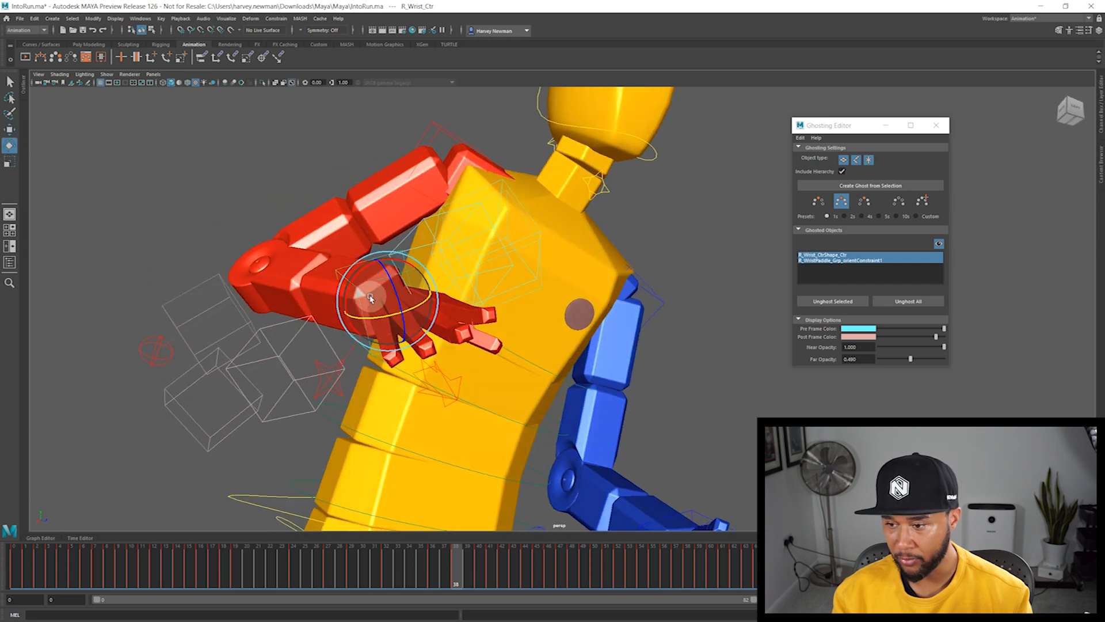
{"action": "left_click_drag", "start_coordinate": [370, 296], "coordinate": [391, 313]}
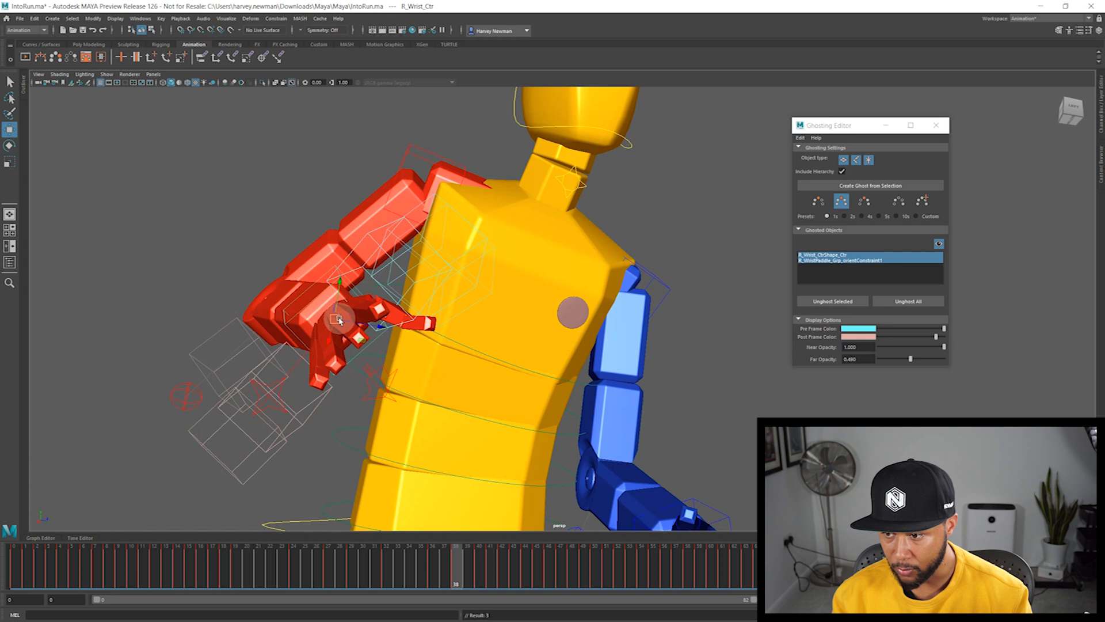
{"action": "left_click_drag", "start_coordinate": [338, 318], "coordinate": [458, 332]}
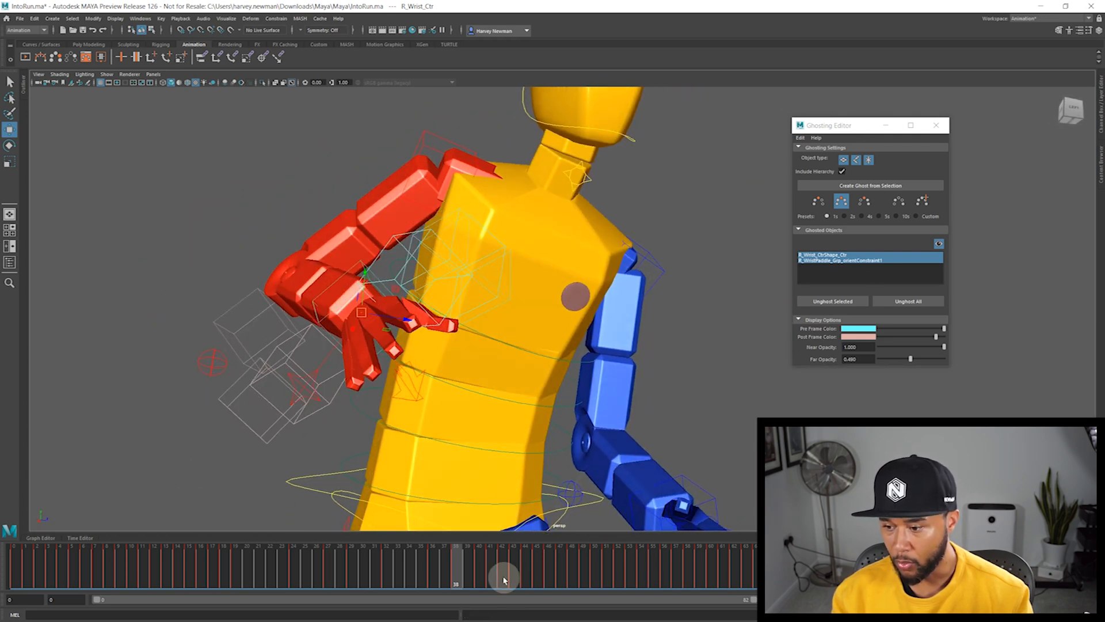
{"action": "left_click_drag", "start_coordinate": [504, 576], "coordinate": [478, 576]}
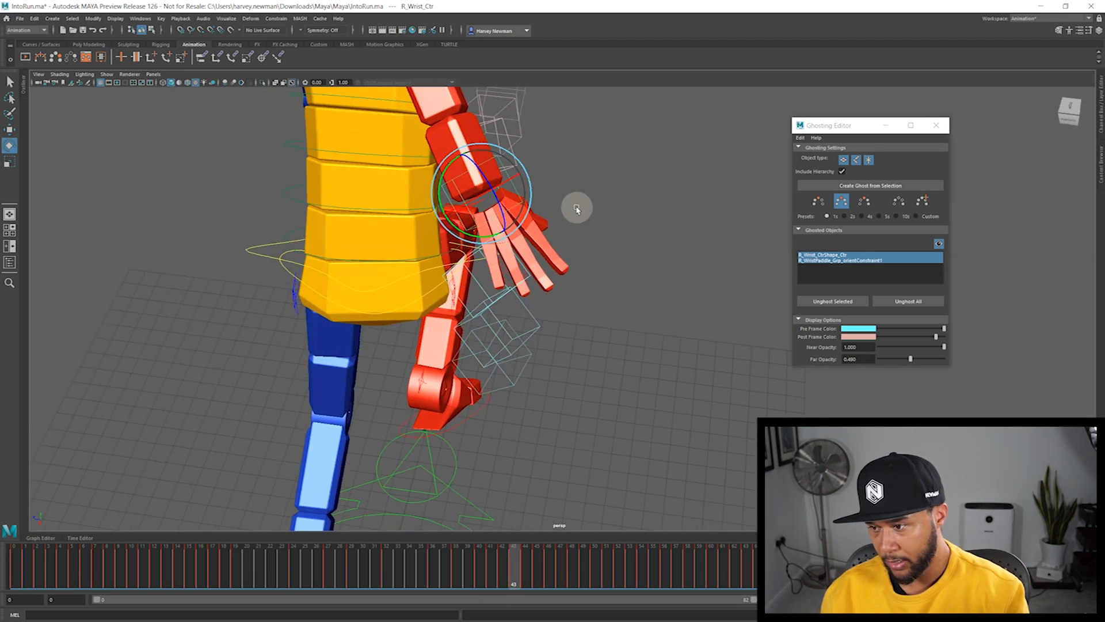
Scrub through the later run frames to follow the reworked wrist arc against its trailing ghosts.
{"action": "left_click_drag", "start_coordinate": [577, 208], "coordinate": [562, 516]}
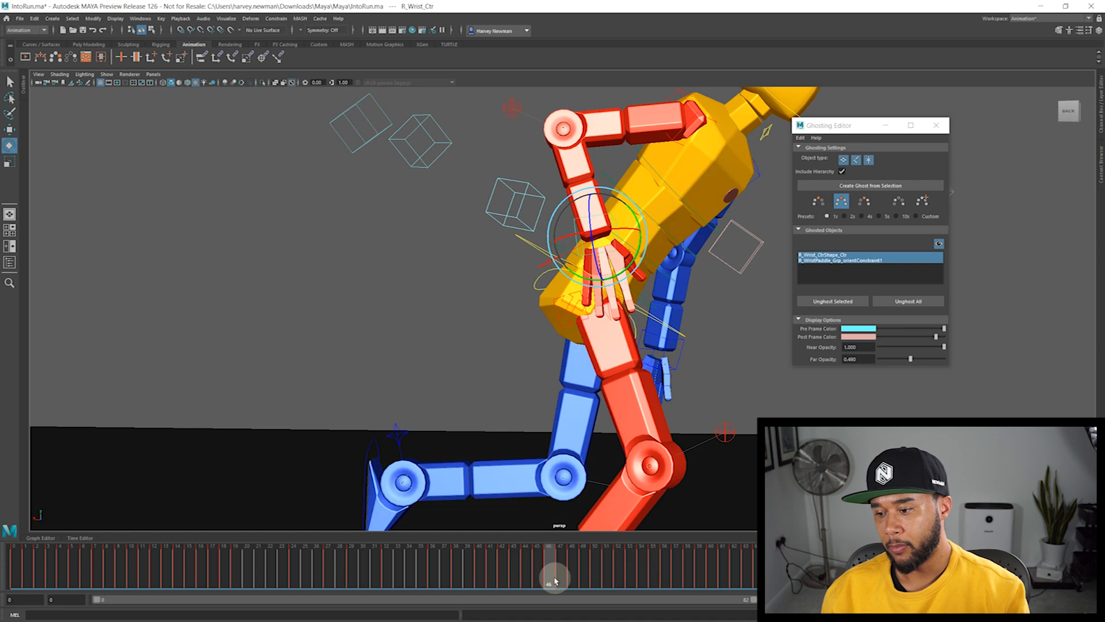
{"action": "left_click_drag", "start_coordinate": [555, 571], "coordinate": [525, 571]}
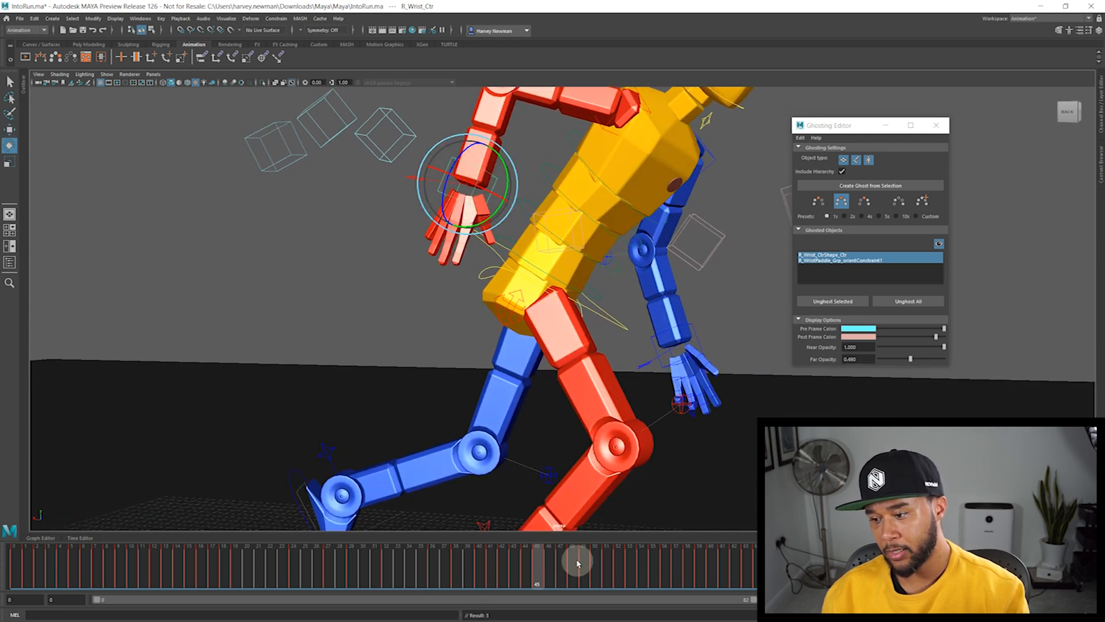
{"action": "left_click_drag", "start_coordinate": [577, 562], "coordinate": [560, 583]}
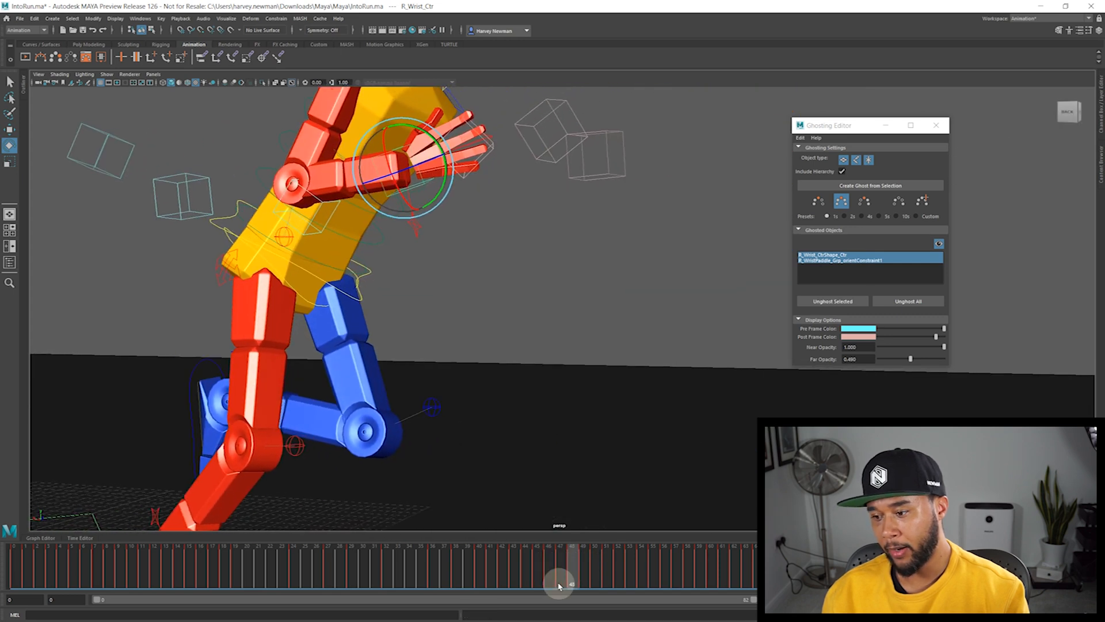
{"action": "left_click_drag", "start_coordinate": [560, 570], "coordinate": [617, 570]}
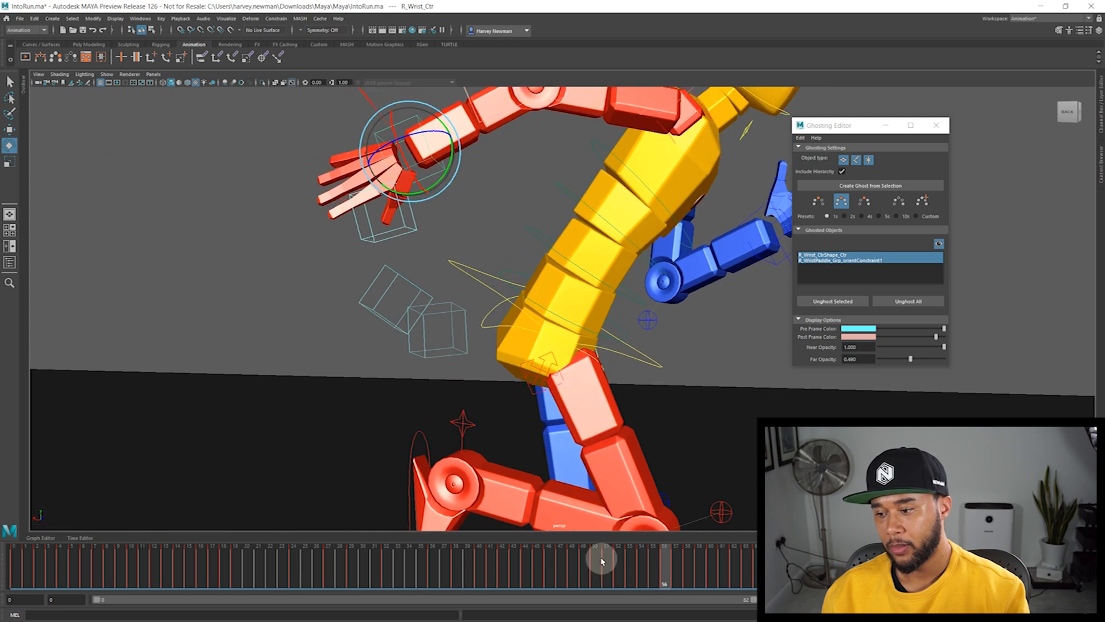
{"action": "left_click_drag", "start_coordinate": [601, 560], "coordinate": [641, 561]}
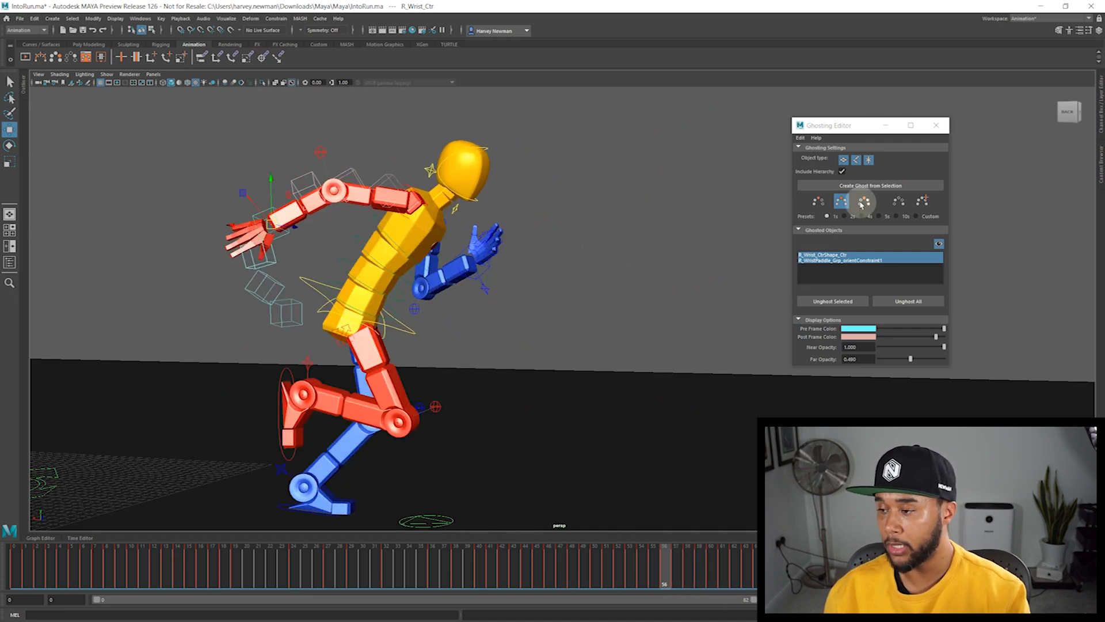
Switch the wrist ghosting to the Custom preset, adjust its pre/post frame counts and scrub to review.
{"action": "left_click", "coordinate": [926, 217]}
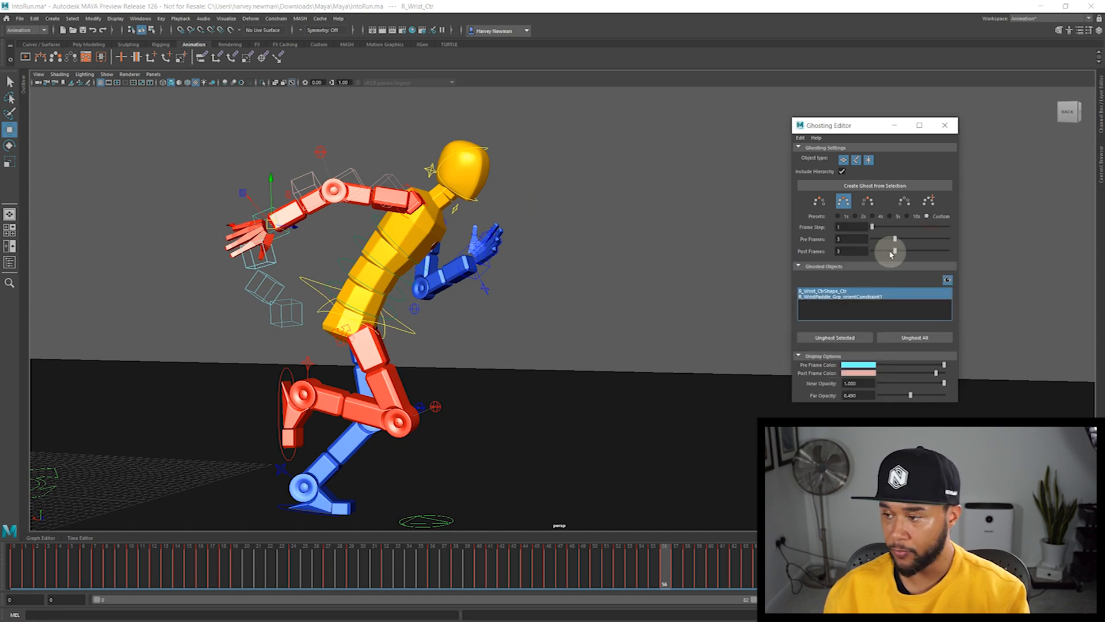
{"action": "left_click_drag", "start_coordinate": [890, 252], "coordinate": [909, 252]}
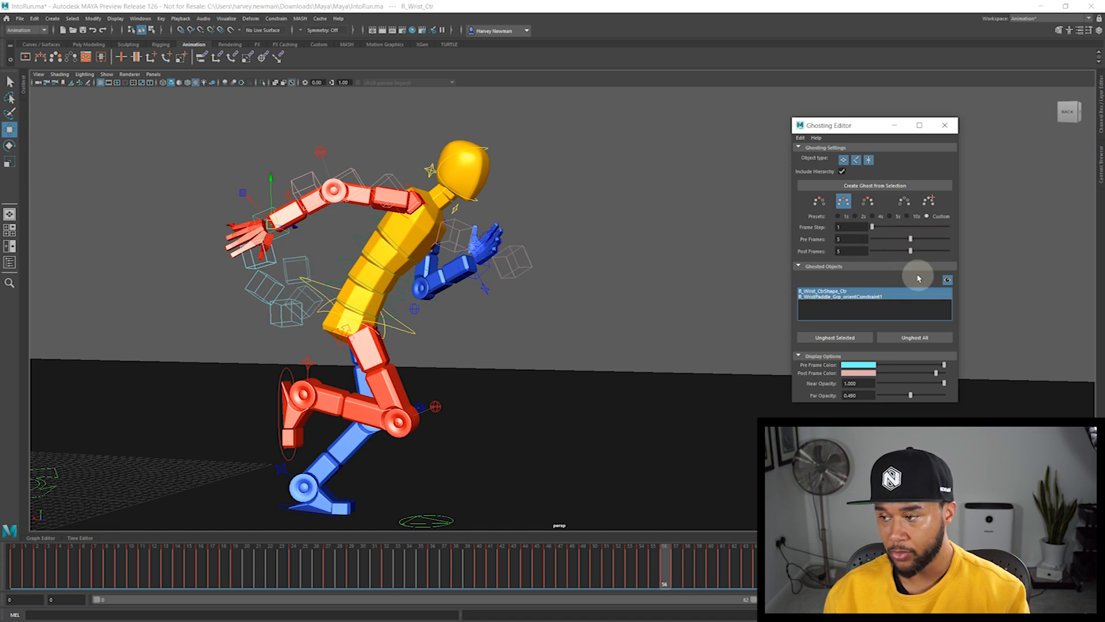
{"action": "left_click_drag", "start_coordinate": [663, 572], "coordinate": [599, 571]}
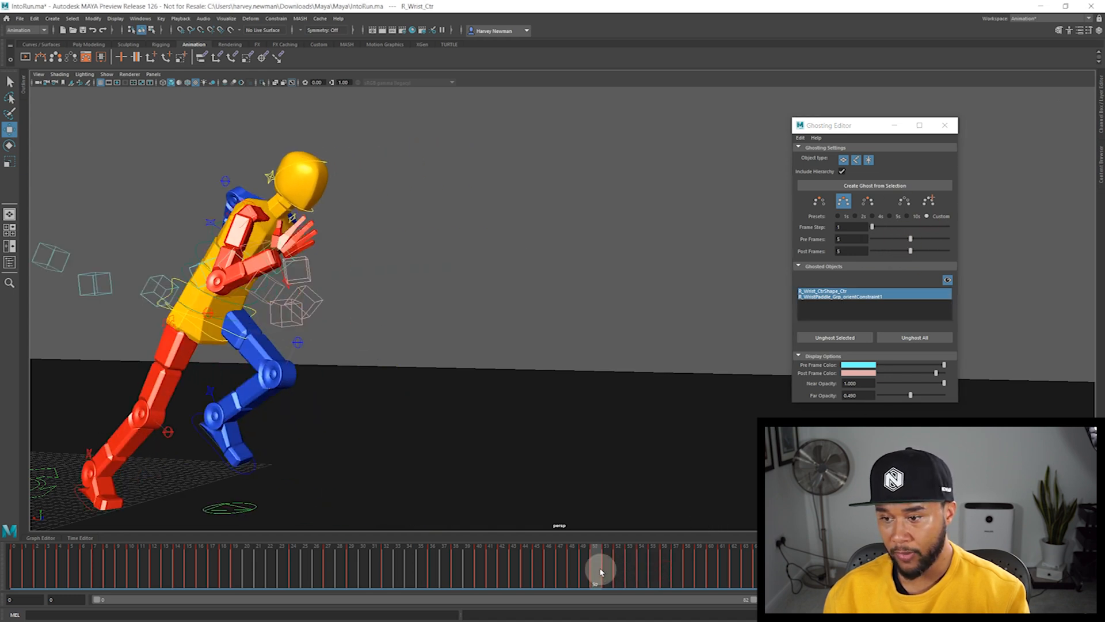
{"action": "left_click_drag", "start_coordinate": [601, 571], "coordinate": [685, 584]}
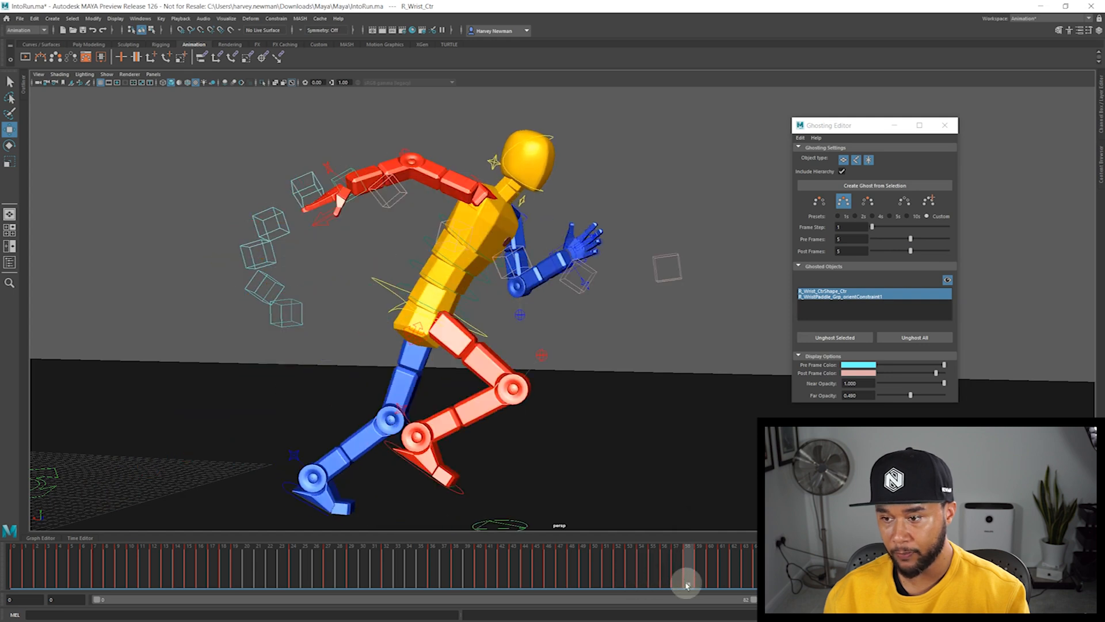
{"action": "left_click_drag", "start_coordinate": [687, 561], "coordinate": [647, 561]}
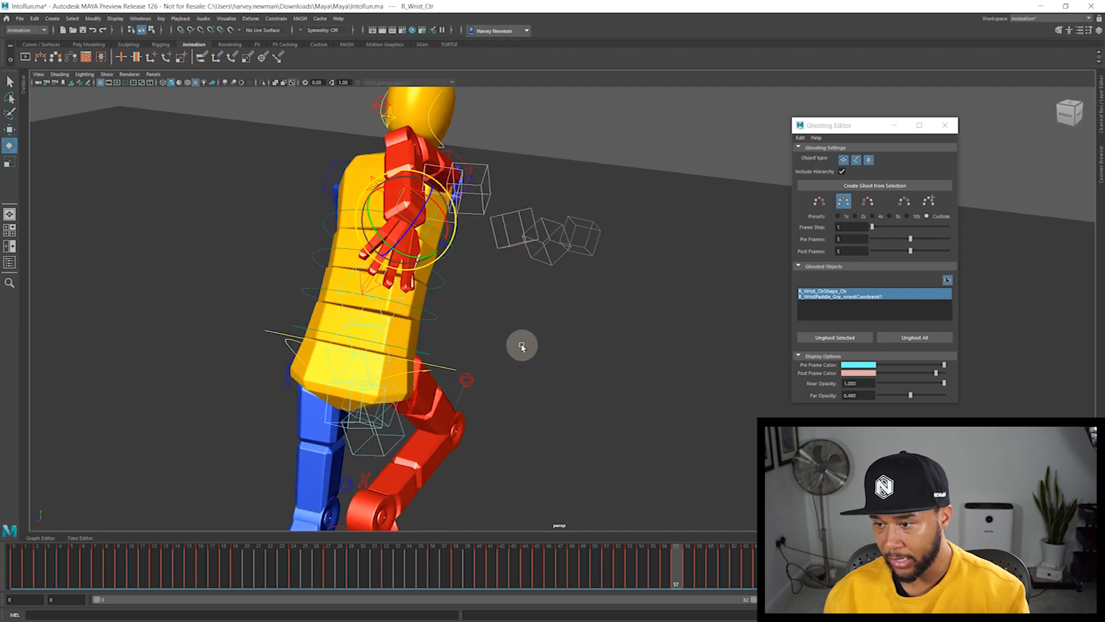
Orbit around the rig from several sides and jump to a later frame to view the custom ghosts.
{"action": "left_click_drag", "start_coordinate": [521, 345], "coordinate": [571, 134]}
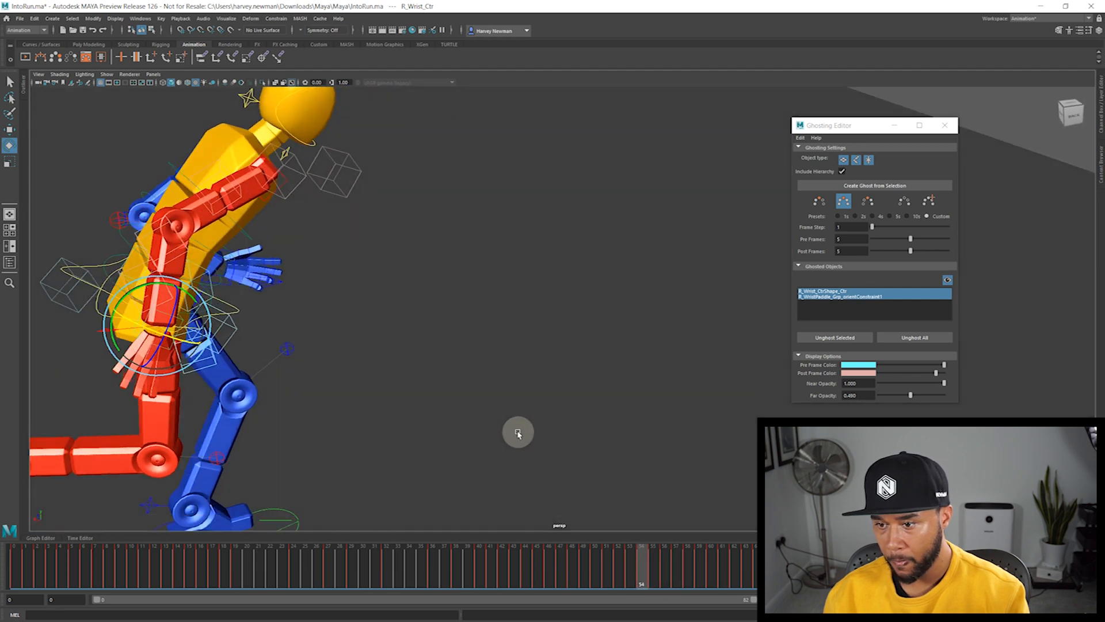
{"action": "left_click_drag", "start_coordinate": [518, 434], "coordinate": [691, 464]}
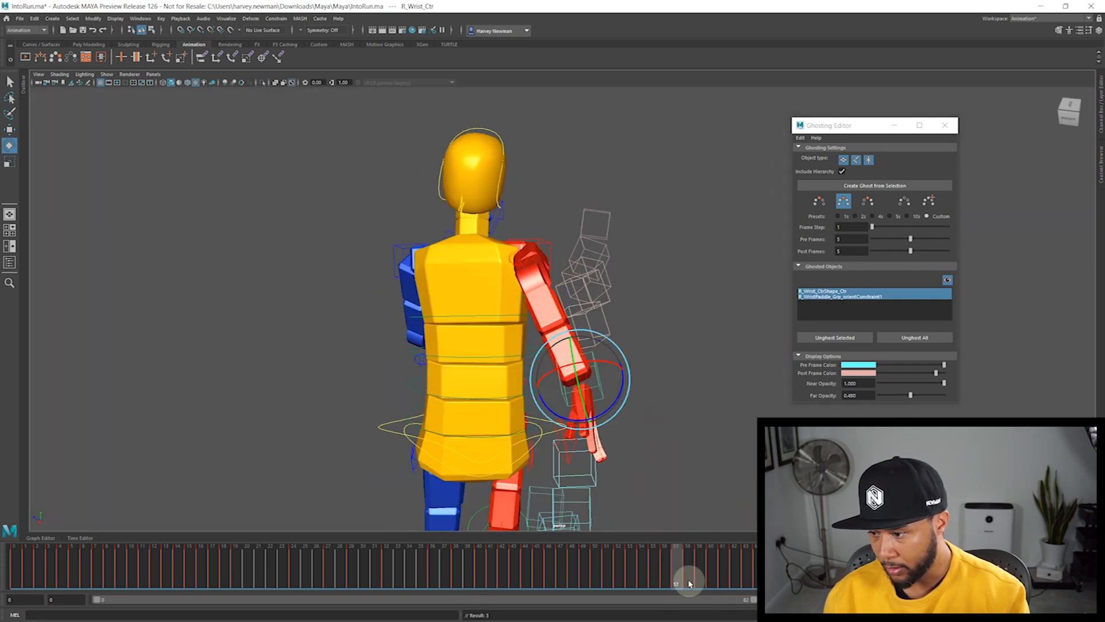
{"action": "left_click", "coordinate": [687, 583]}
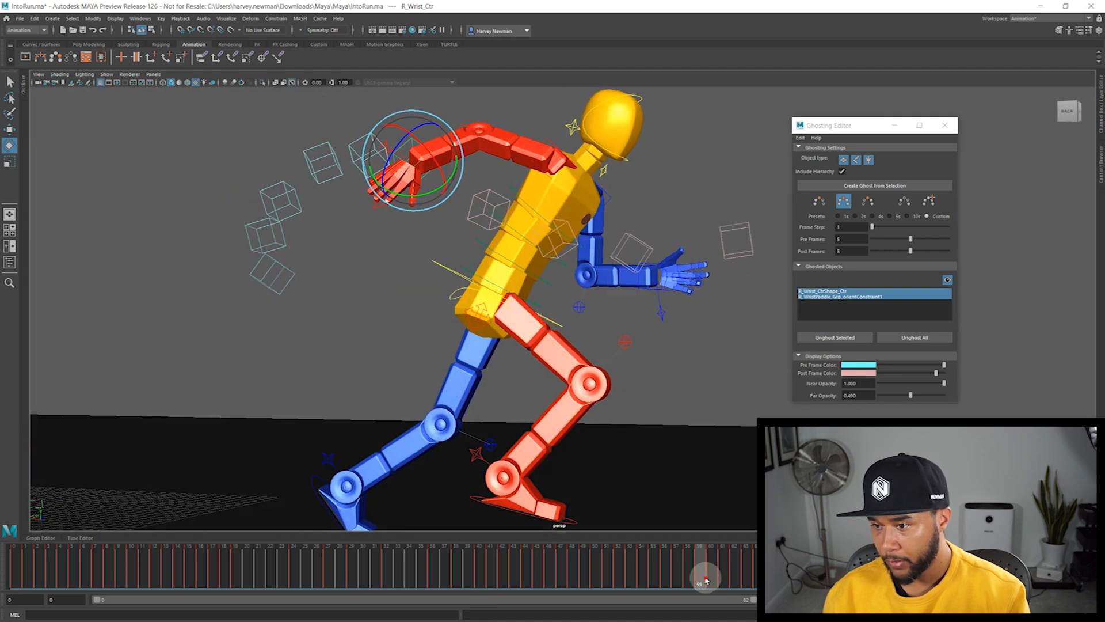
{"action": "left_click_drag", "start_coordinate": [698, 571], "coordinate": [708, 571]}
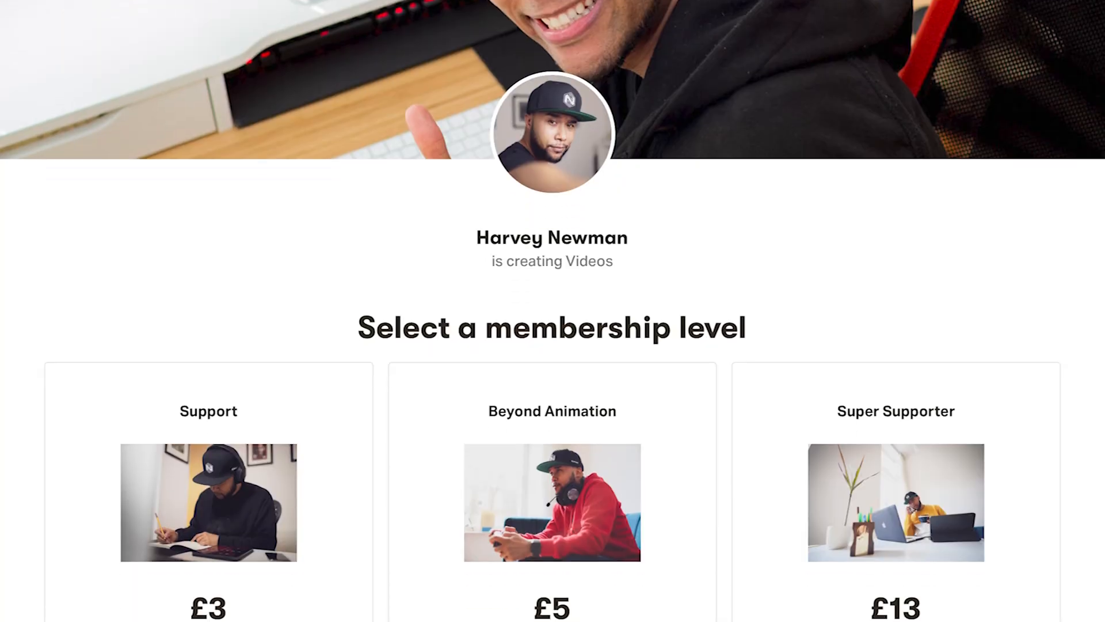
Scroll down to the Support, Beyond Animation and Super Supporter tier benefits and patron count.
{"action": "scroll", "scroll_direction": "down", "scroll_amount": 3}
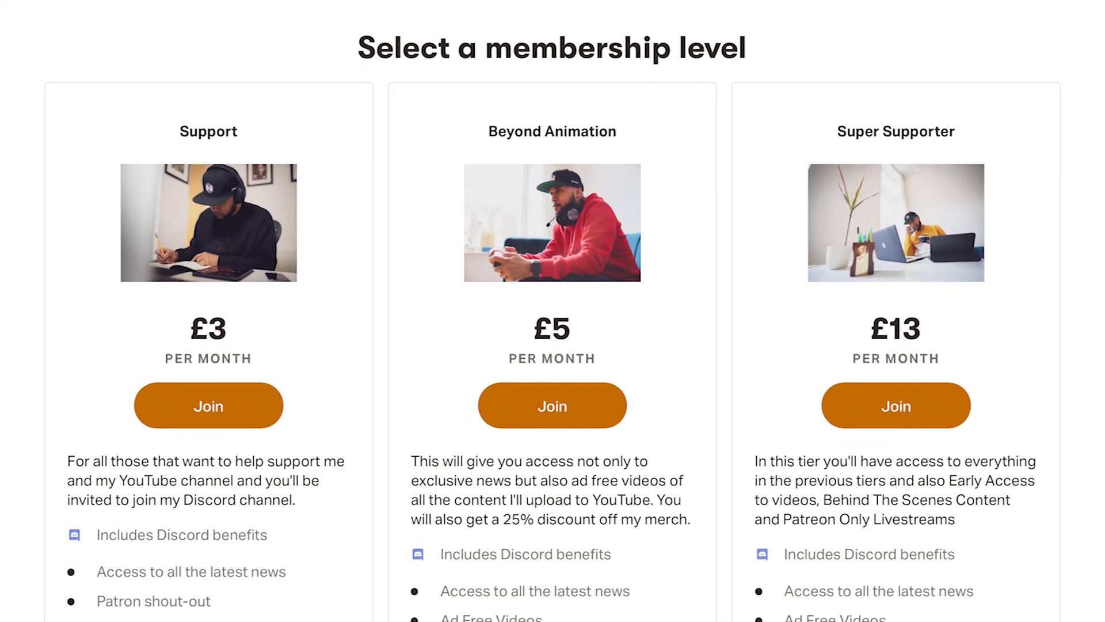
{"action": "scroll", "scroll_direction": "down", "scroll_amount": 3}
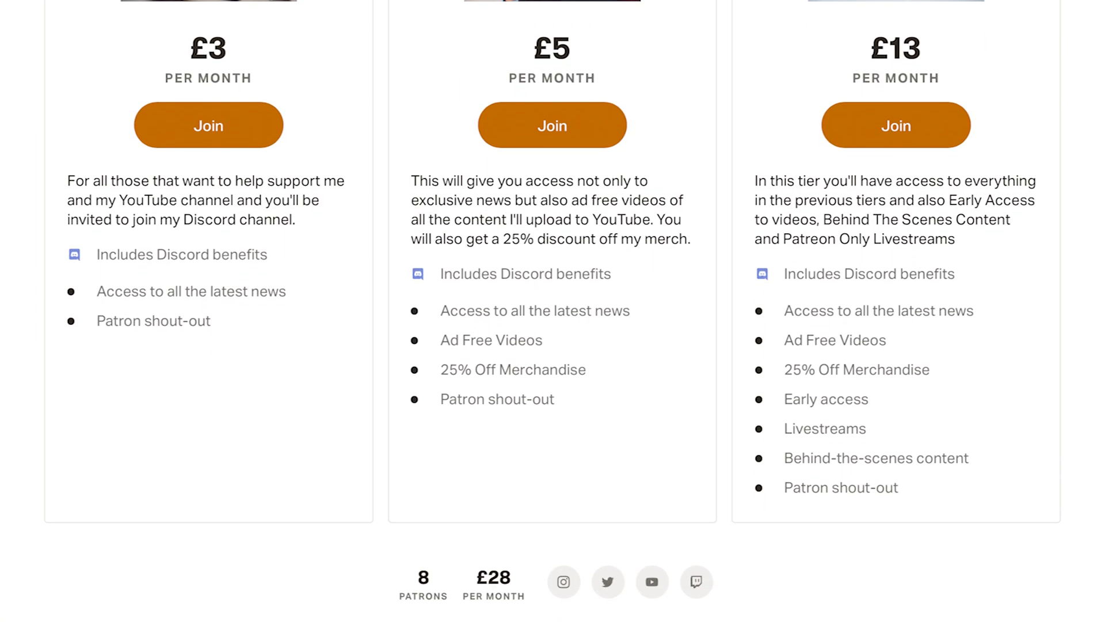